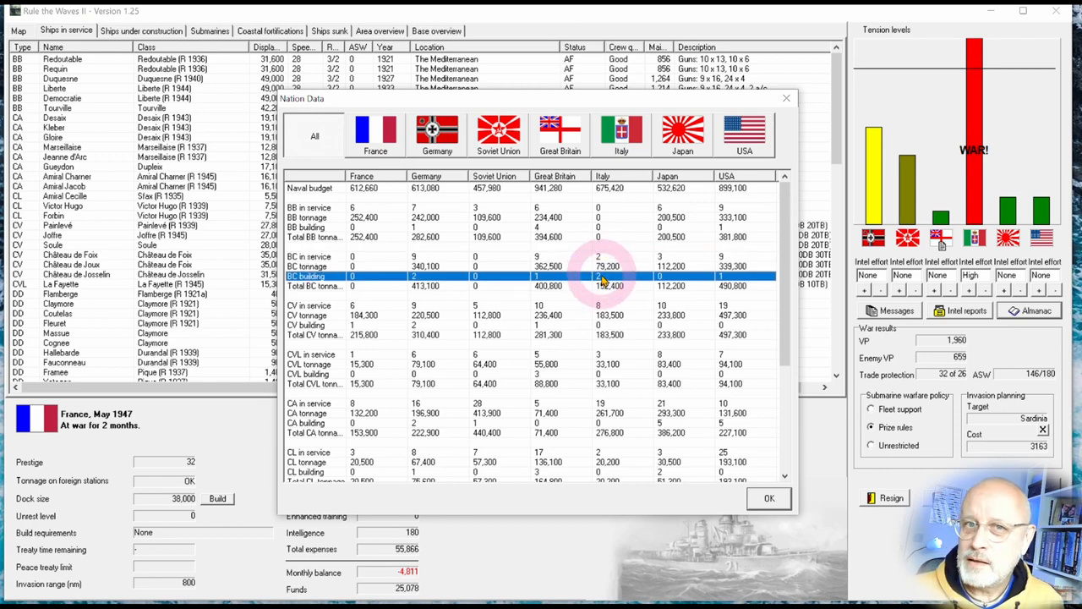
mouse_move(605, 318)
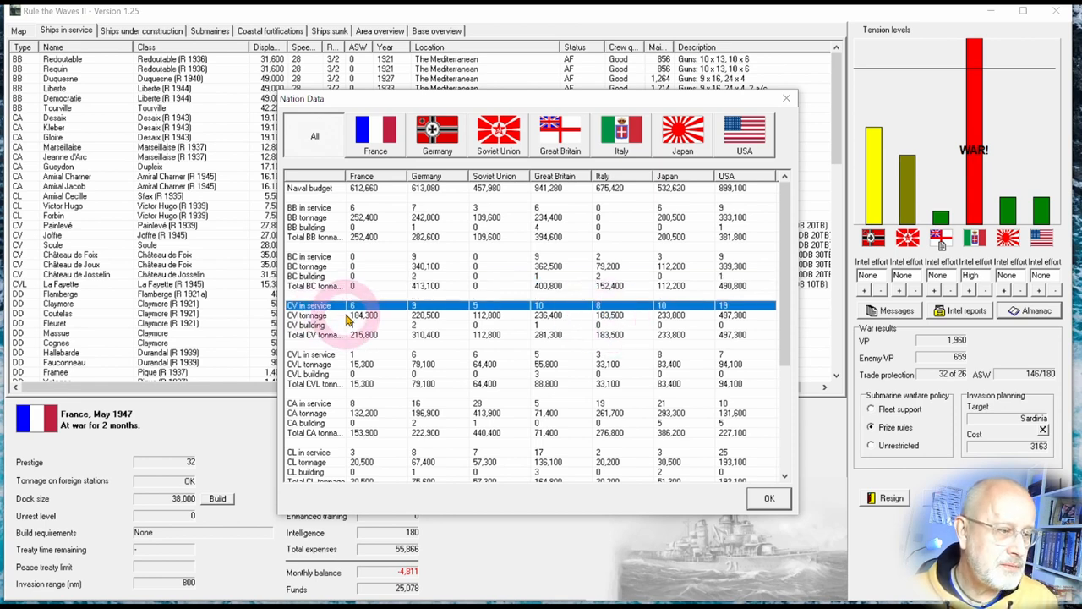
mouse_move(641, 331)
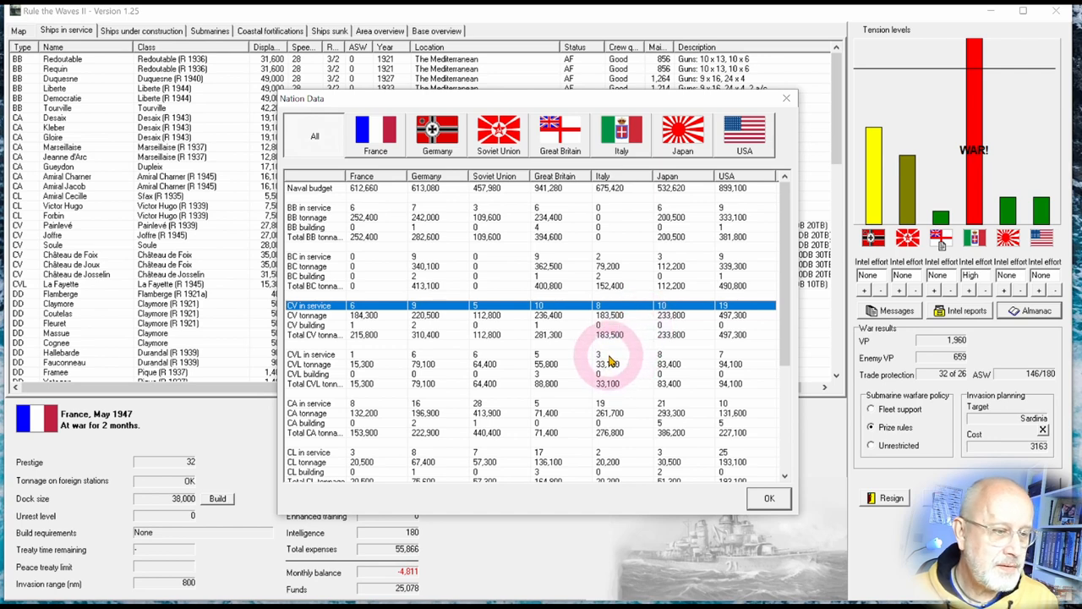
- Close the navy comparison and review the intelligence reports filtered to Italy through 1947
click(355, 353)
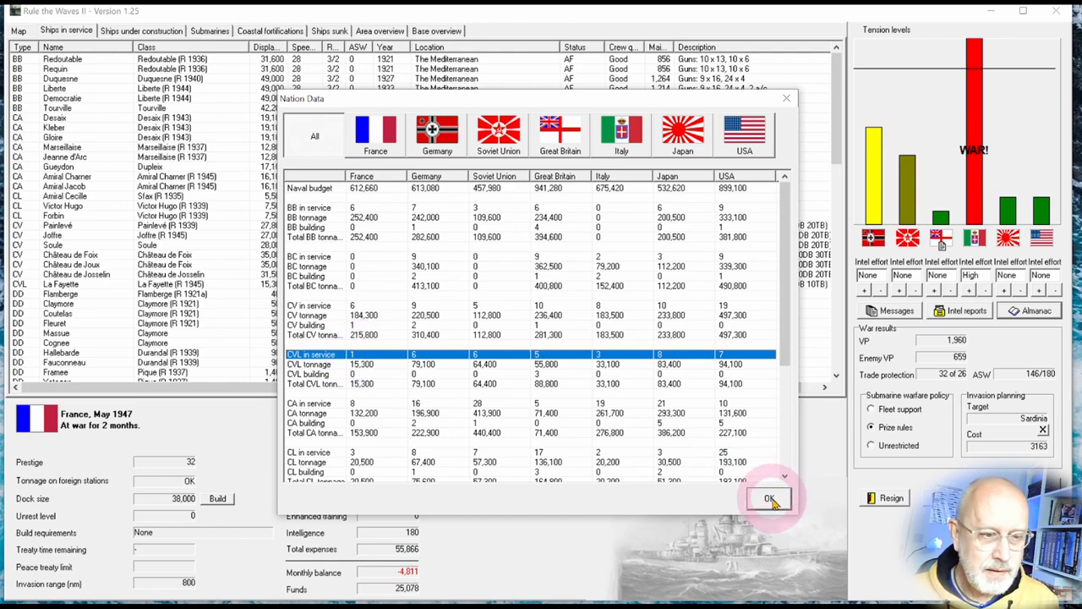
click(768, 498)
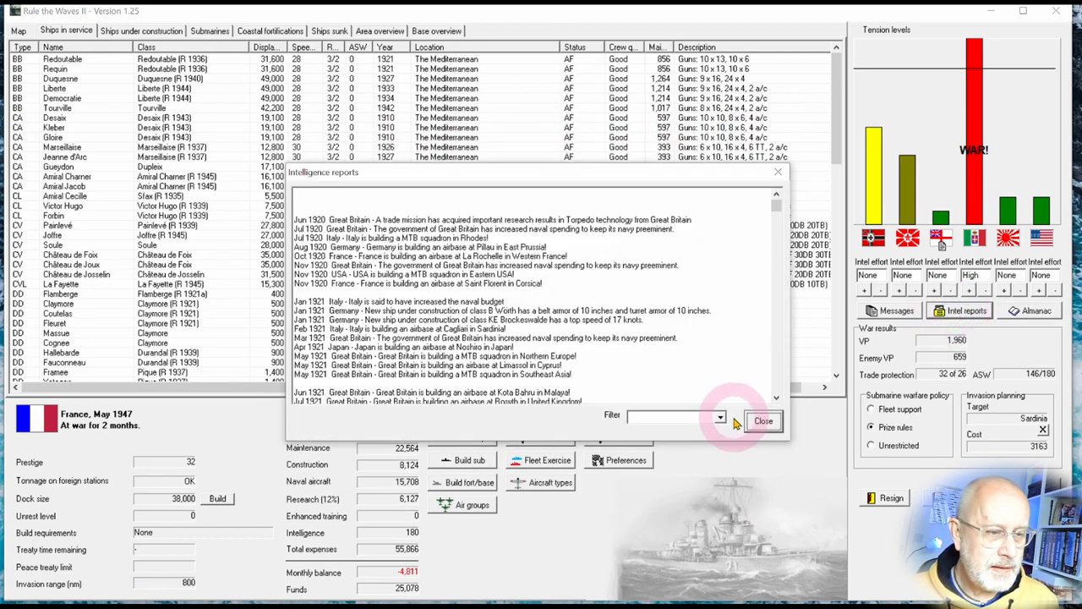
text(Italy)
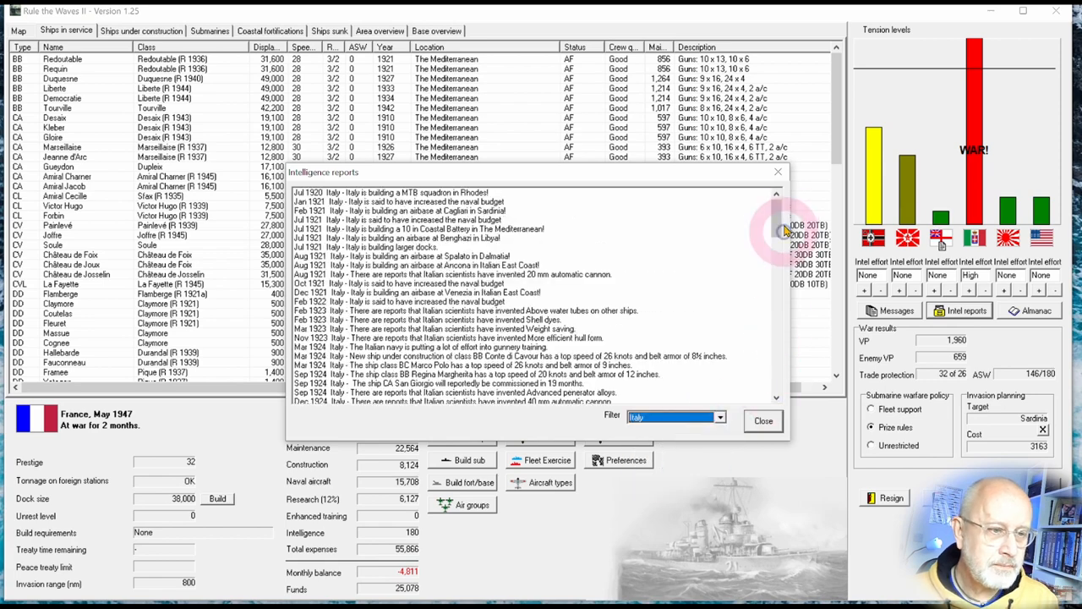
scroll(down, 3)
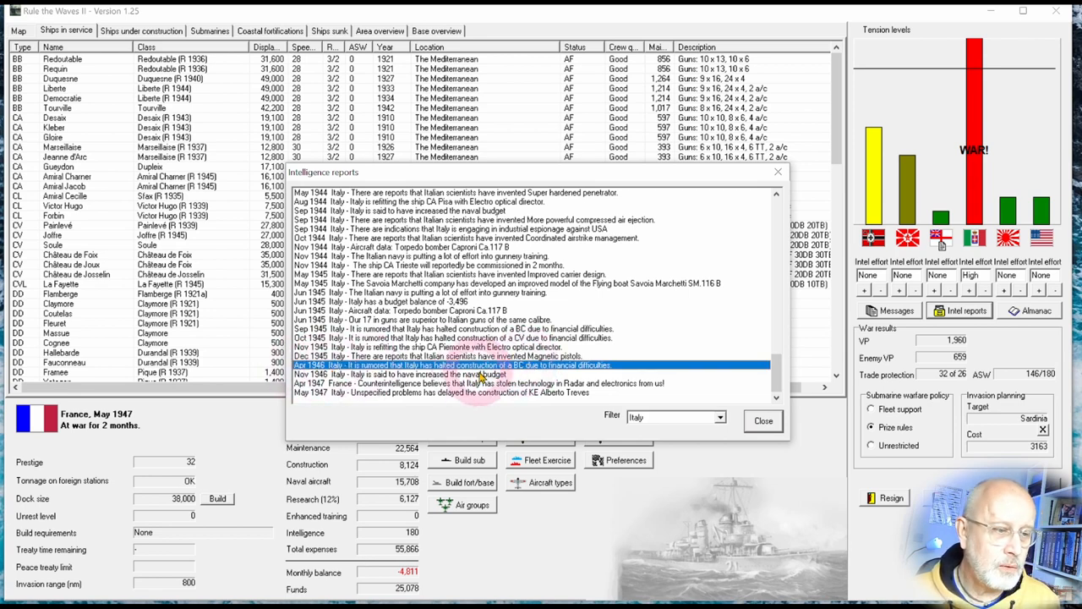
mouse_move(617, 376)
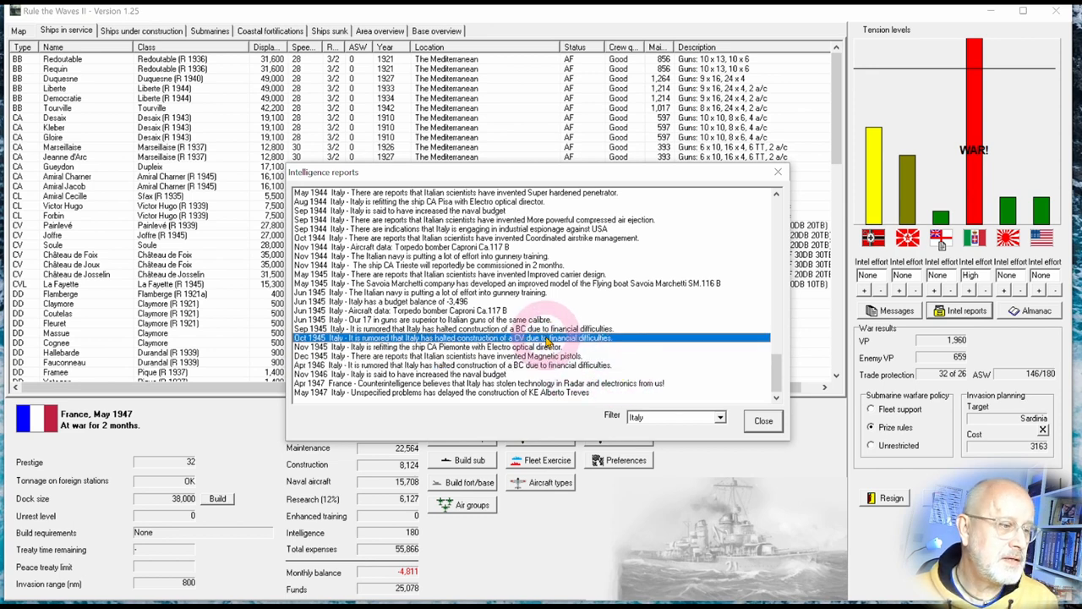
mouse_move(524, 349)
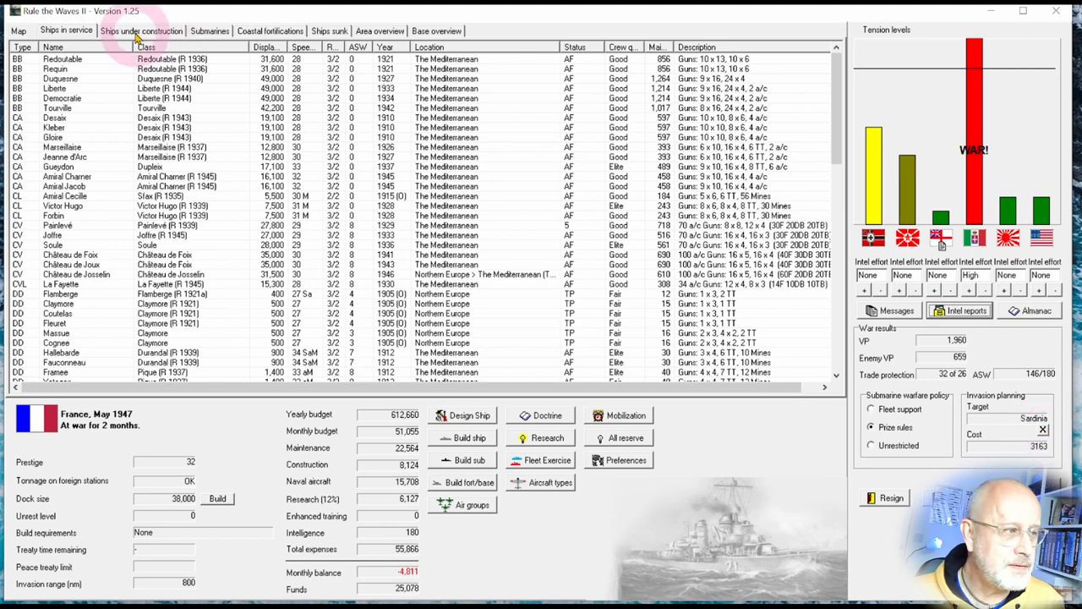
- View the ships under construction and inspect the Chateau de Chambord build entry
click(142, 31)
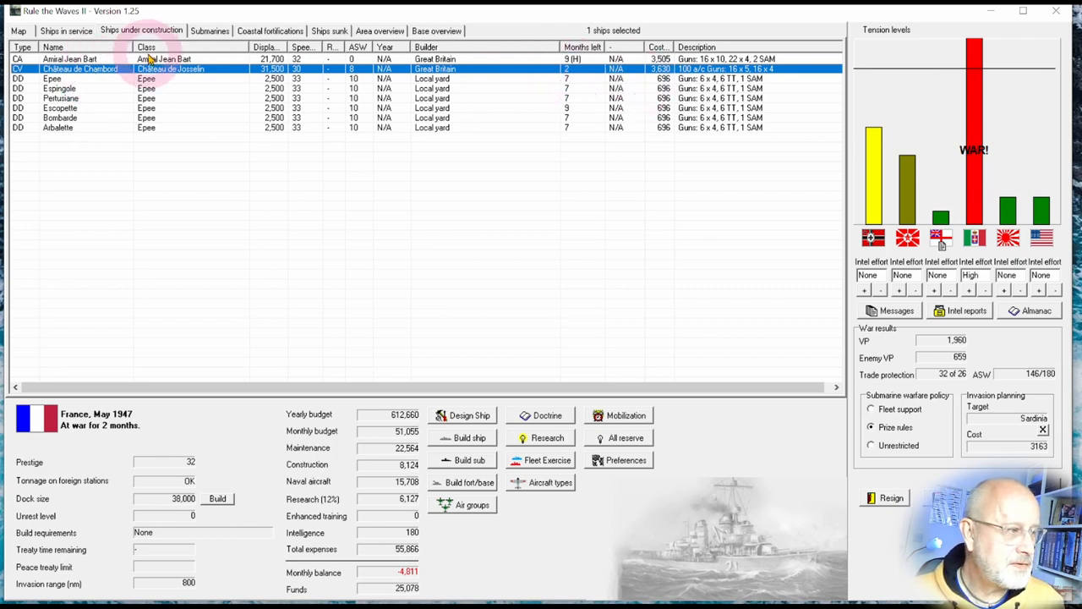
click(66, 31)
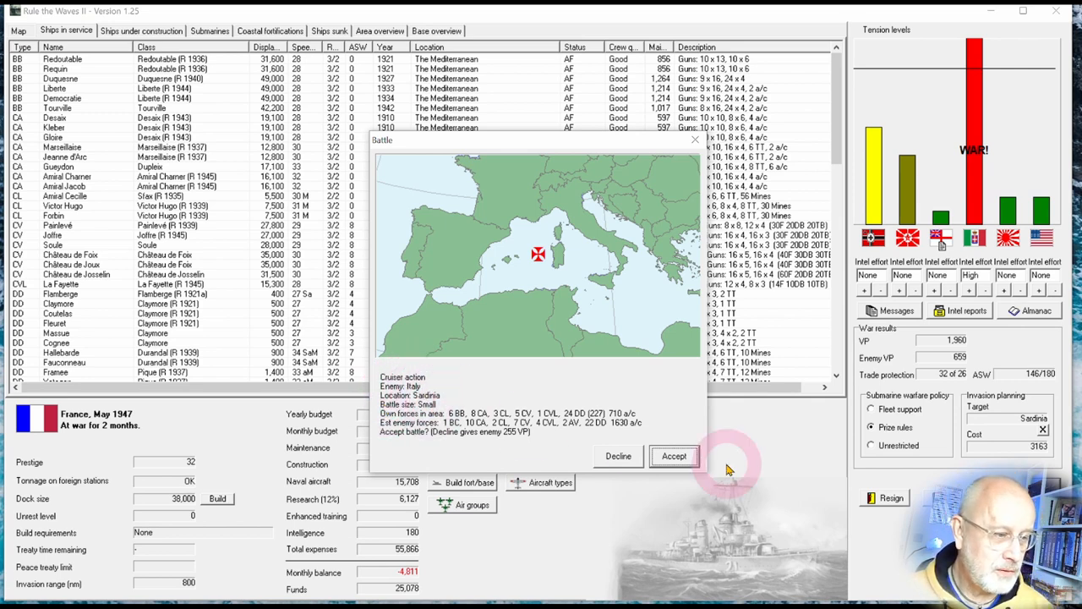
- Accept the cruiser action off Sardinia, set land-based air priority and dismiss the fleet notice
click(673, 456)
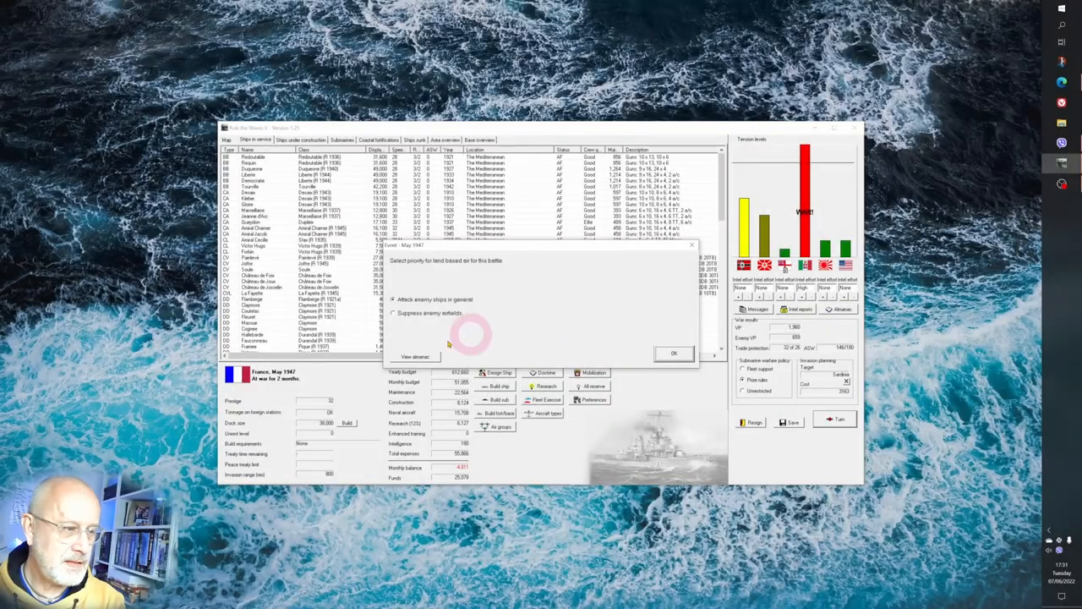
click(675, 353)
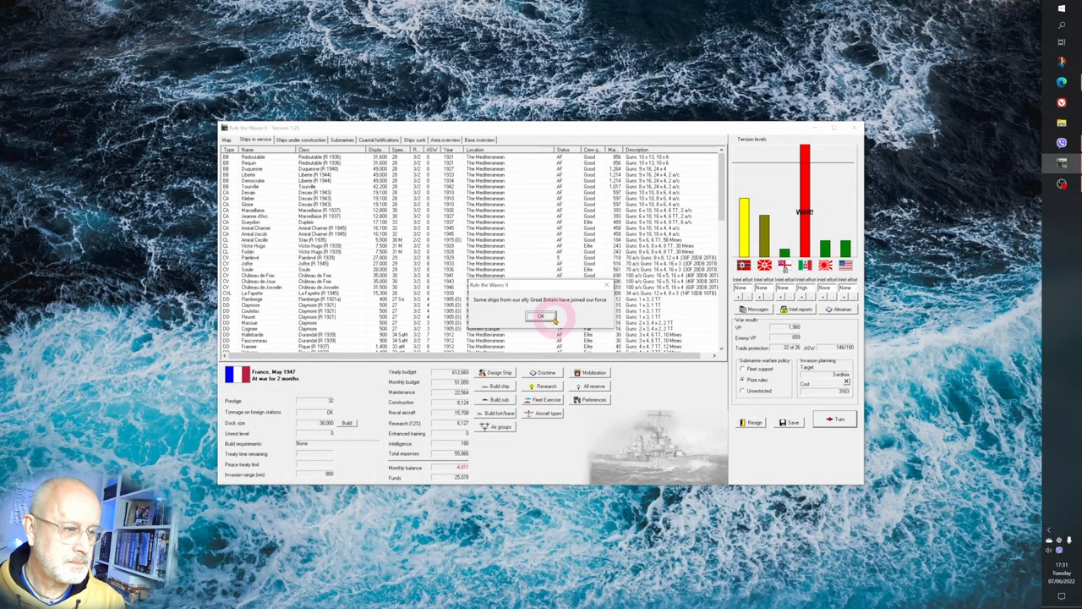
click(542, 316)
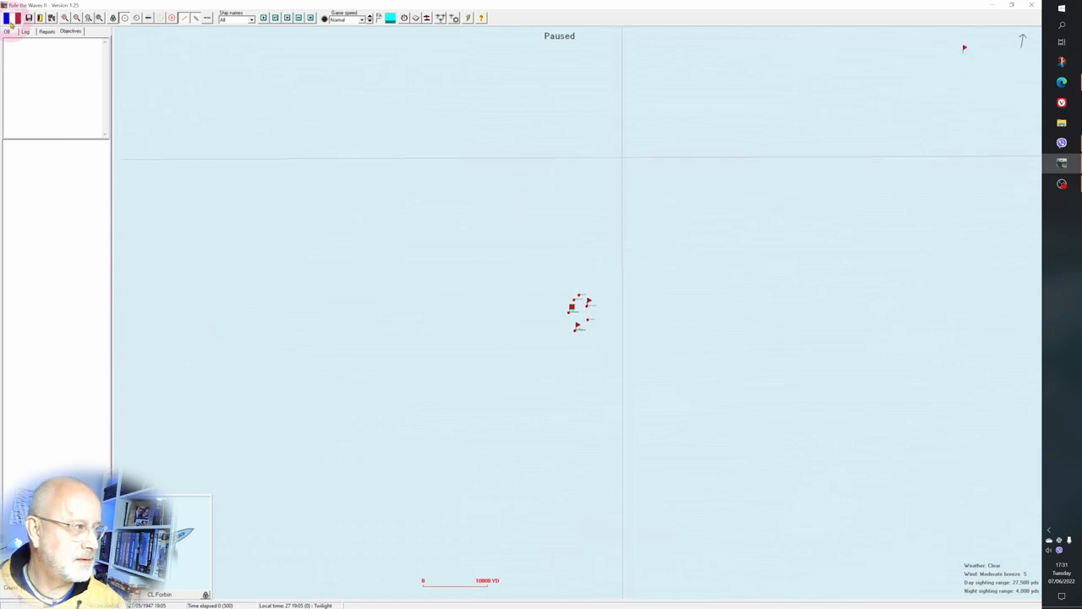
- Expand the French force list, zoom to Forbin's squadron and check the sunset timing notice
click(7, 31)
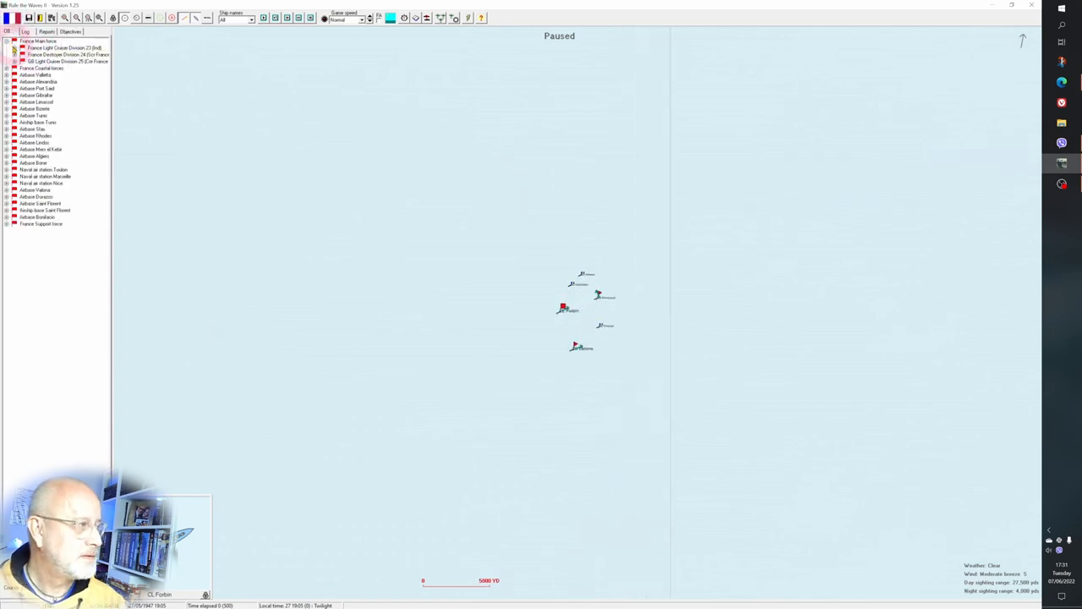
click(17, 40)
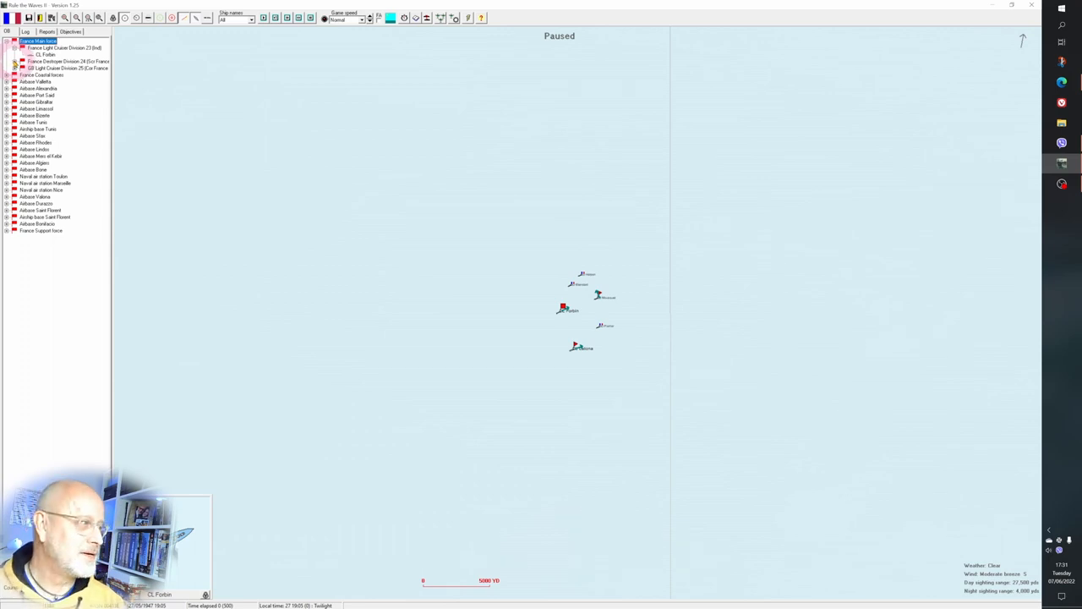
click(20, 61)
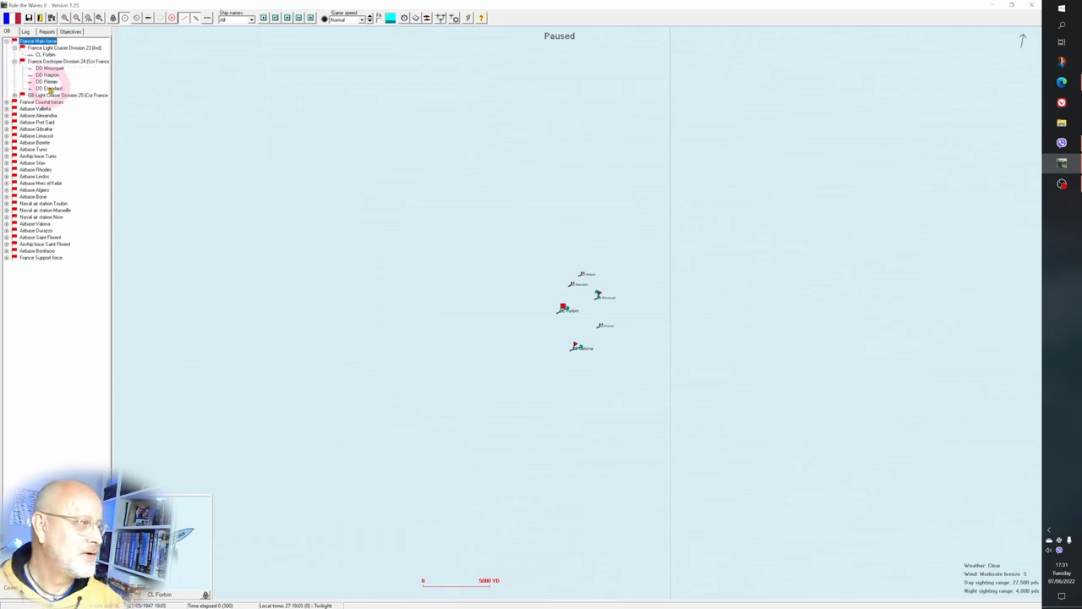
click(22, 95)
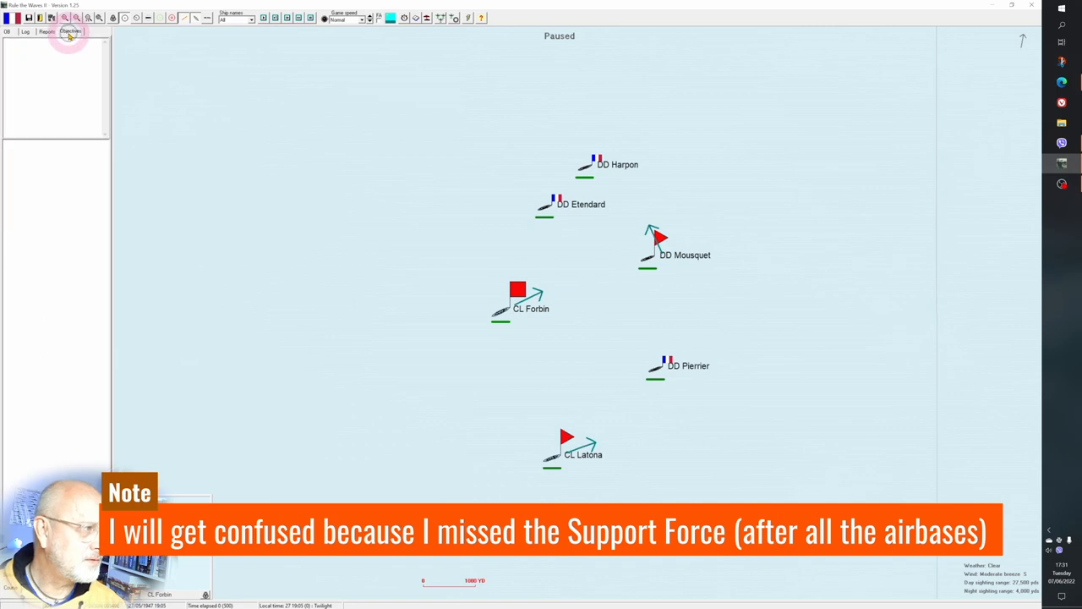
click(25, 30)
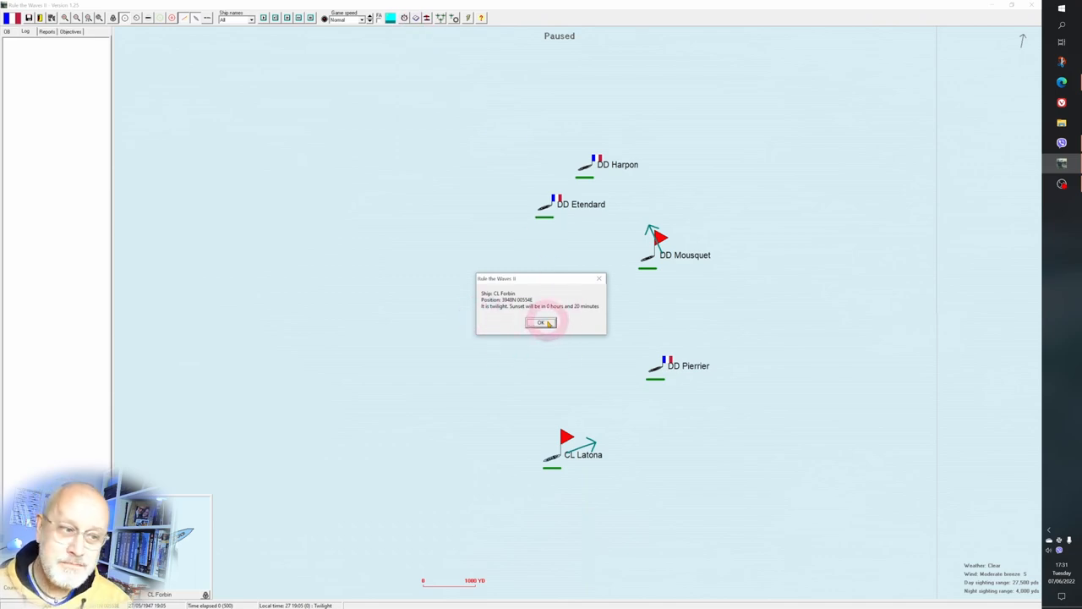
click(541, 321)
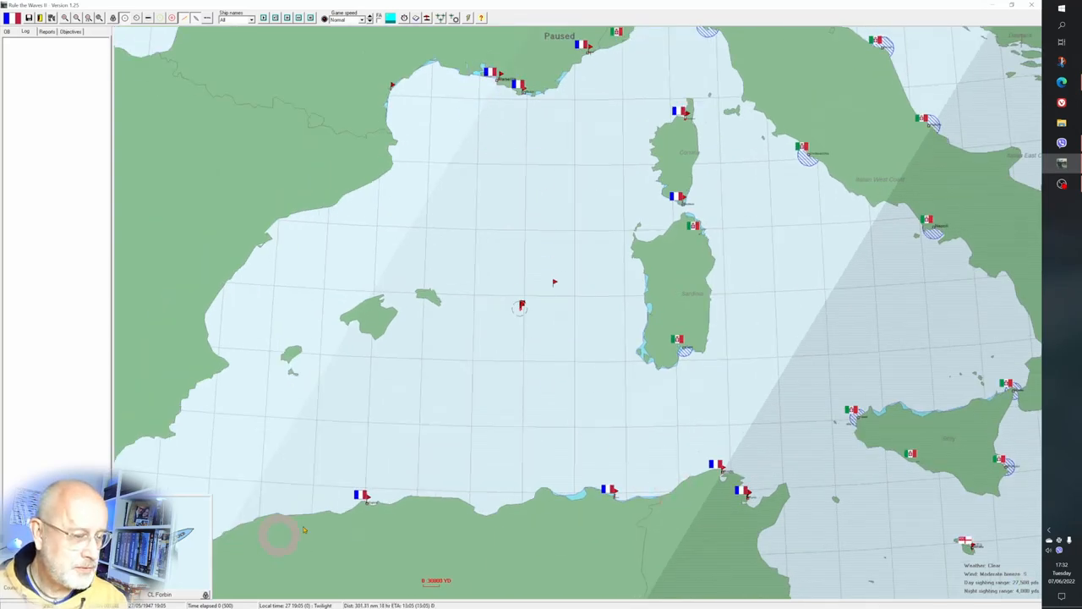
- Zoom the battle map out over the western Mediterranean around Sardinia and Corsica
click(629, 74)
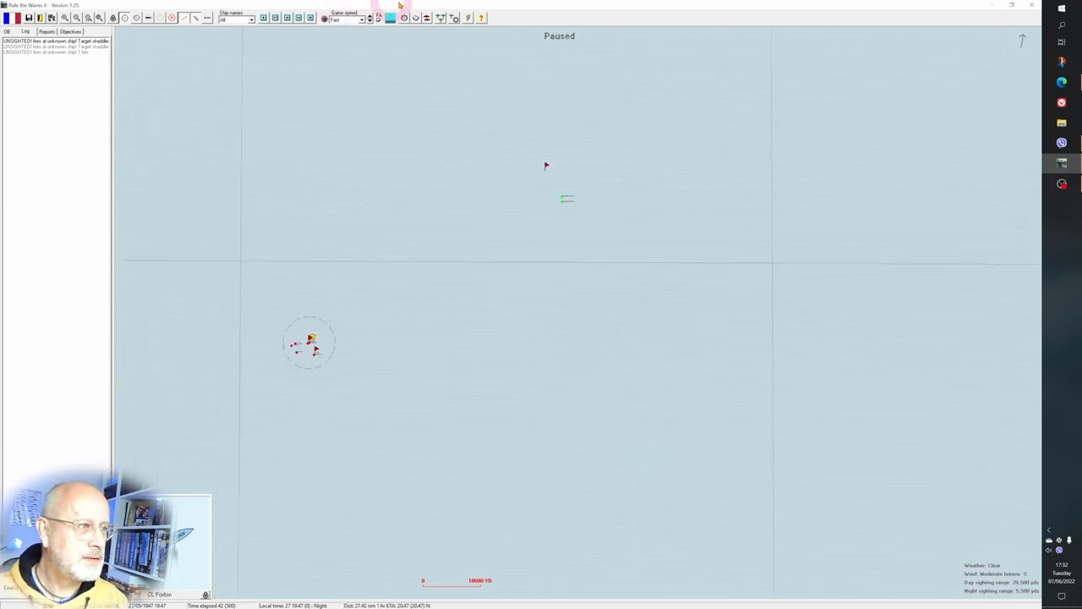
- Check the time until dawn and read the latest unknown-ship sighting in the battle log
click(406, 16)
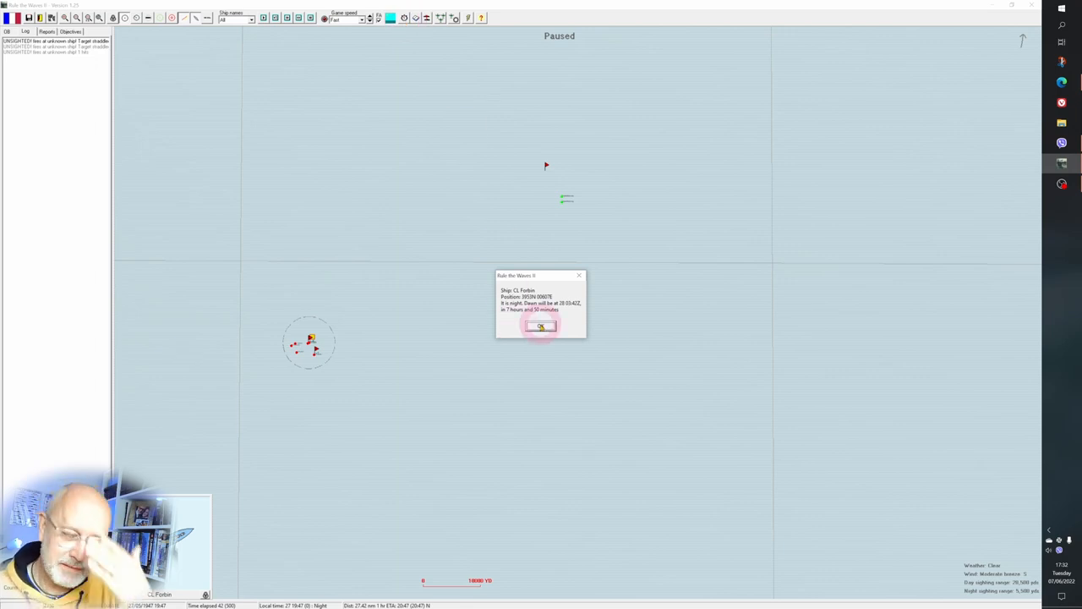
click(541, 328)
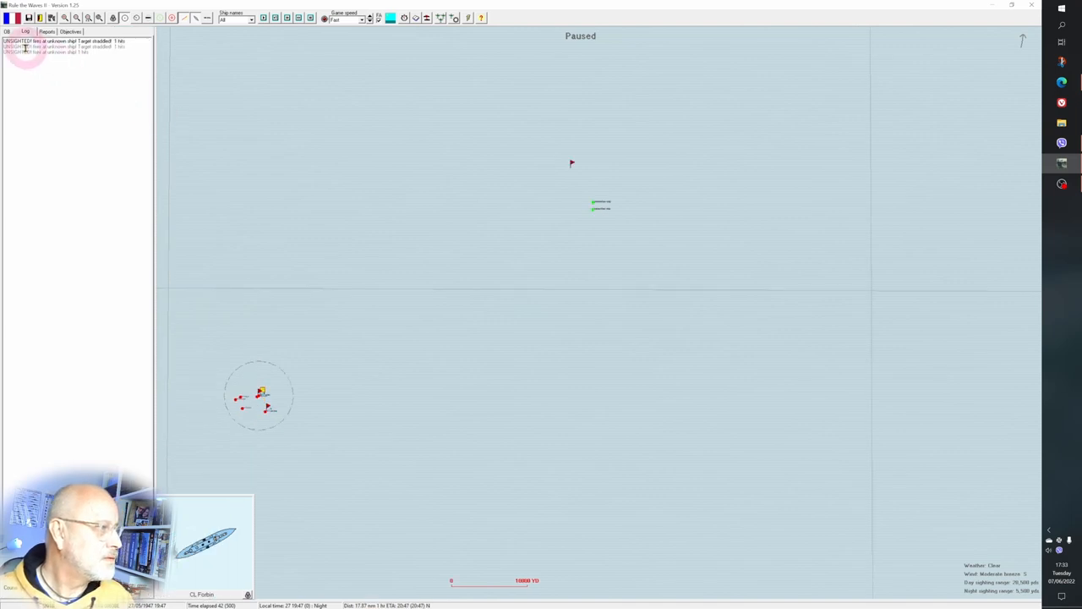
click(636, 217)
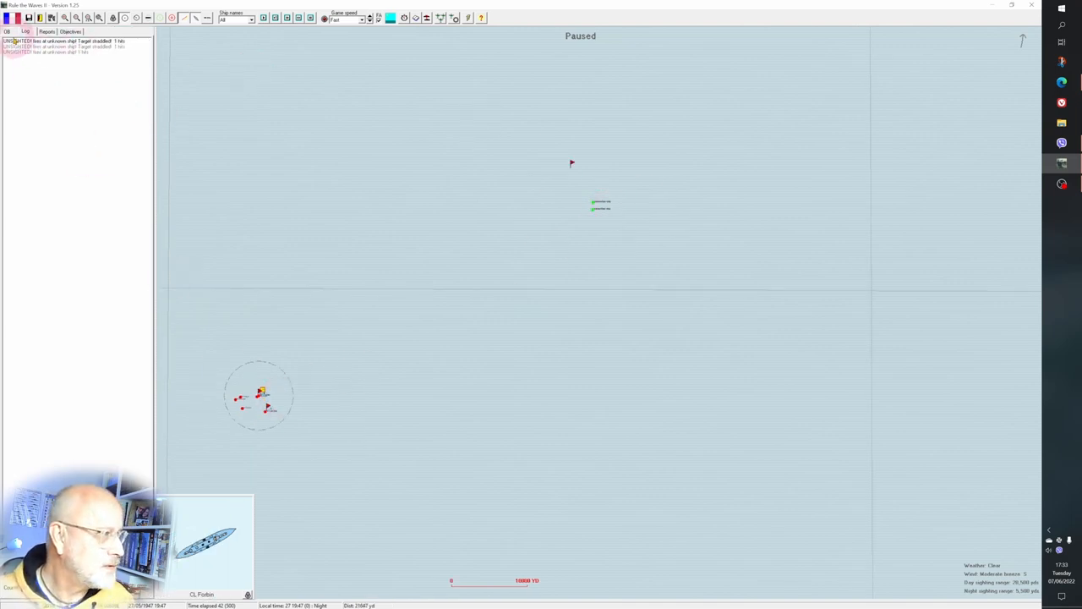
click(7, 31)
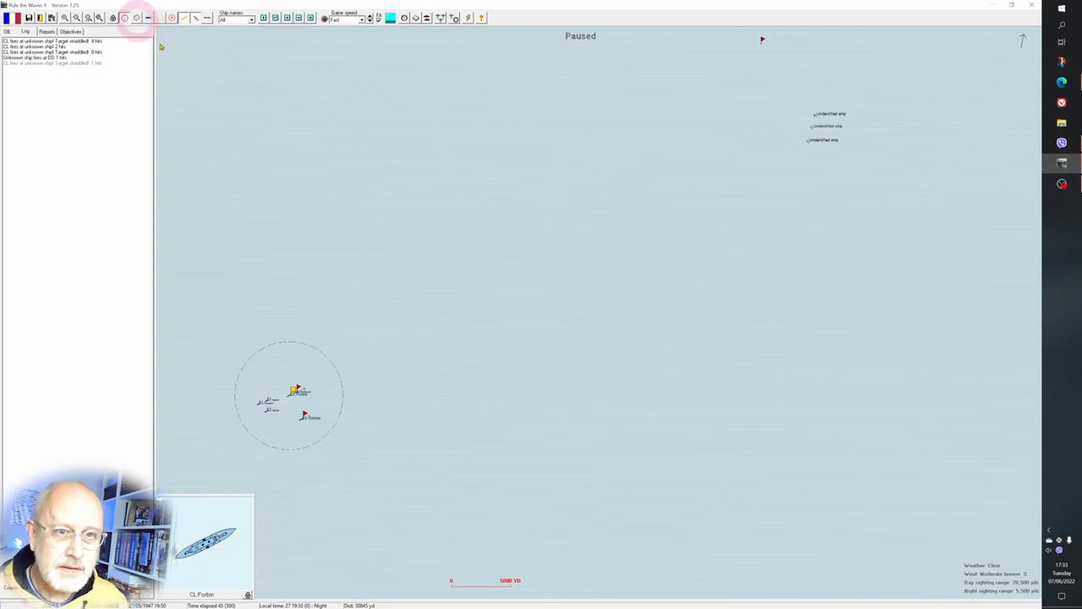
- Rescale and shift the night map toward the unidentified contacts northeast of the squadron
click(135, 17)
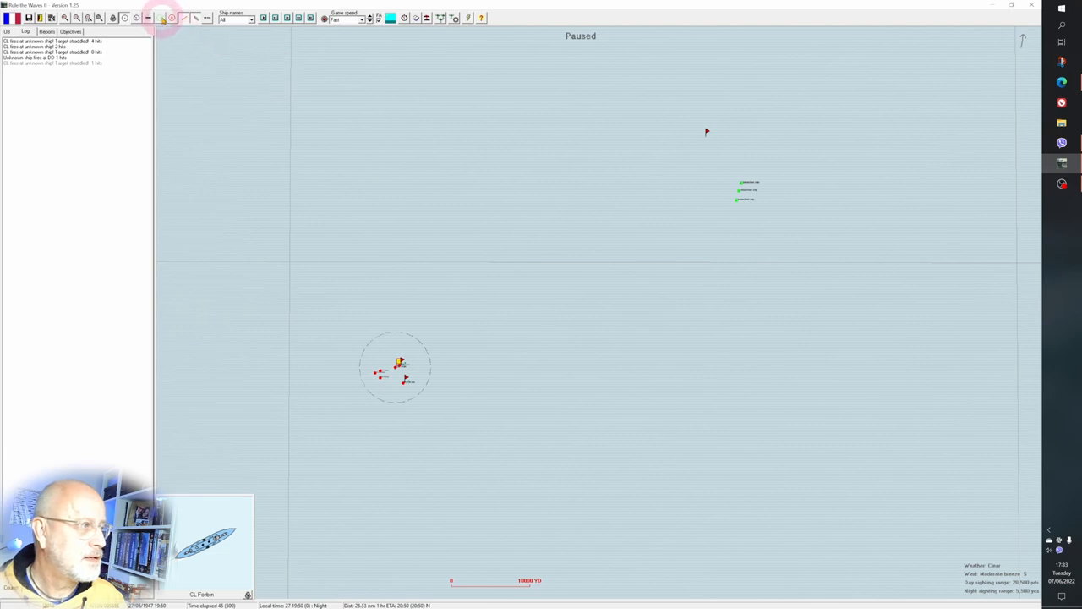
click(595, 251)
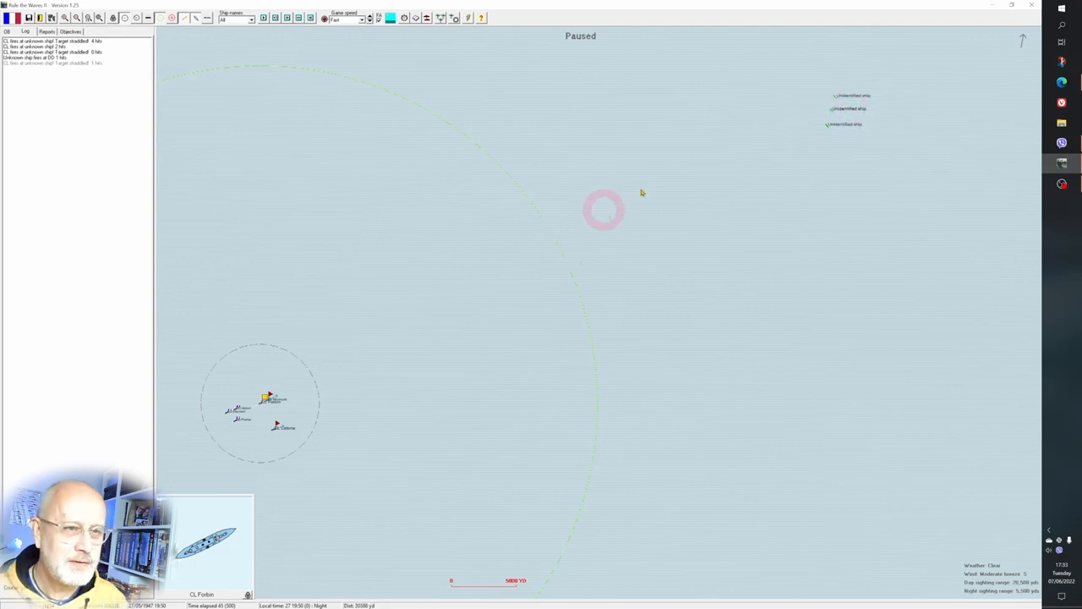
click(849, 115)
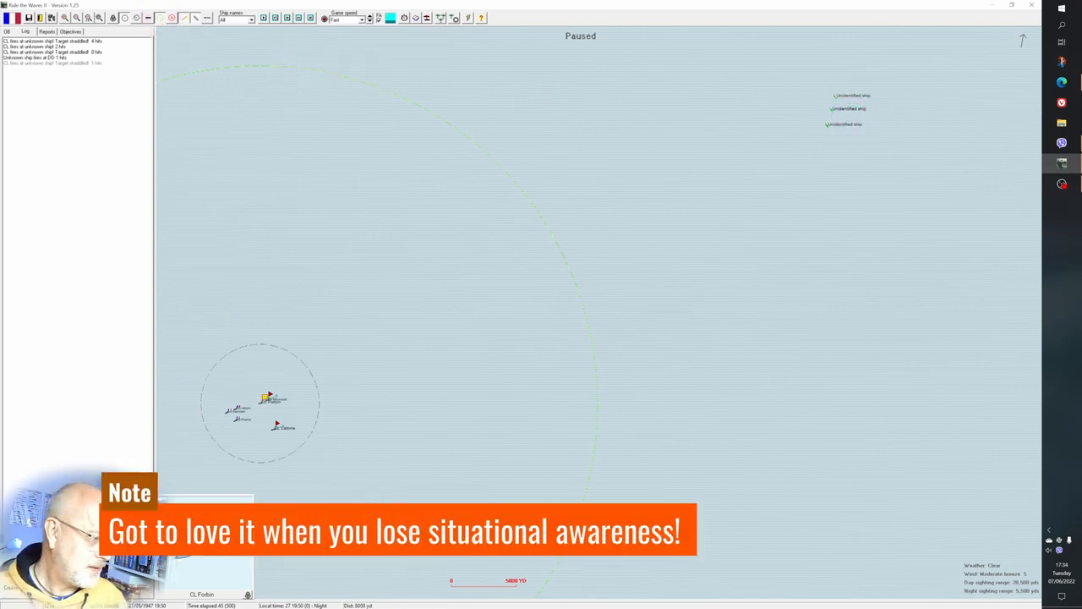
click(788, 229)
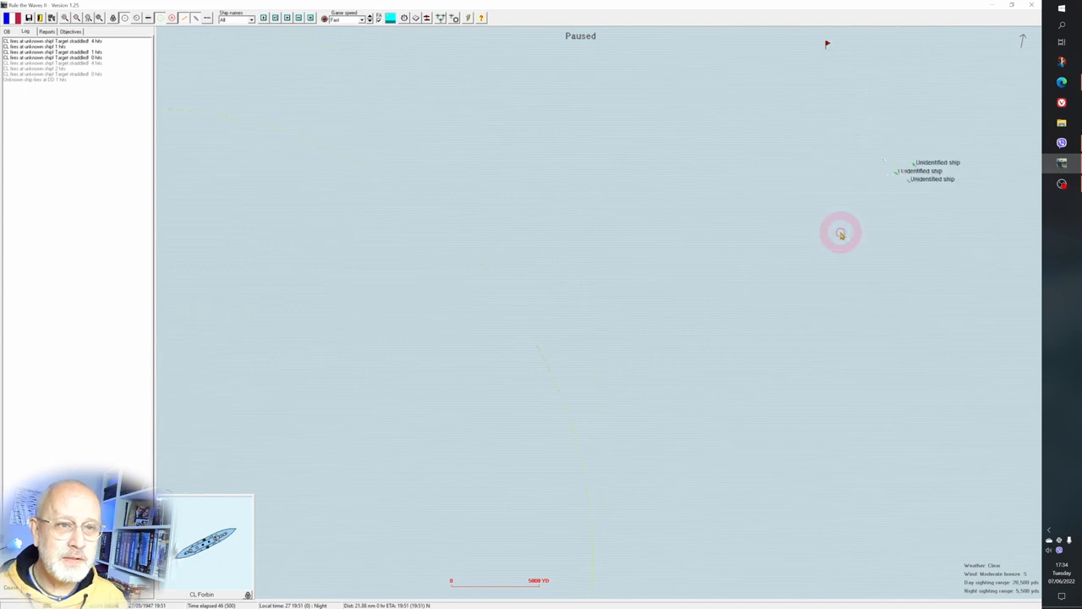
mouse_move(888, 162)
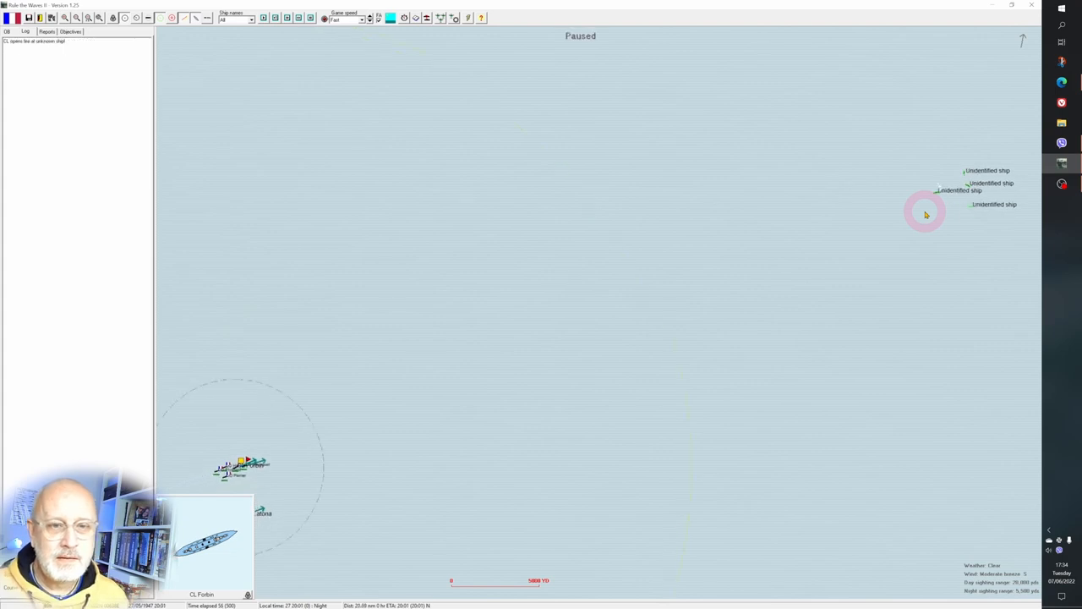
mouse_move(957, 220)
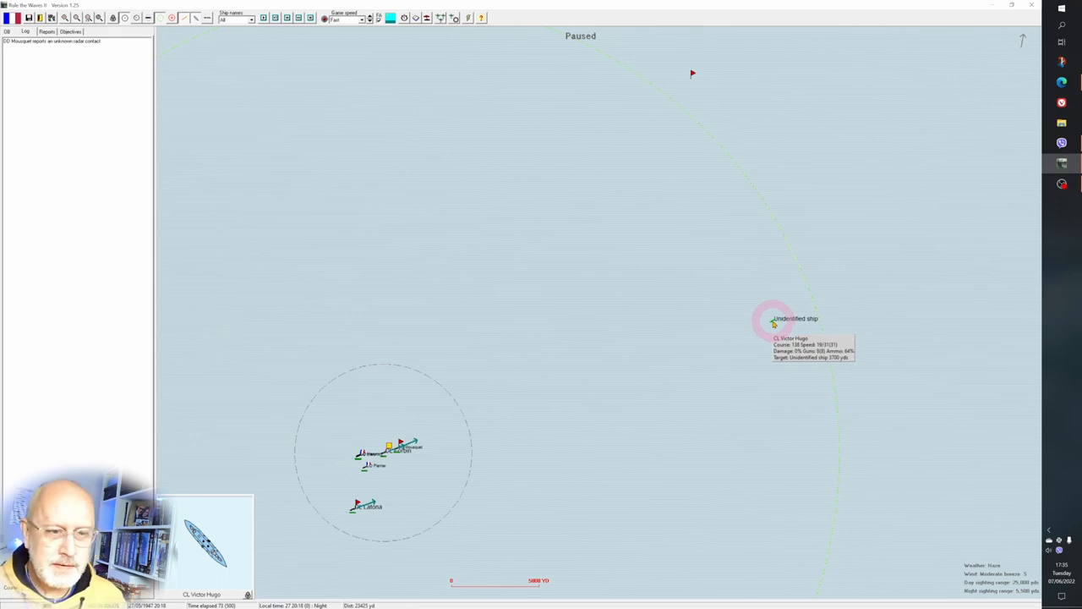
- Inspect the unidentified contacts, then select the CL Victor Hugo light cruiser division
click(7, 31)
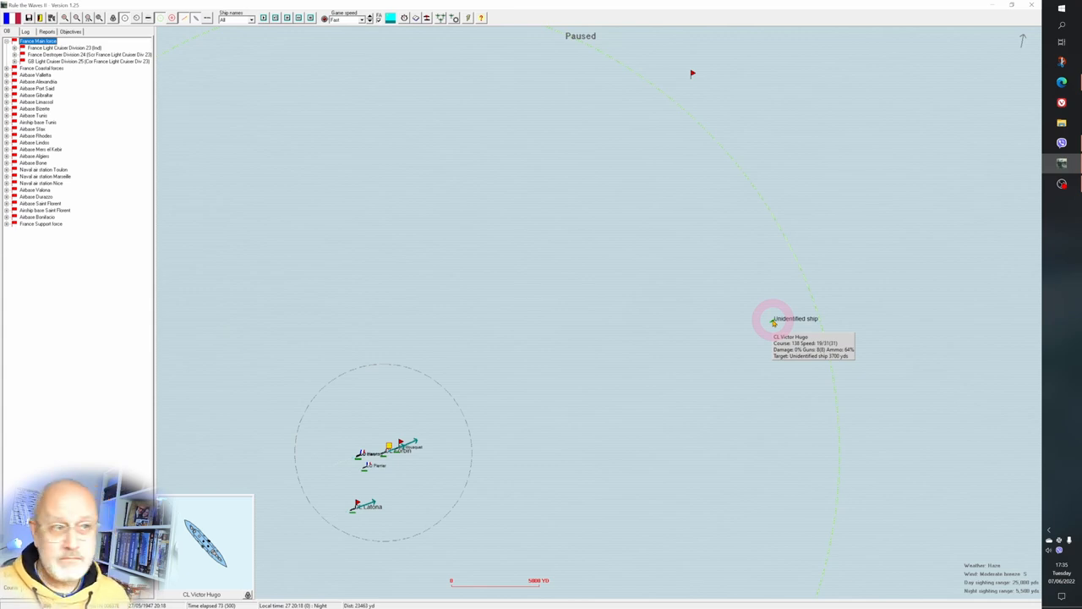
click(693, 70)
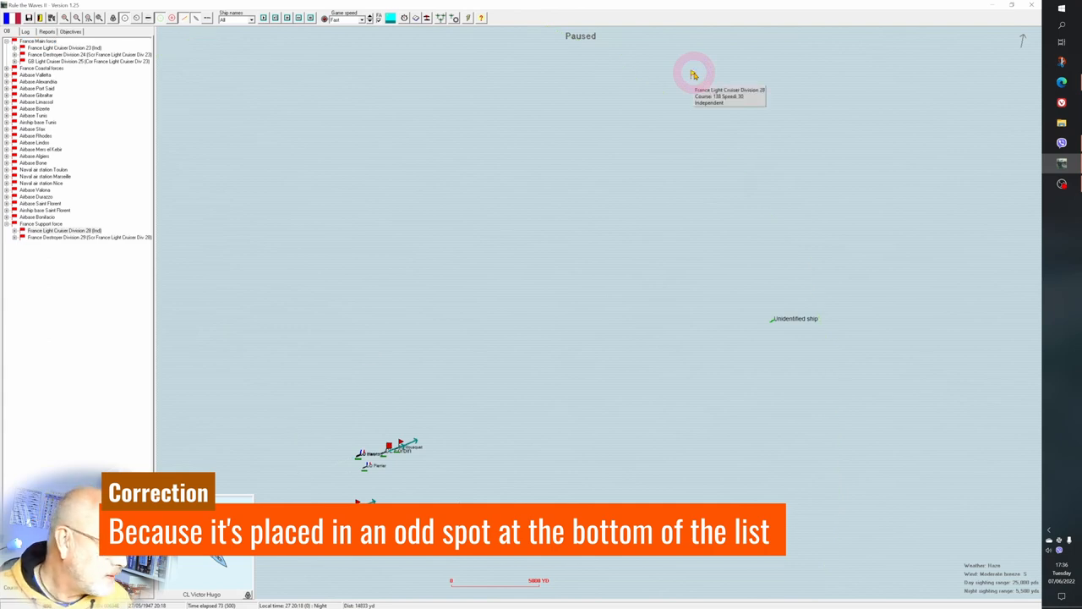
click(64, 230)
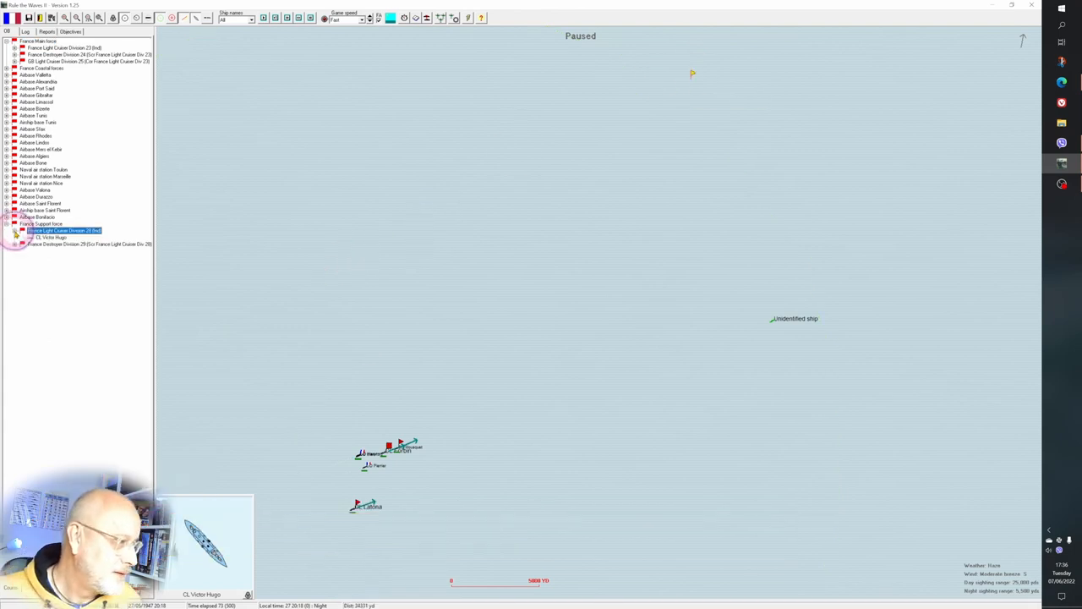
click(15, 244)
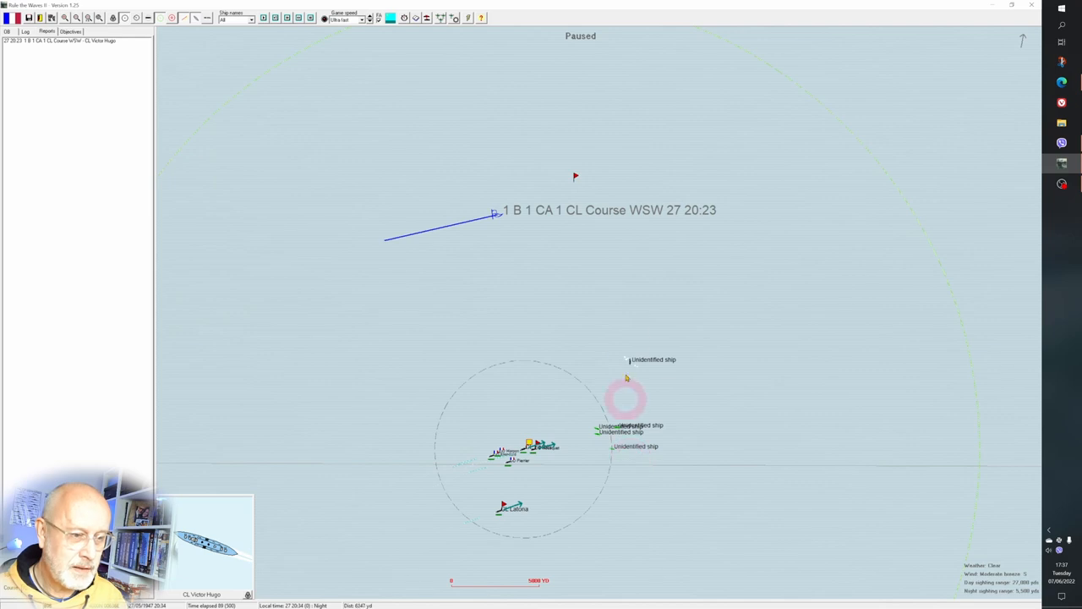
mouse_move(629, 362)
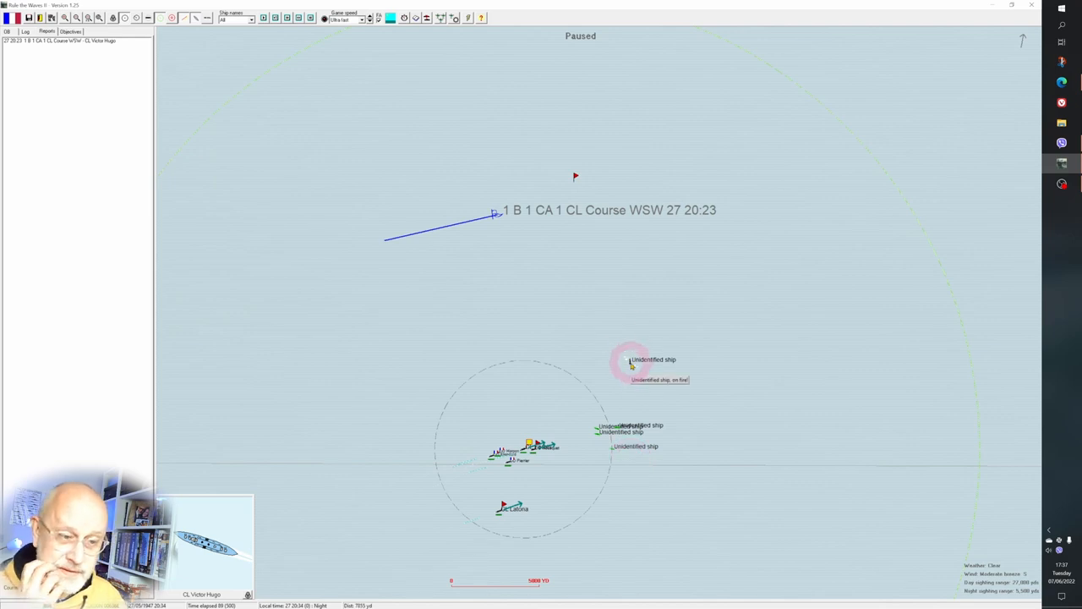
mouse_move(616, 457)
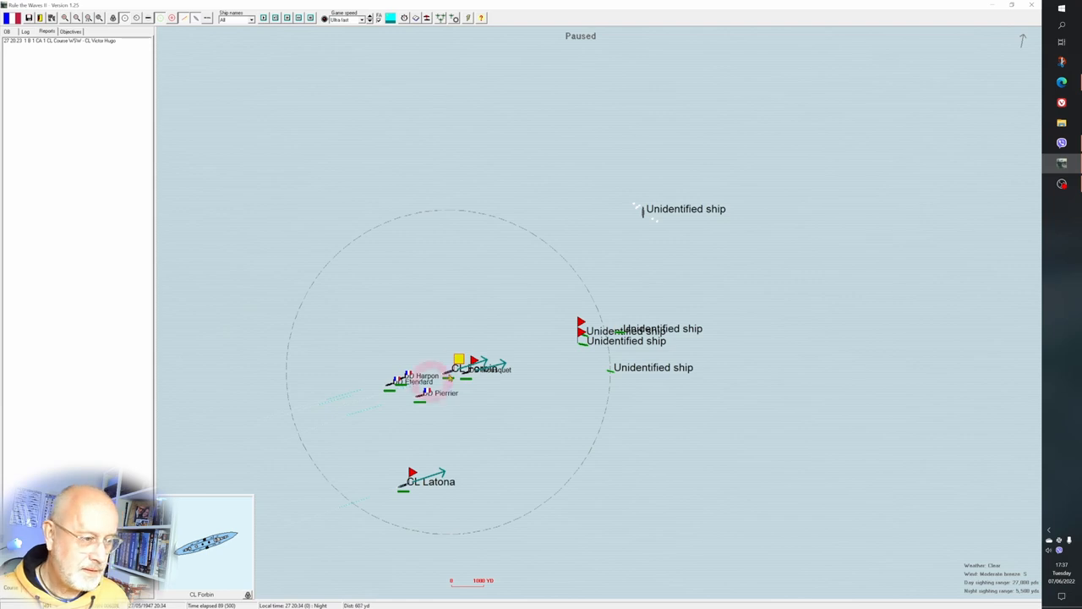
- Select CL Latona's light cruiser division among the clustered ships
click(512, 318)
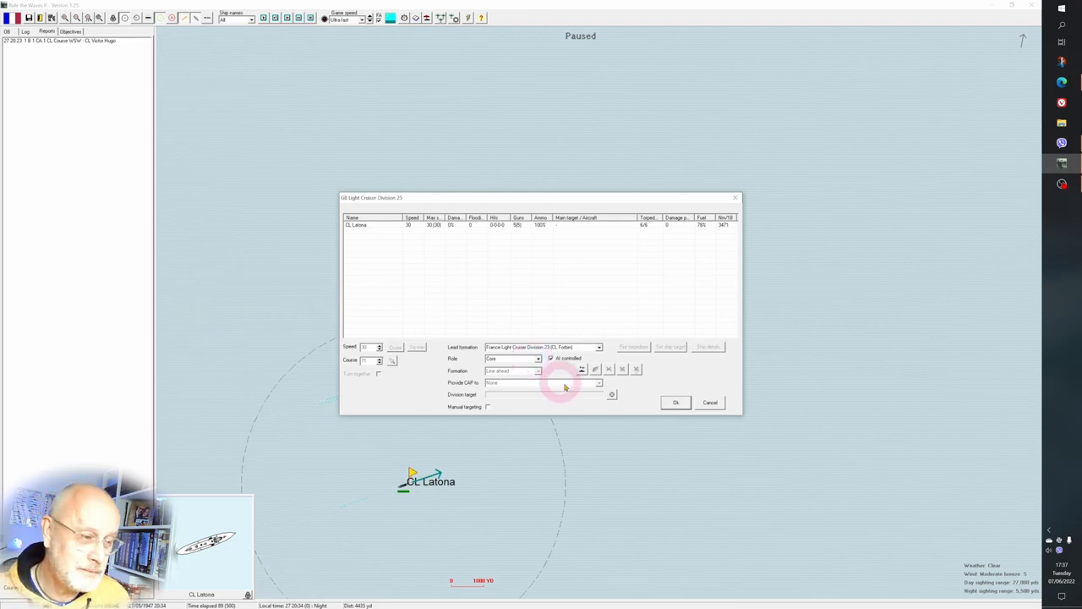
- Adjust CL Latona's division orders, then bring up orders for CL Forbin's division
click(677, 403)
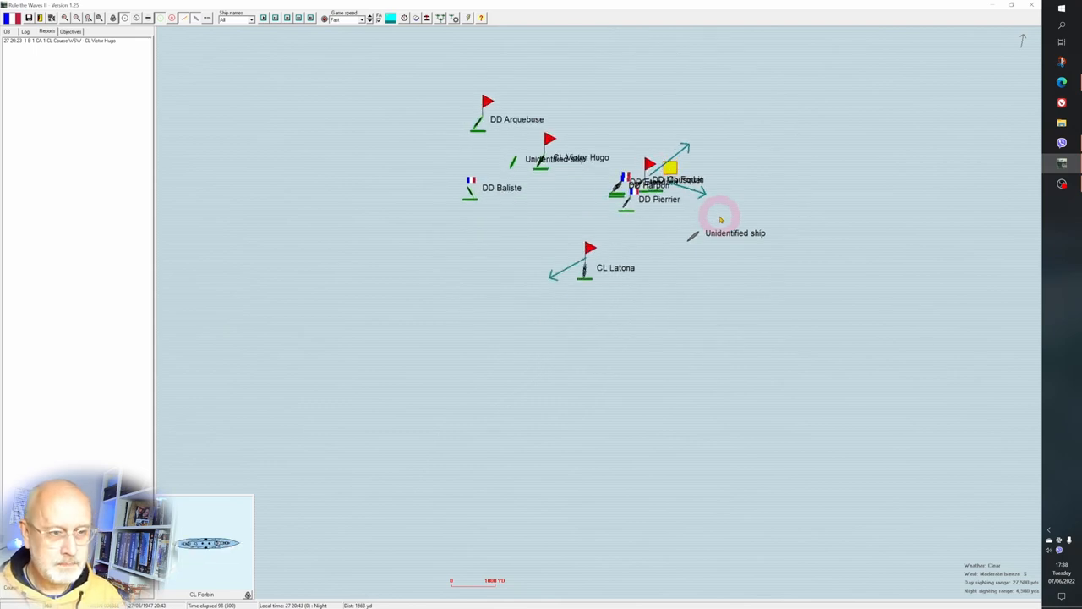
click(710, 218)
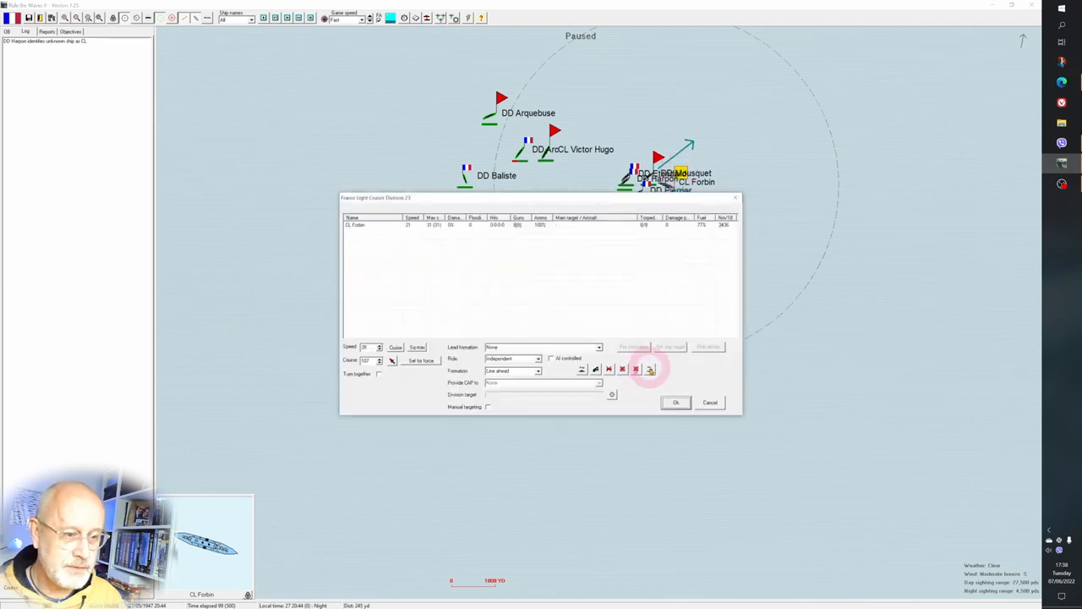
- Confirm the Forbin division's formation orders and select the CL Forbin group to let the battle run
click(676, 403)
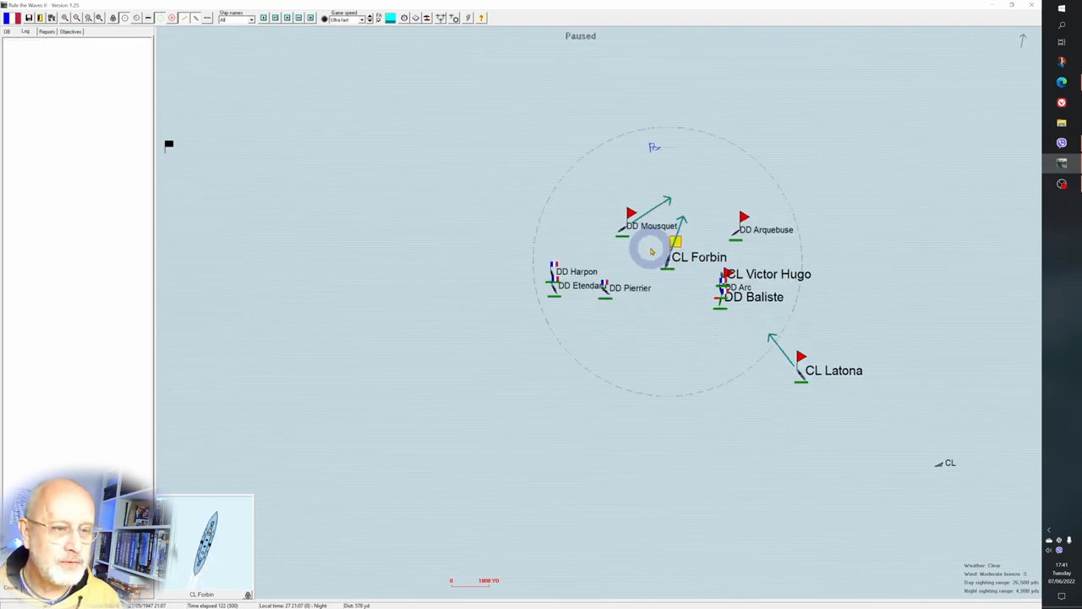
click(719, 287)
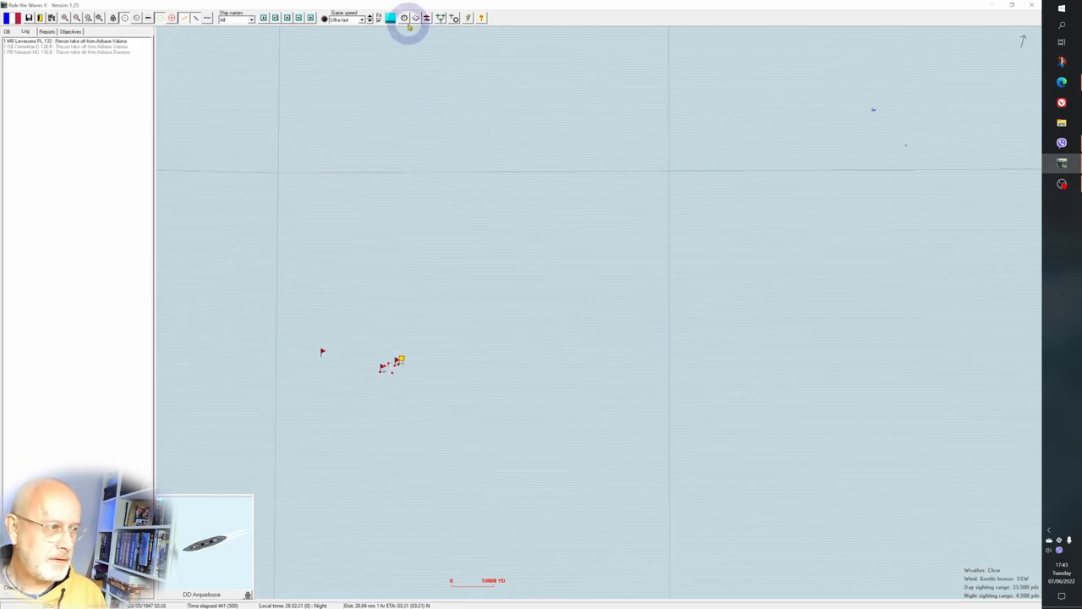
- Stop the battle clock and acknowledge the night notice and scenario-over message to reach the results
click(409, 17)
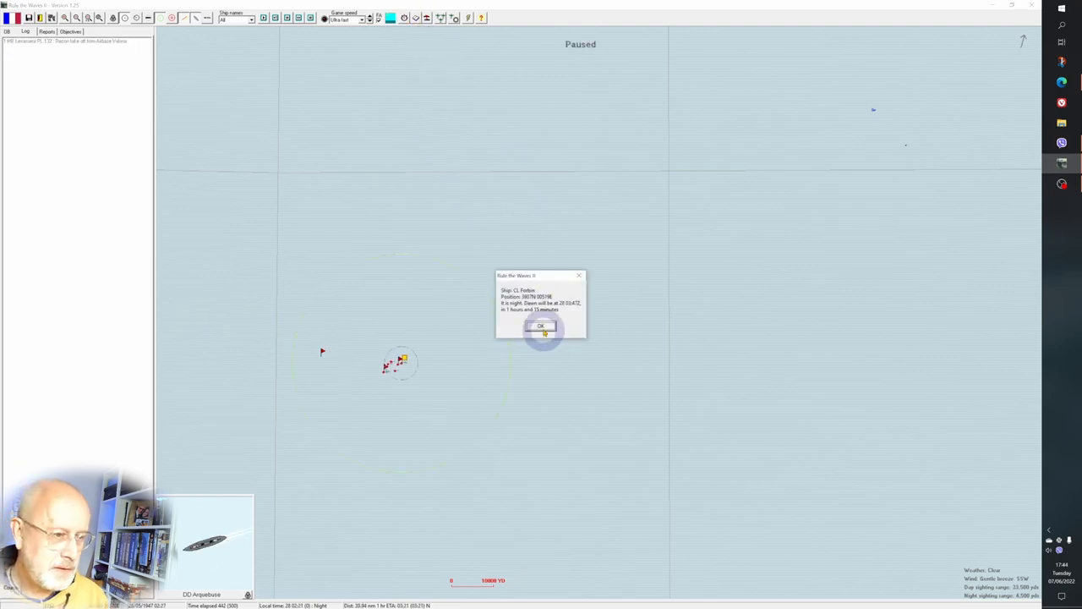
click(541, 327)
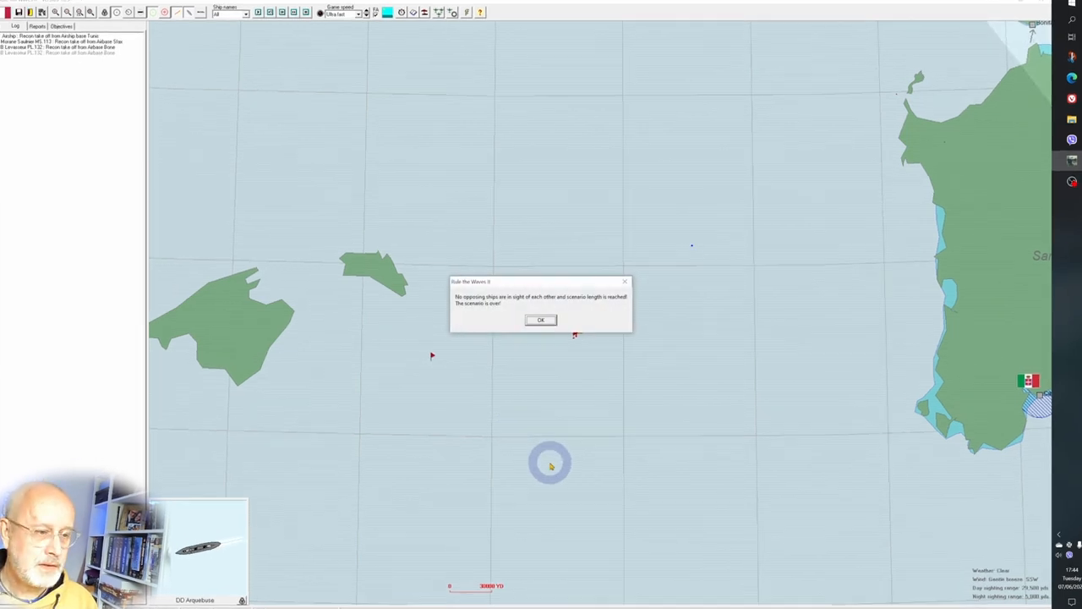
click(542, 320)
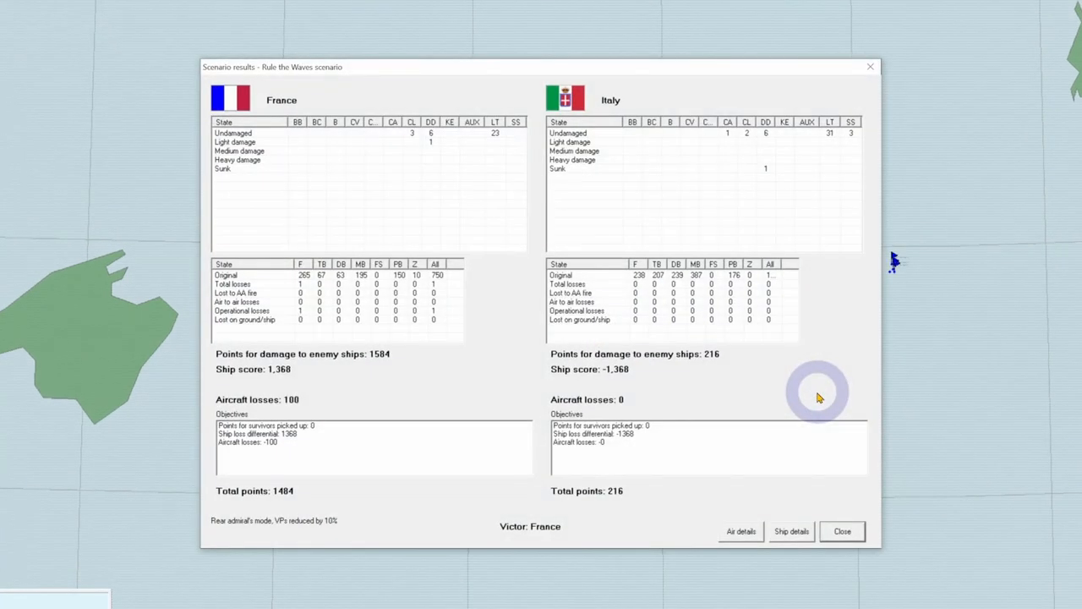
mouse_move(497, 277)
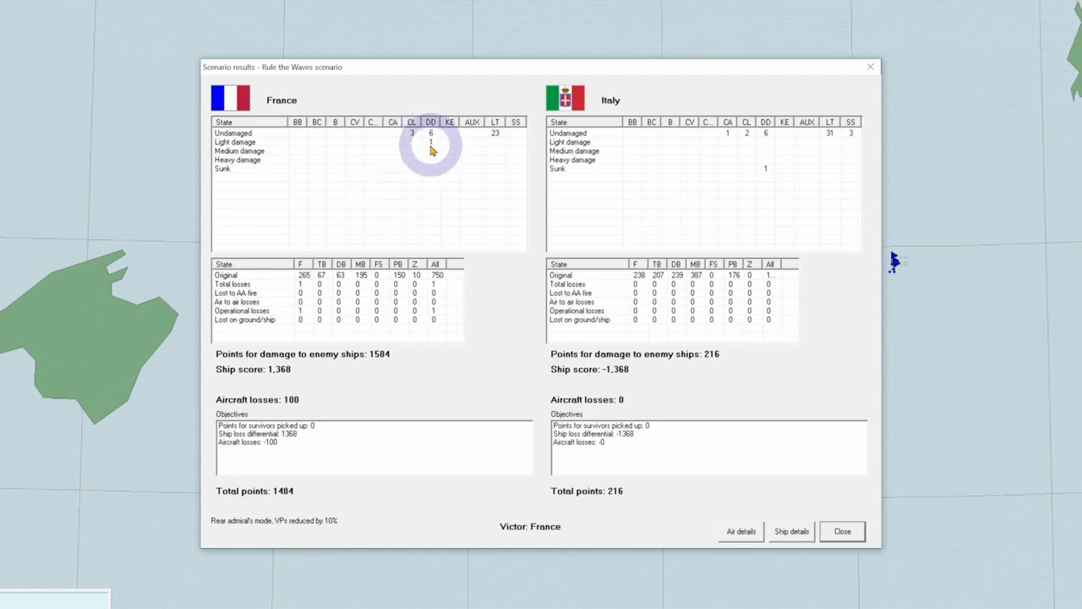
mouse_move(731, 139)
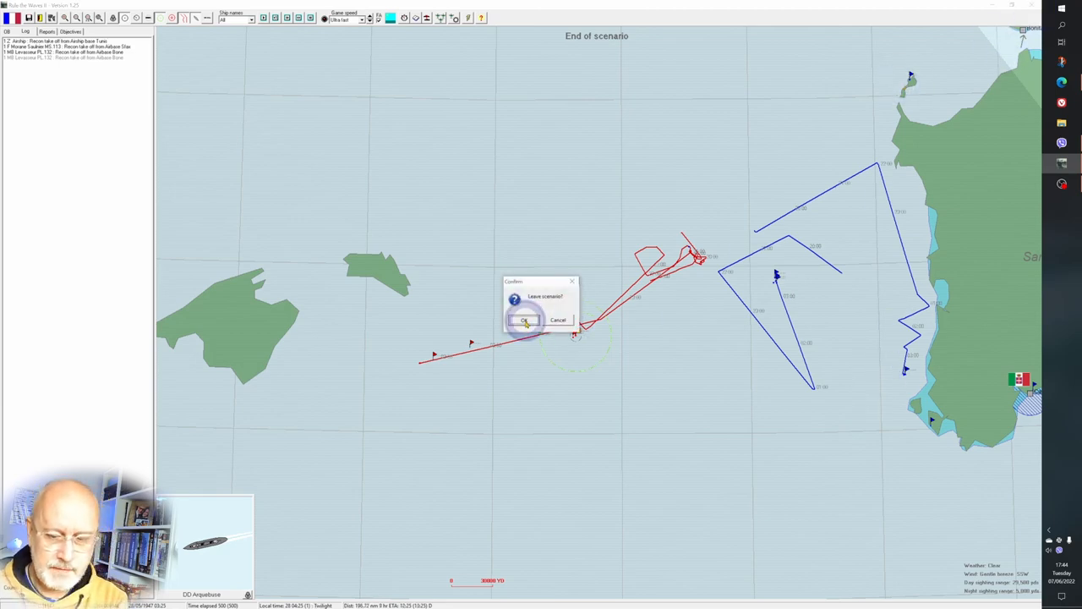
- Leave the scenario, accepting the French marginal victory and the ASW torpedo and radar research news
click(524, 322)
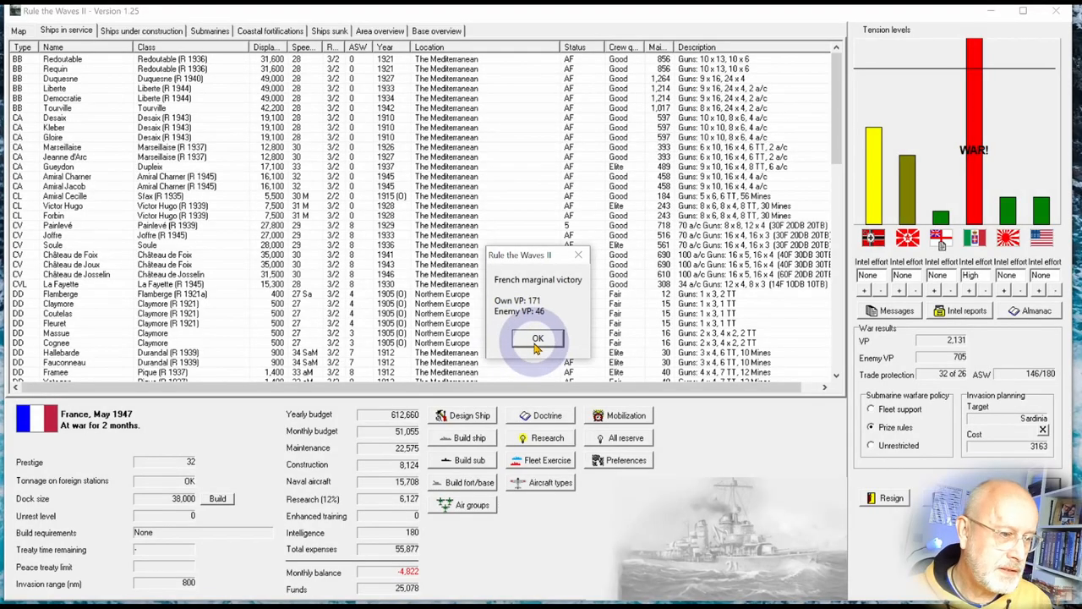
click(538, 338)
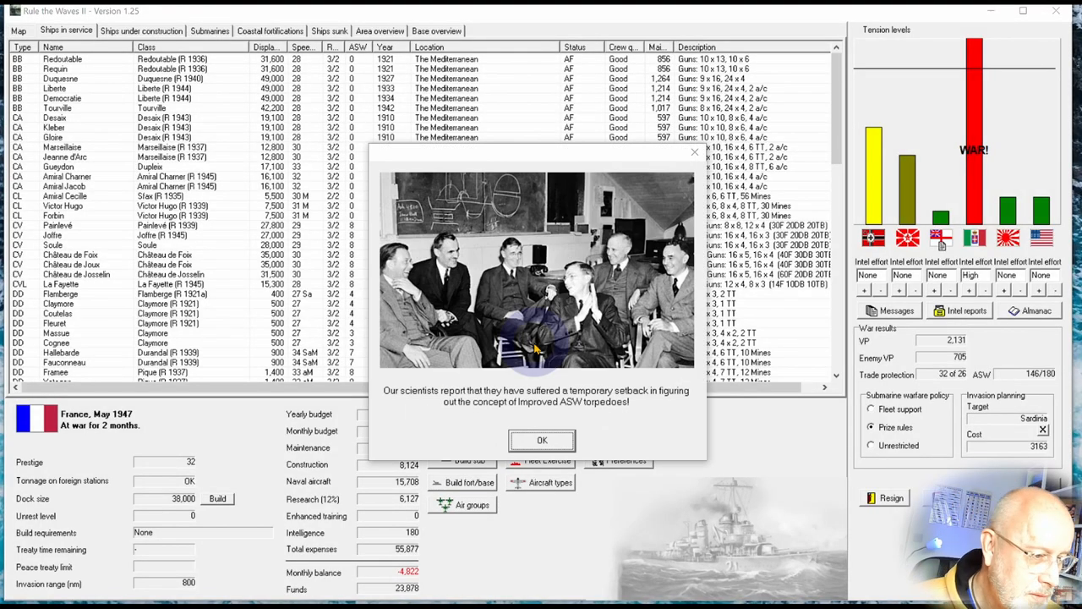
click(541, 439)
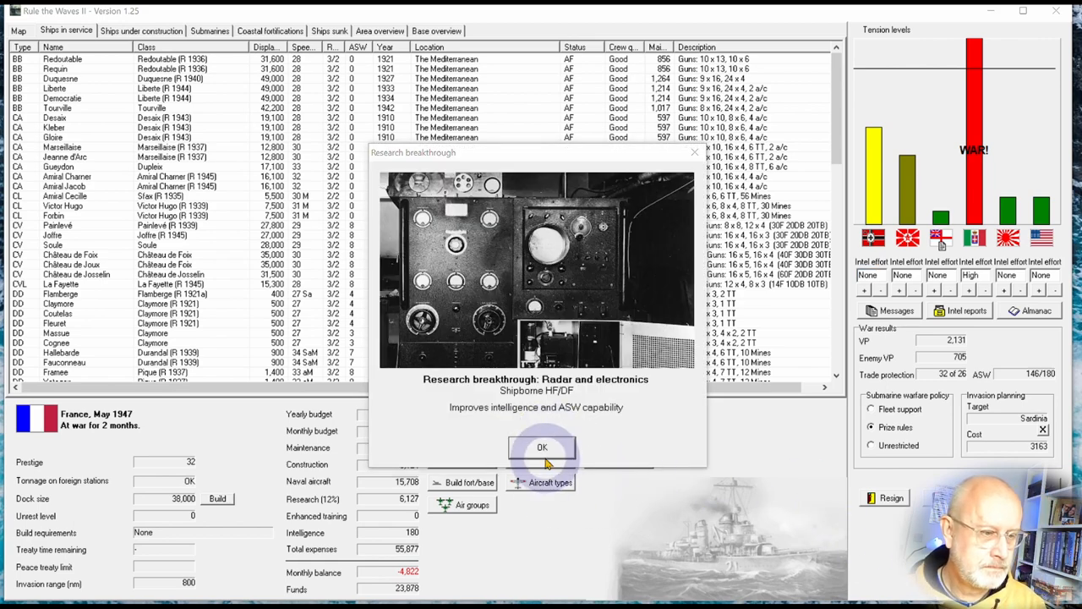
click(541, 446)
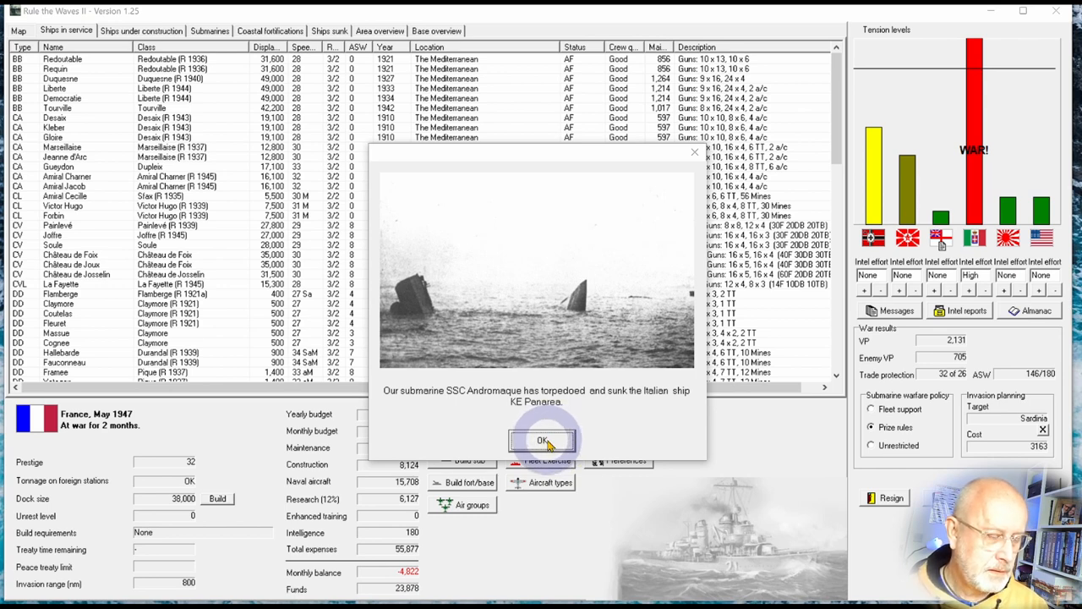
- Acknowledge the loss of SSC Andromaque, damage to an Italian BB, and loss of CV Château de Josselin
click(541, 440)
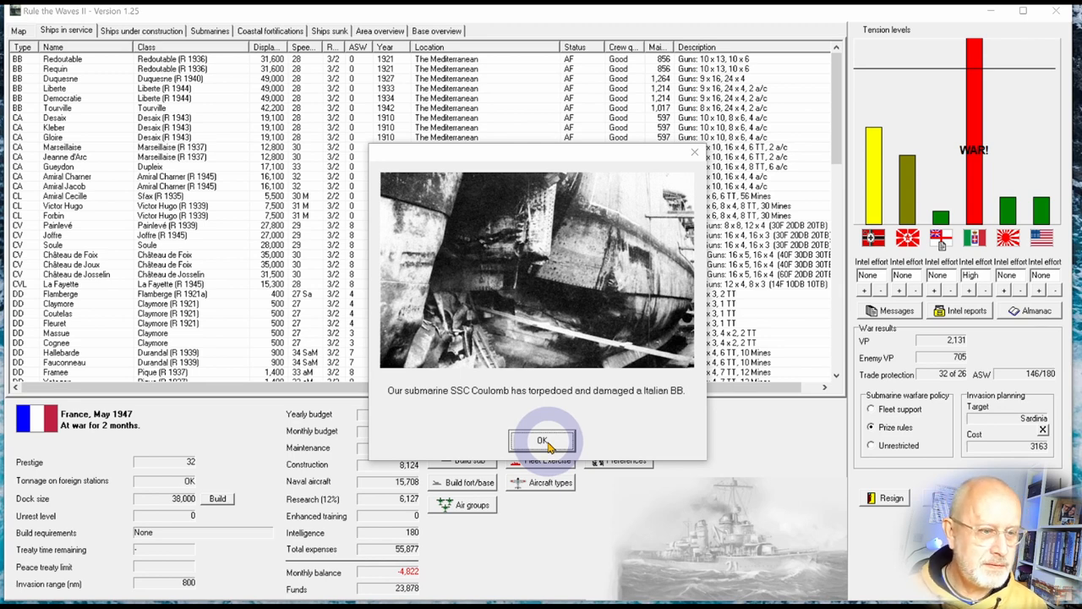
click(541, 439)
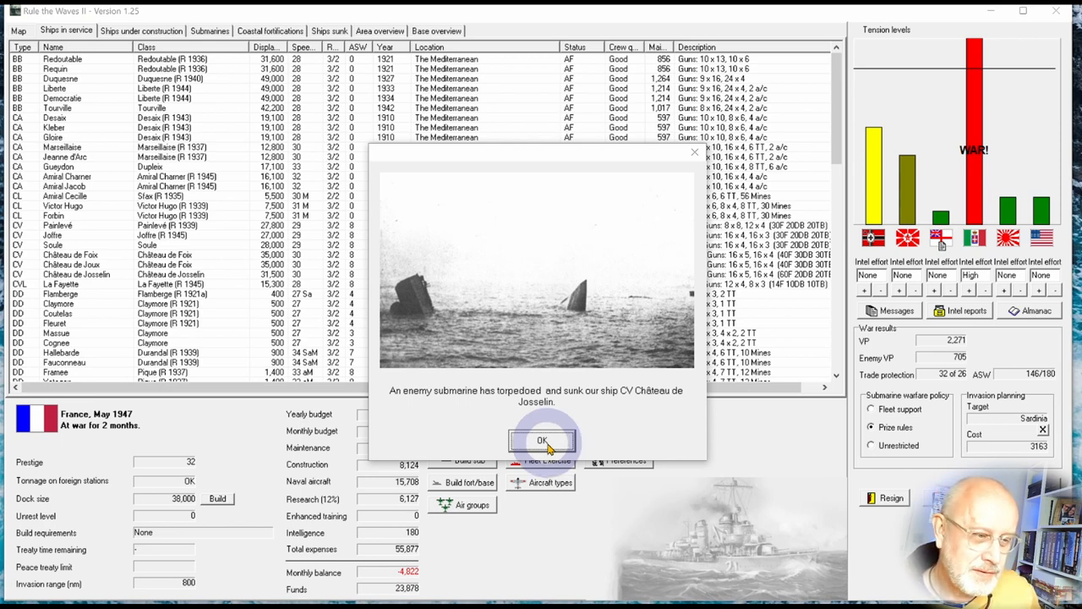
click(542, 440)
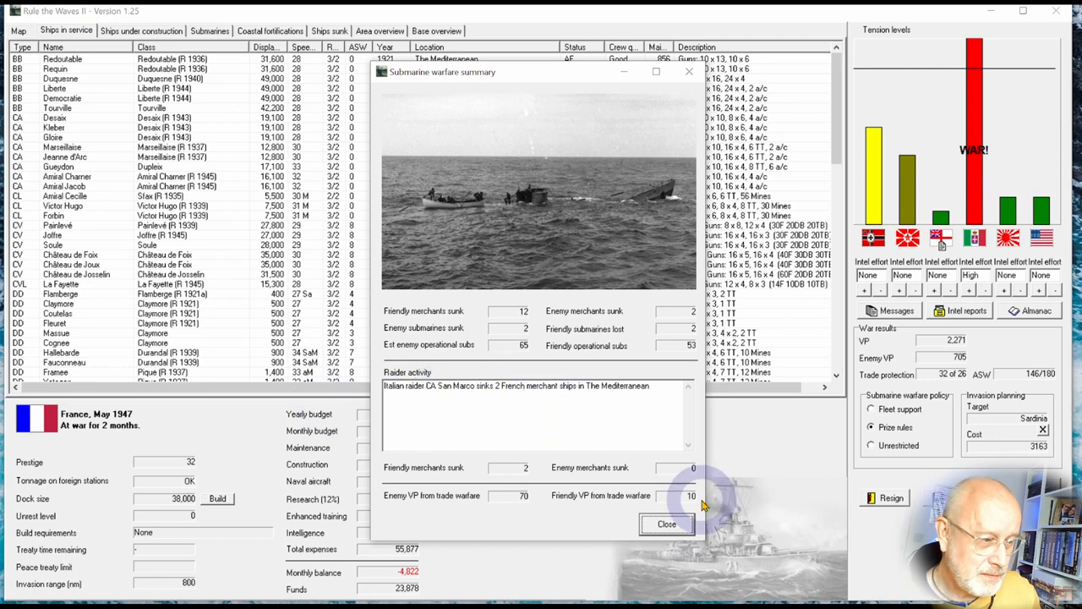
click(666, 524)
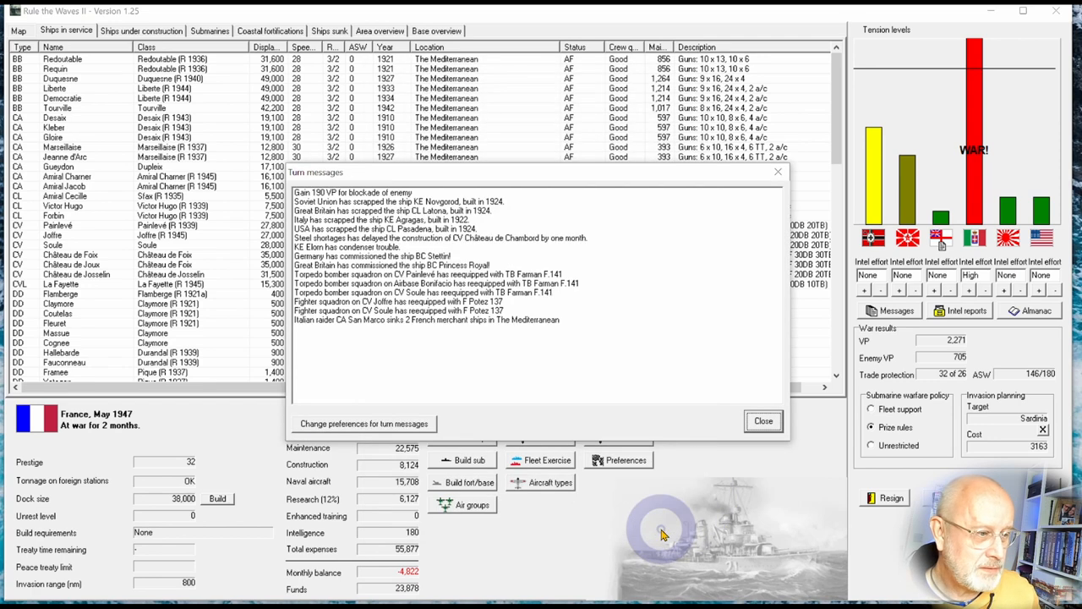
mouse_move(710, 521)
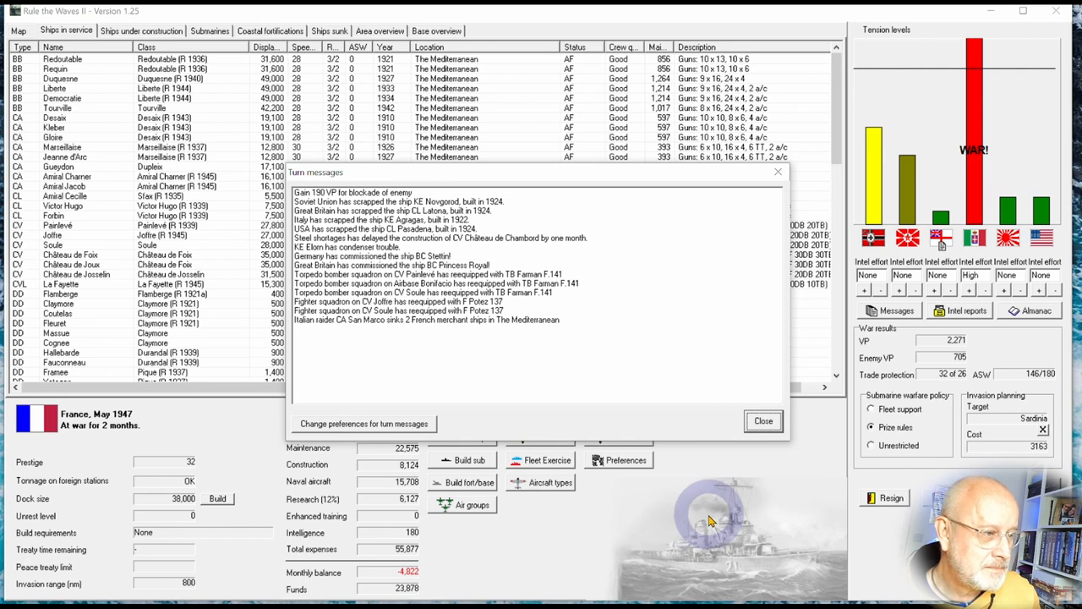
mouse_move(301, 212)
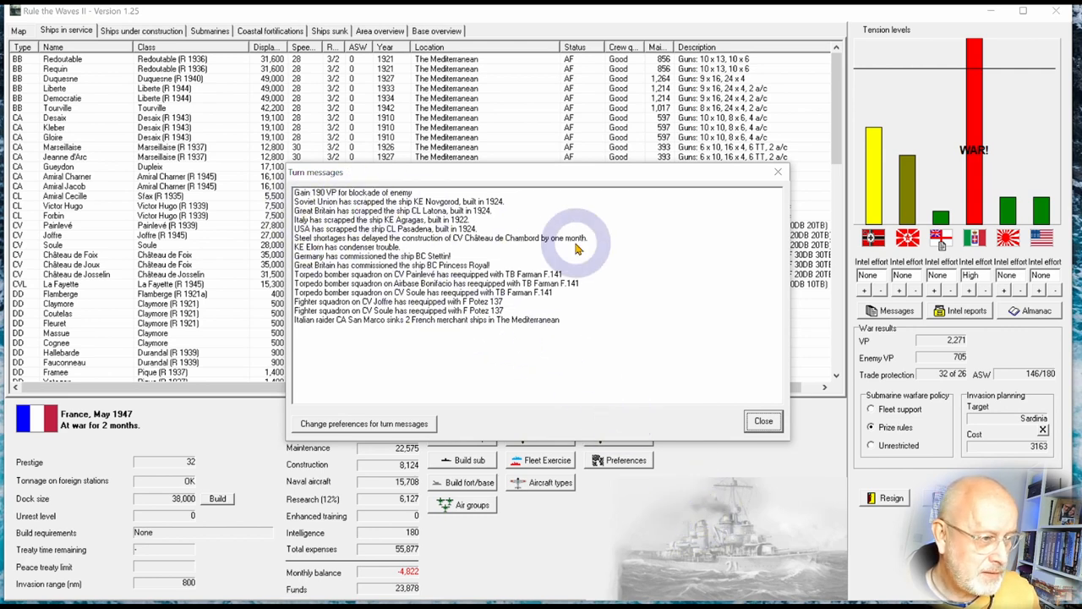
mouse_move(763, 421)
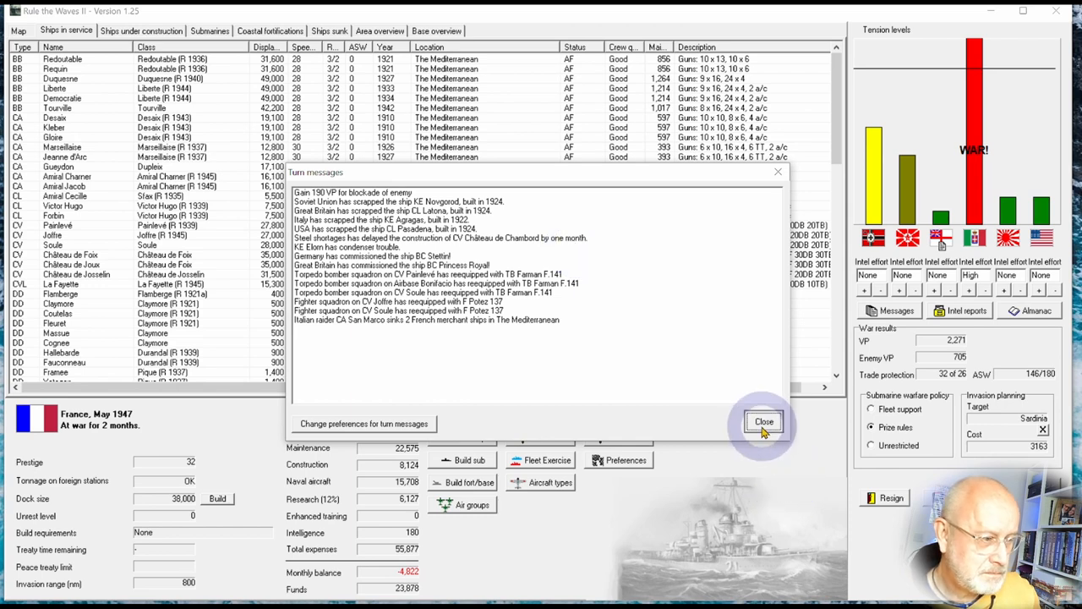
- Close the turn messages to return to the June 1947 Mediterranean strategic map
click(764, 422)
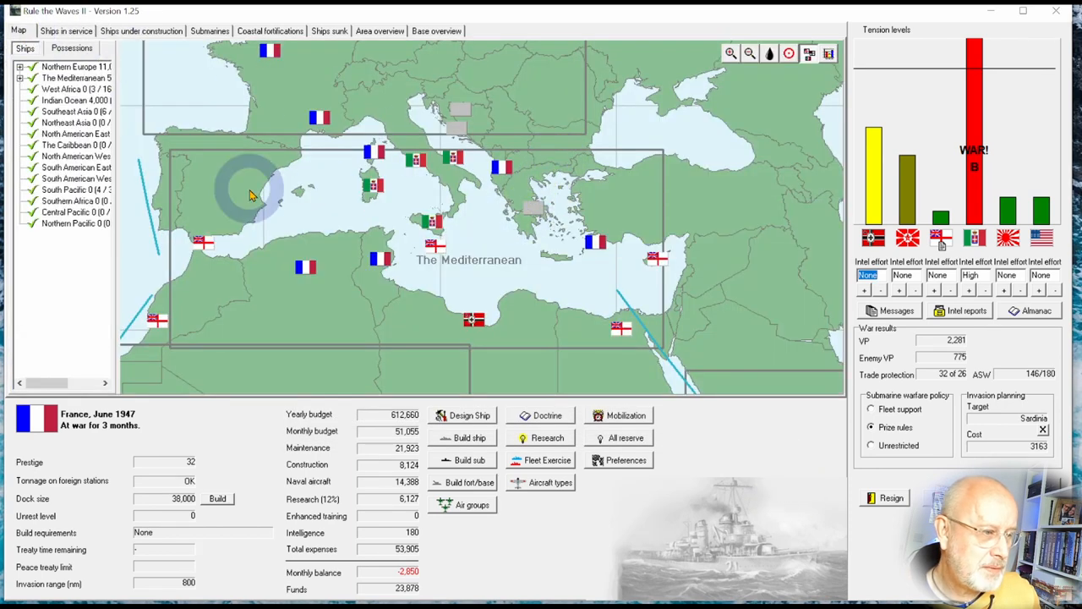
mouse_move(257, 194)
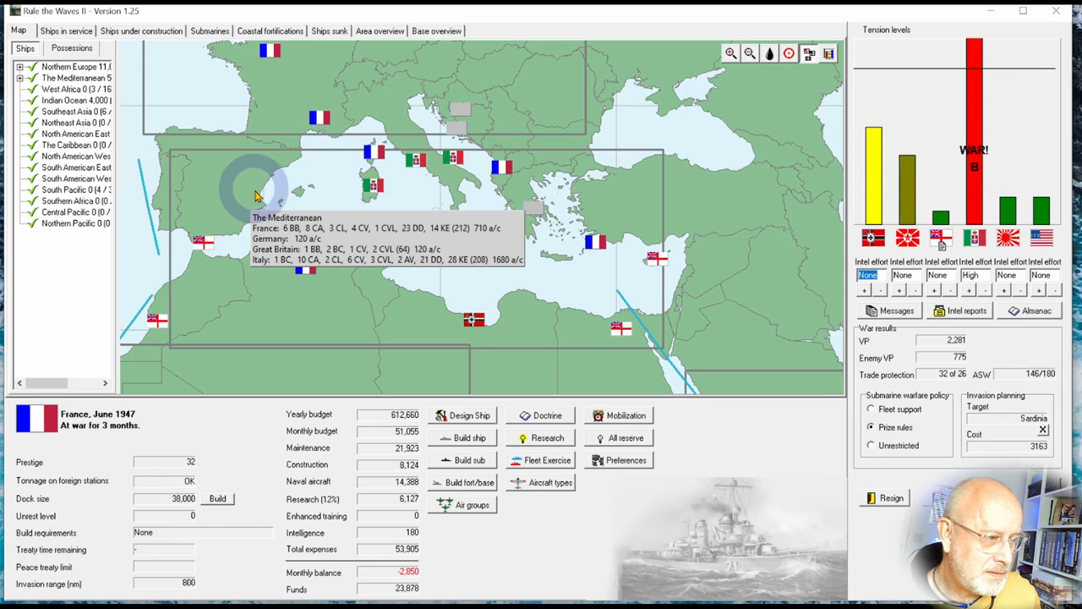
mouse_move(414, 211)
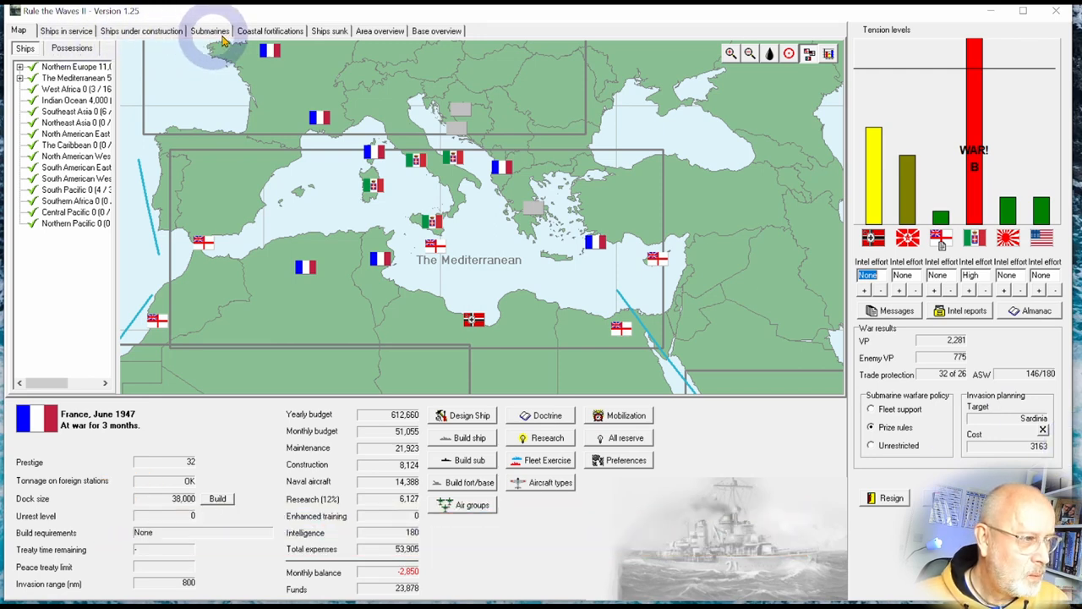
- Review the sunk aircraft carrier's details from the sunk ships list, then close them
click(328, 31)
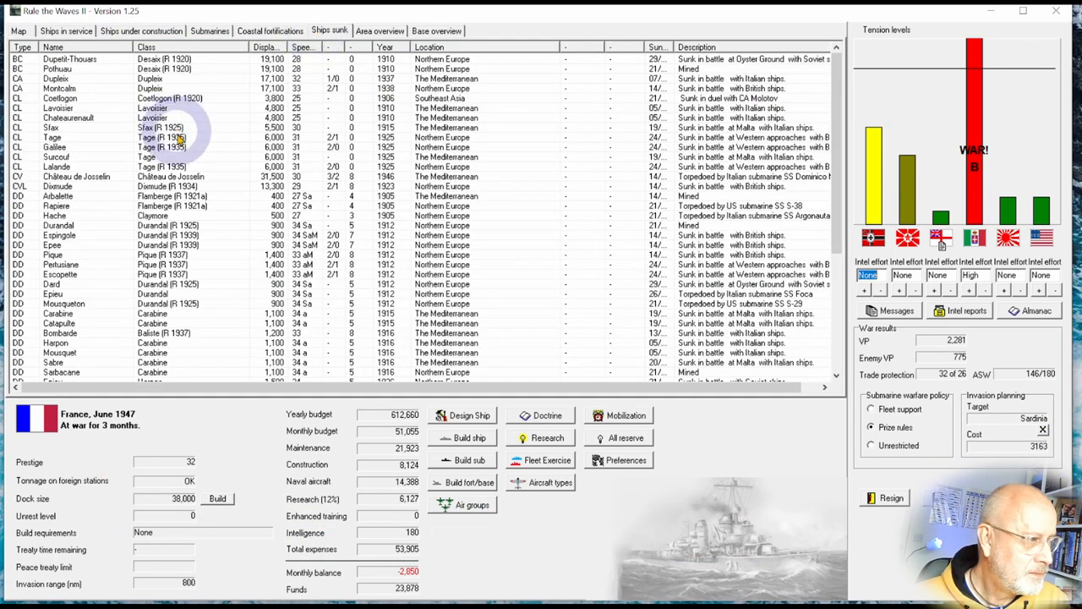
click(76, 176)
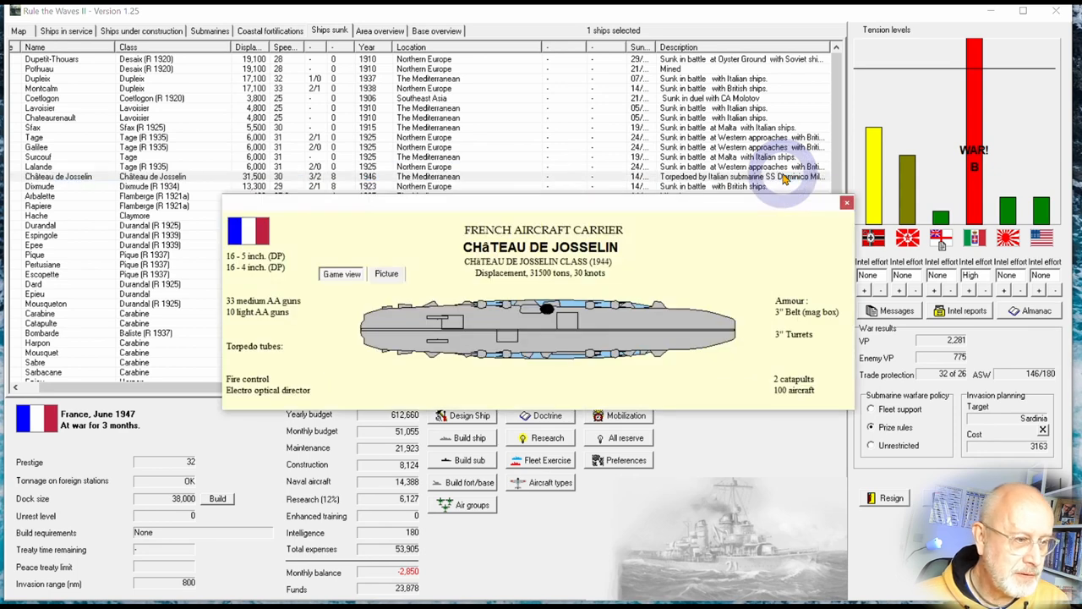
mouse_move(842, 213)
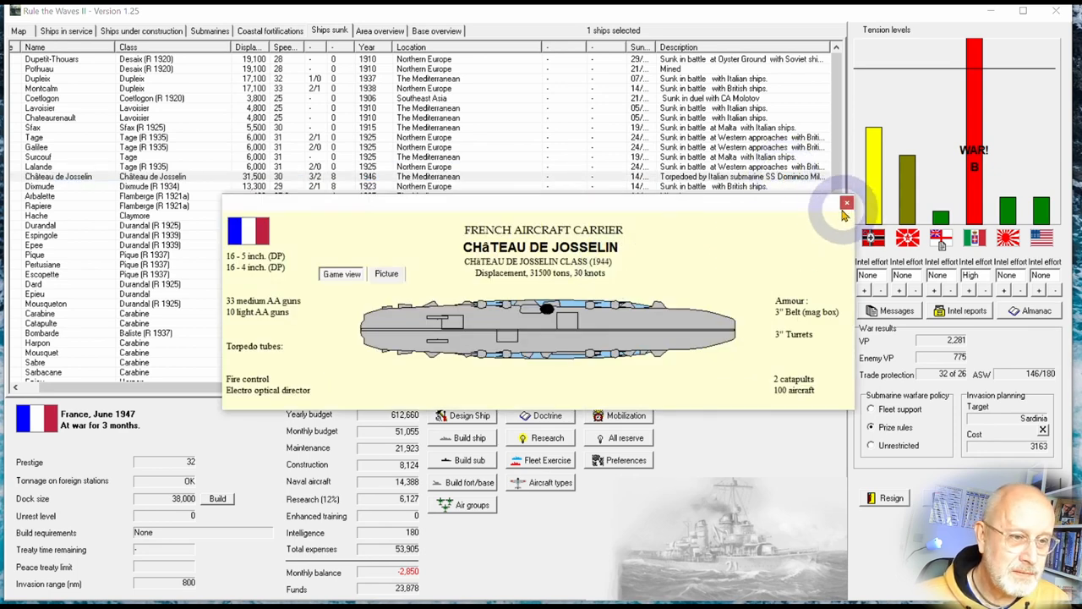
click(845, 203)
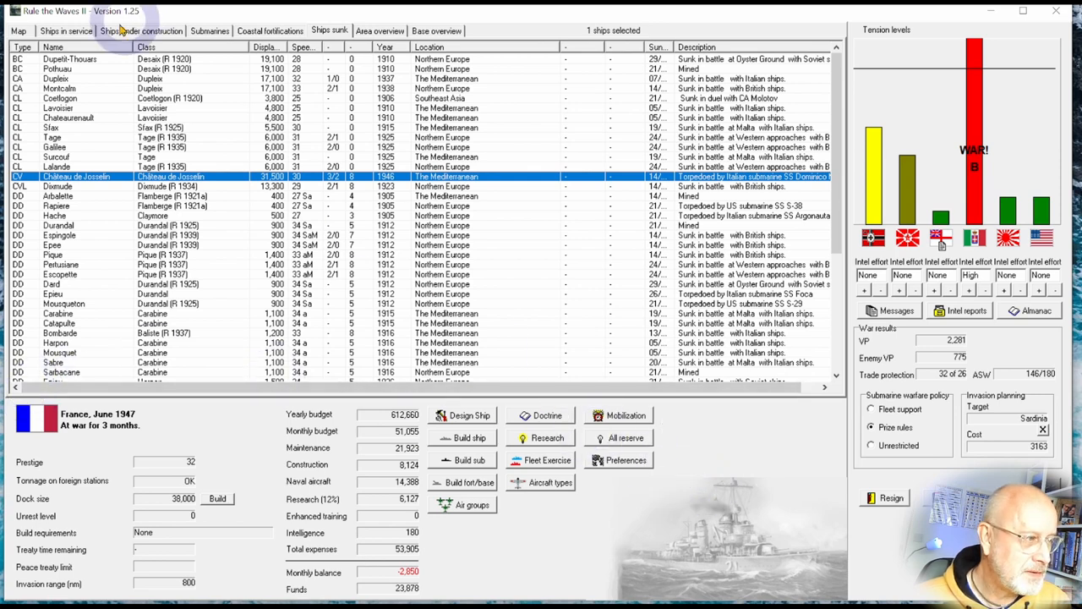
- Check the ships under construction and ships in service lists until the battle offer appears
click(142, 30)
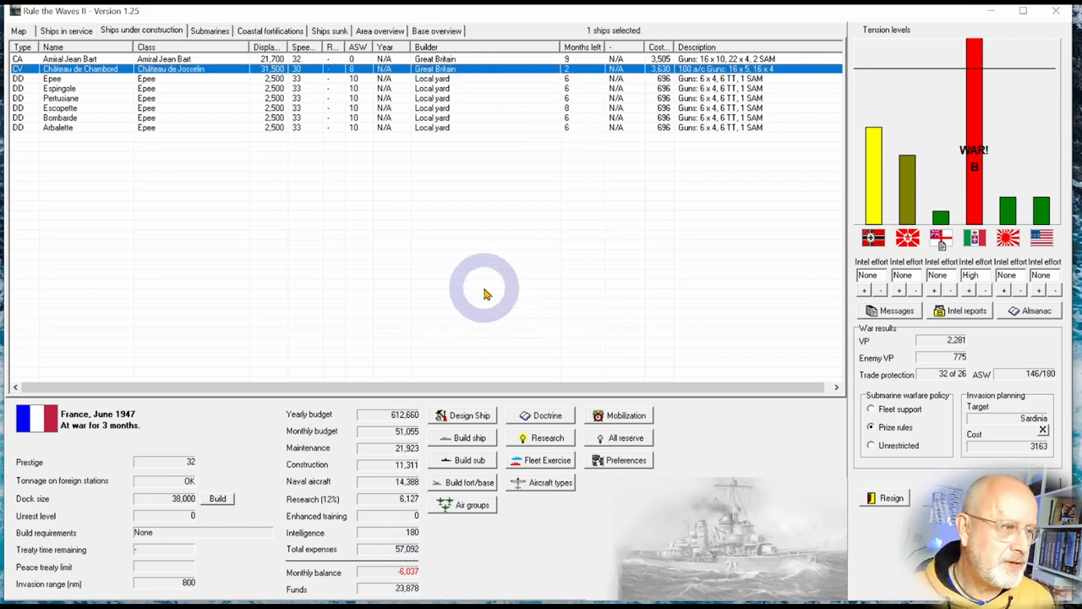
click(66, 30)
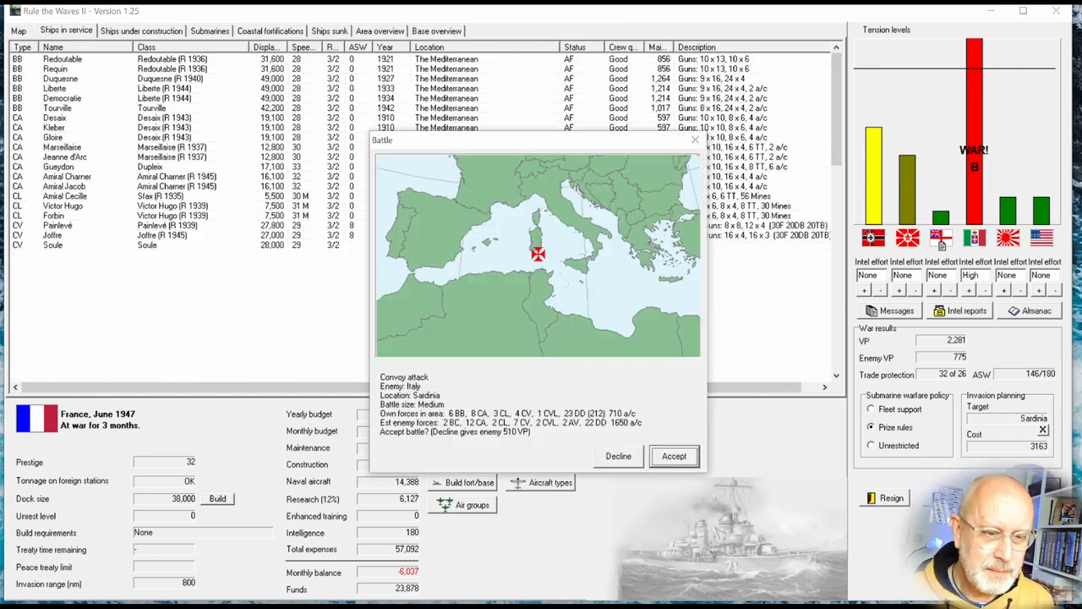
- Accept the convoy attack with land air suppressing enemy airfields and British ships joining the force
scroll(down, 3)
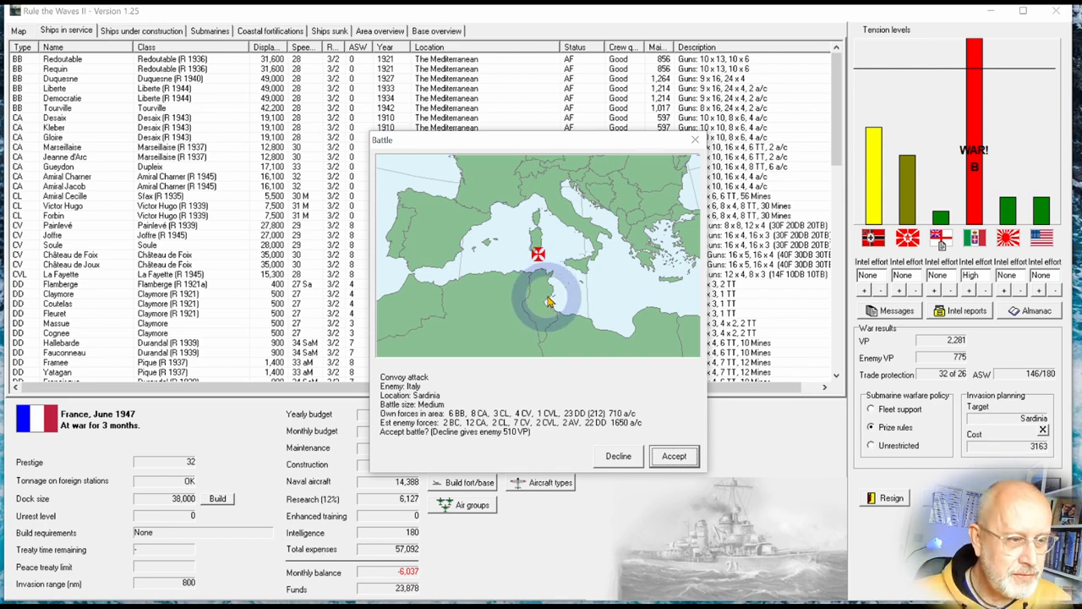
mouse_move(538, 262)
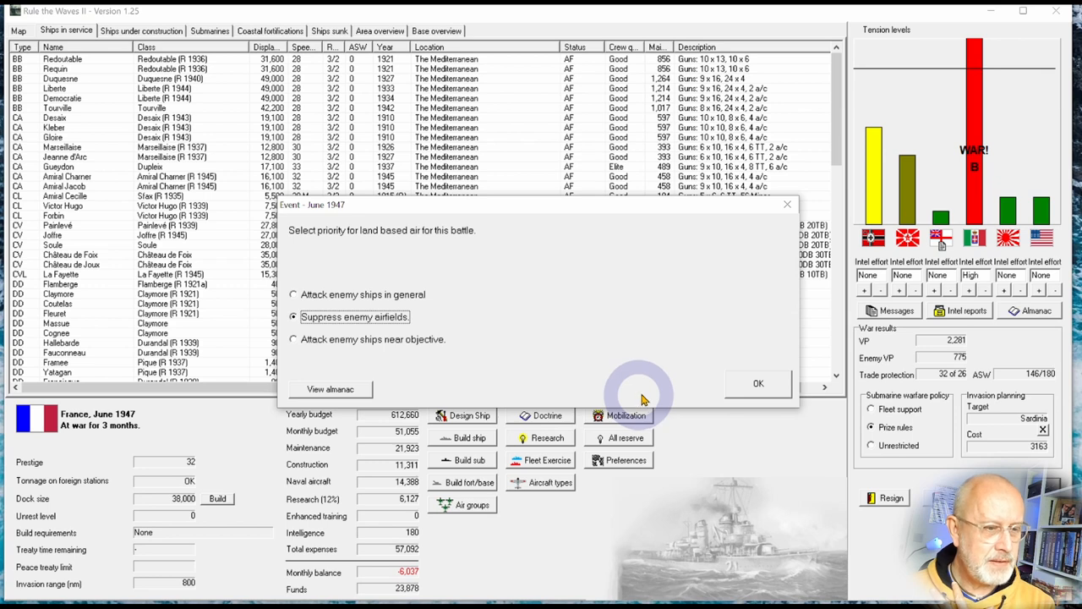
click(757, 382)
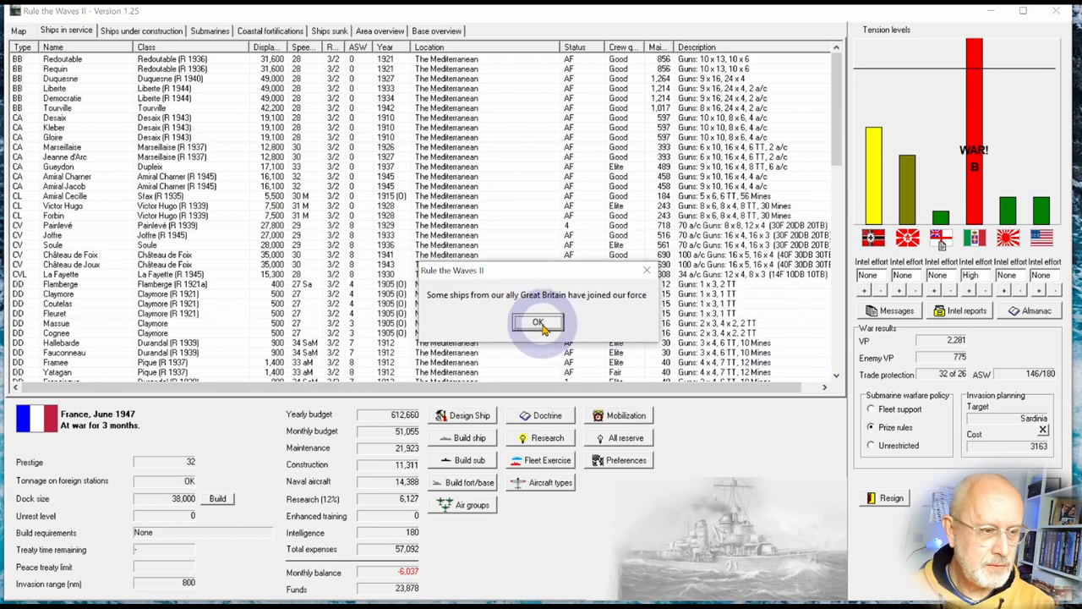
click(538, 321)
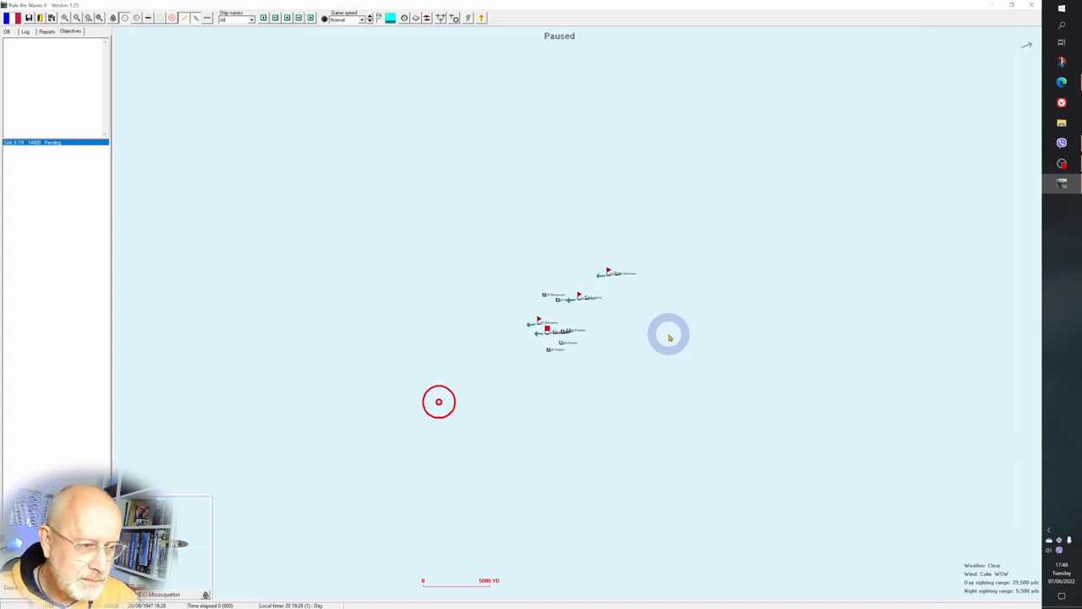
- Dismiss the ship and unidentified-contact reports while advancing the battle time
click(9, 30)
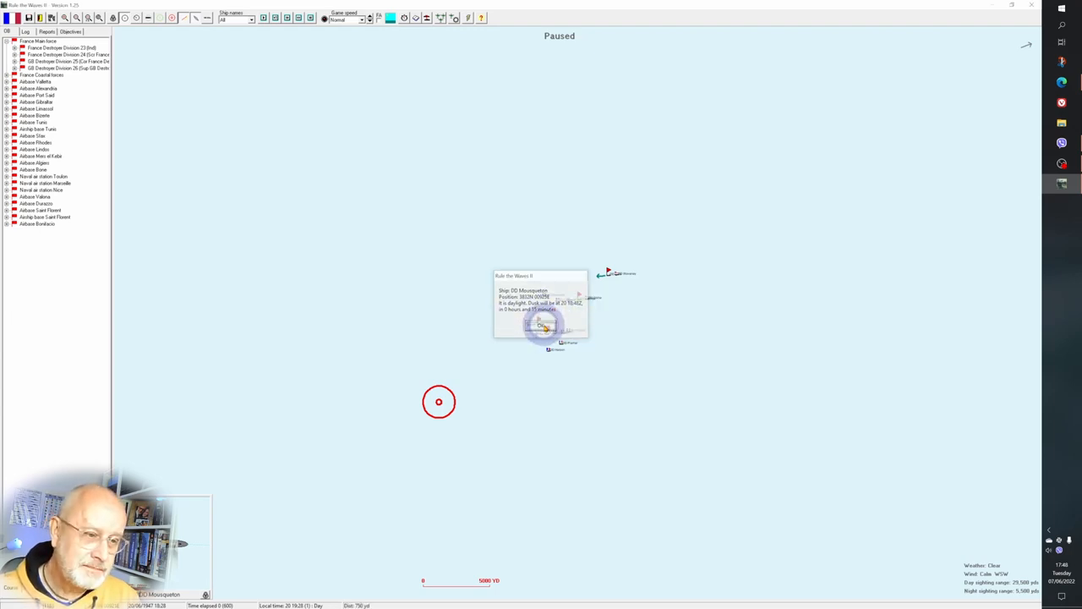
click(541, 325)
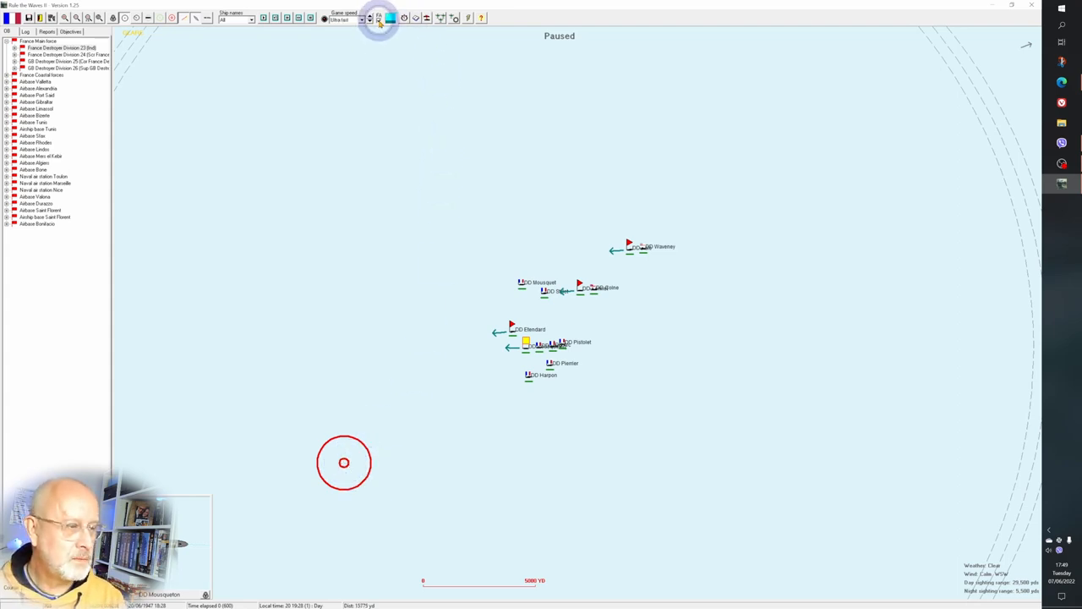
click(379, 17)
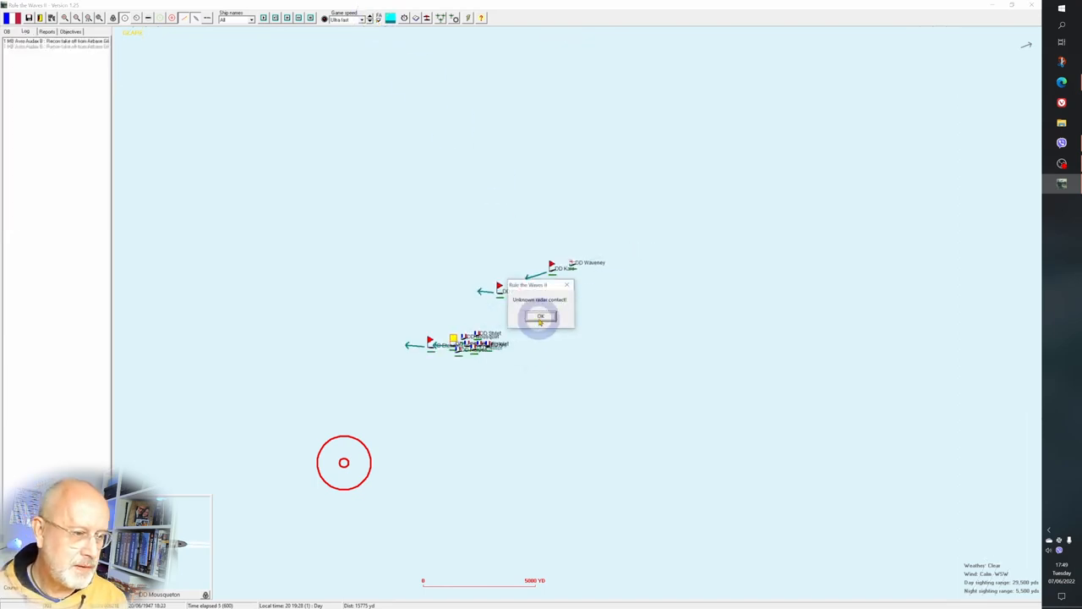
click(541, 317)
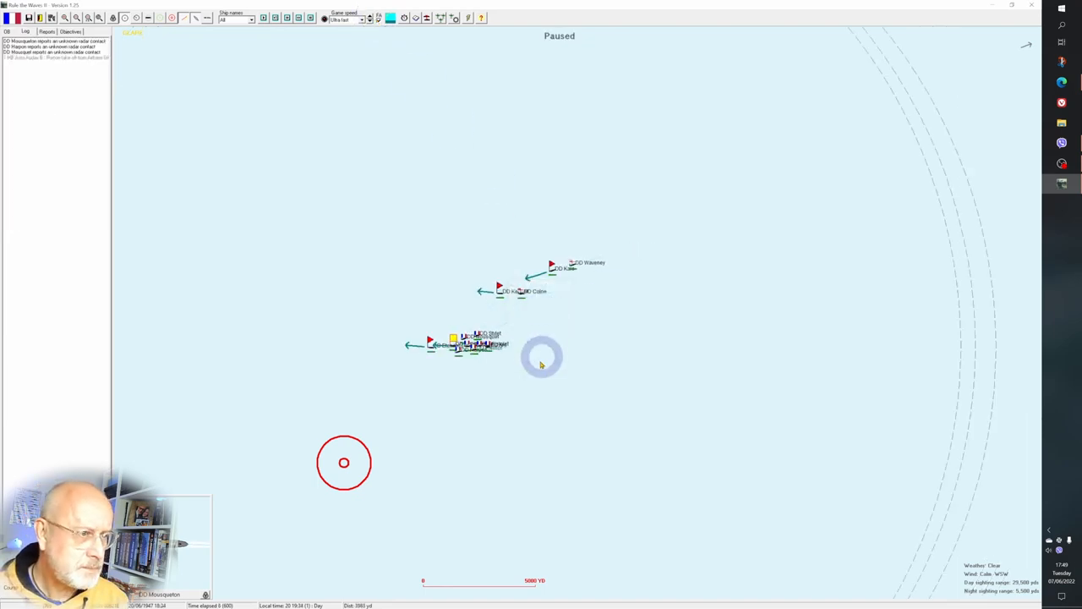
- Zoom out and toggle the sighting range circles to scan the map for enemy contacts
click(161, 17)
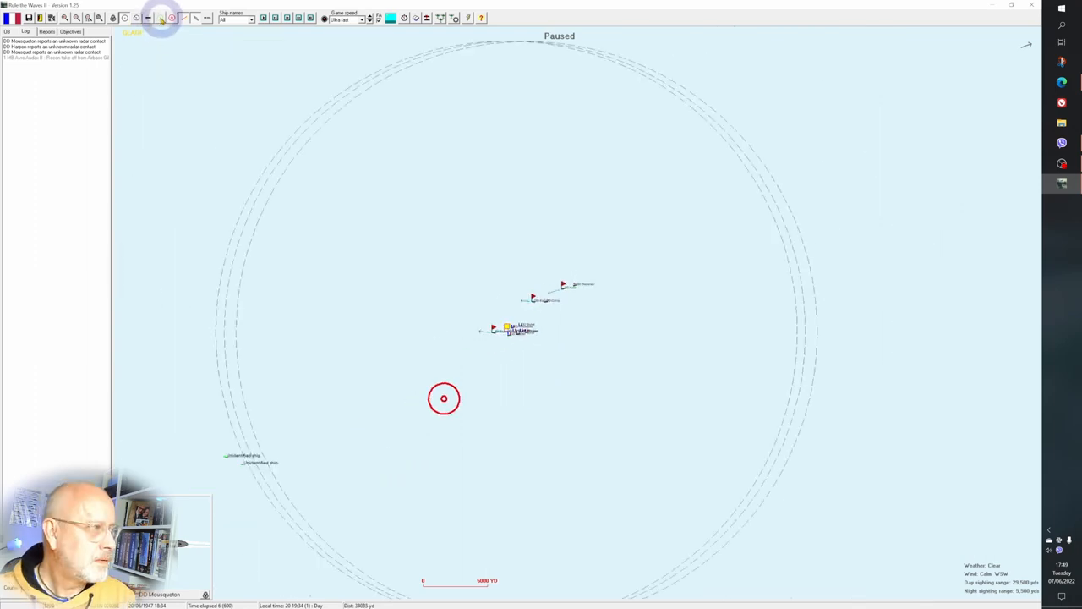
click(125, 17)
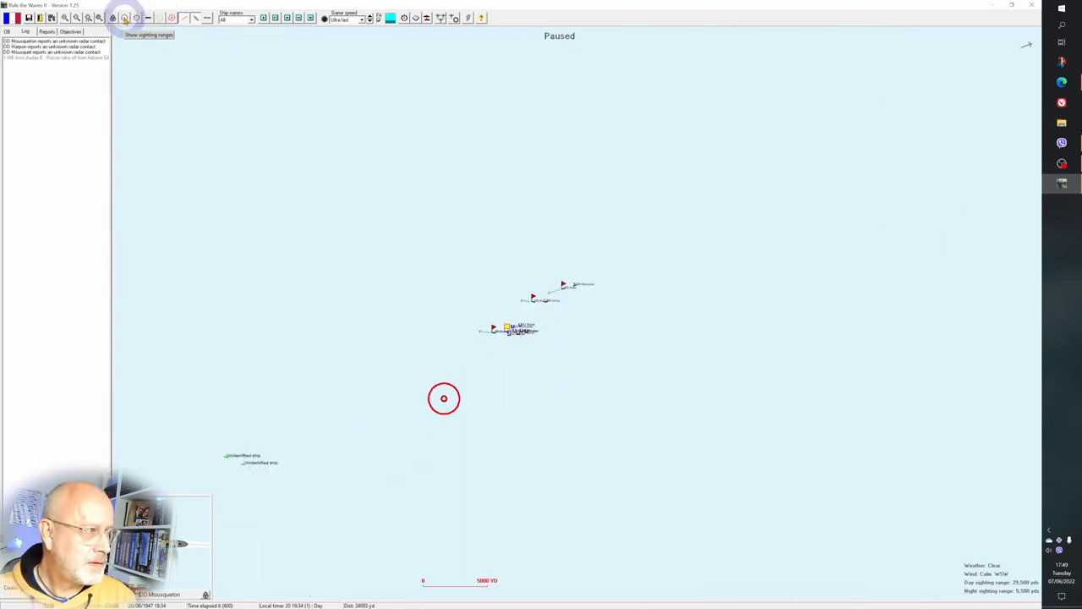
click(159, 17)
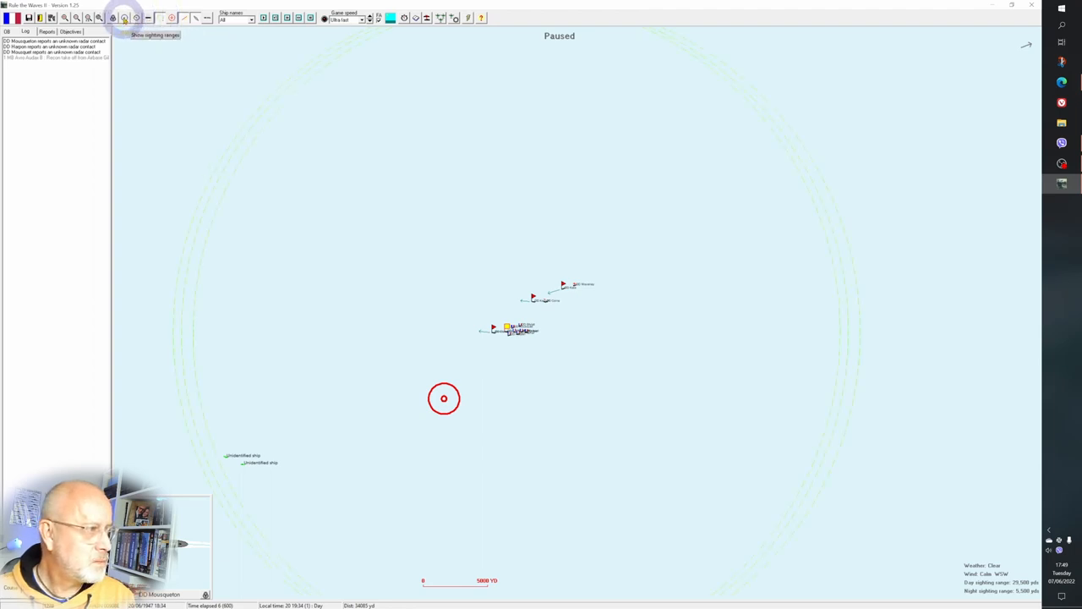
click(123, 17)
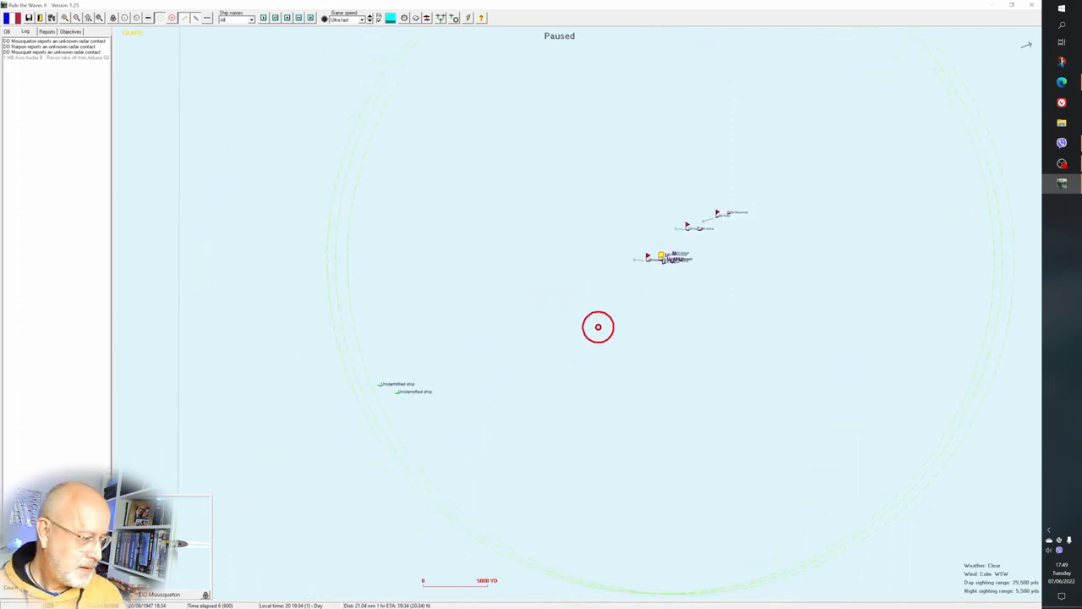
click(448, 379)
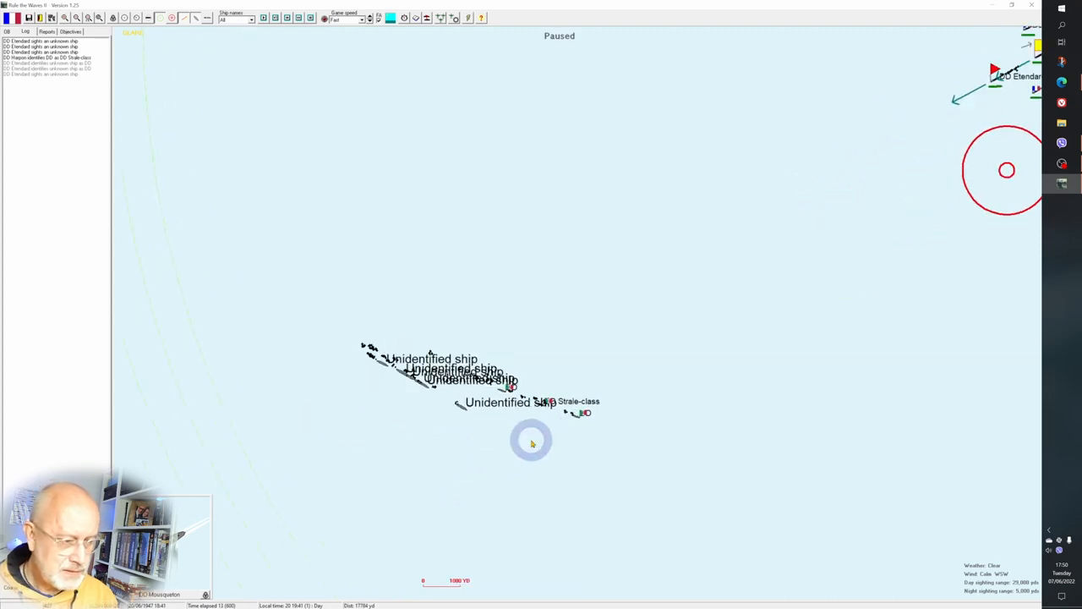
- Switch to shorter ship labels, advance the battle, and bring up a French destroyer division's orders
click(252, 19)
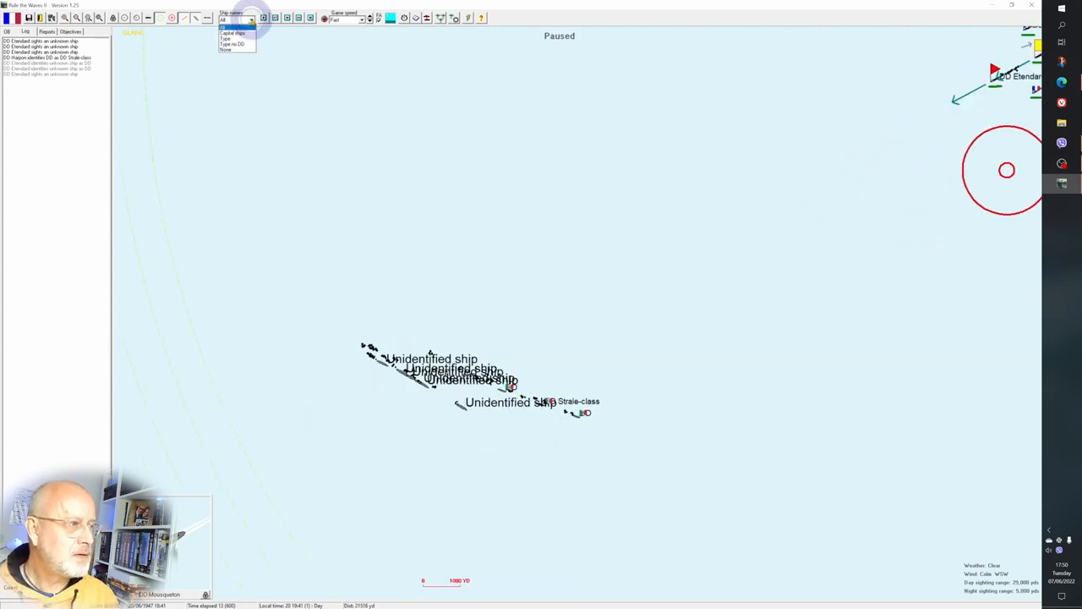
click(227, 49)
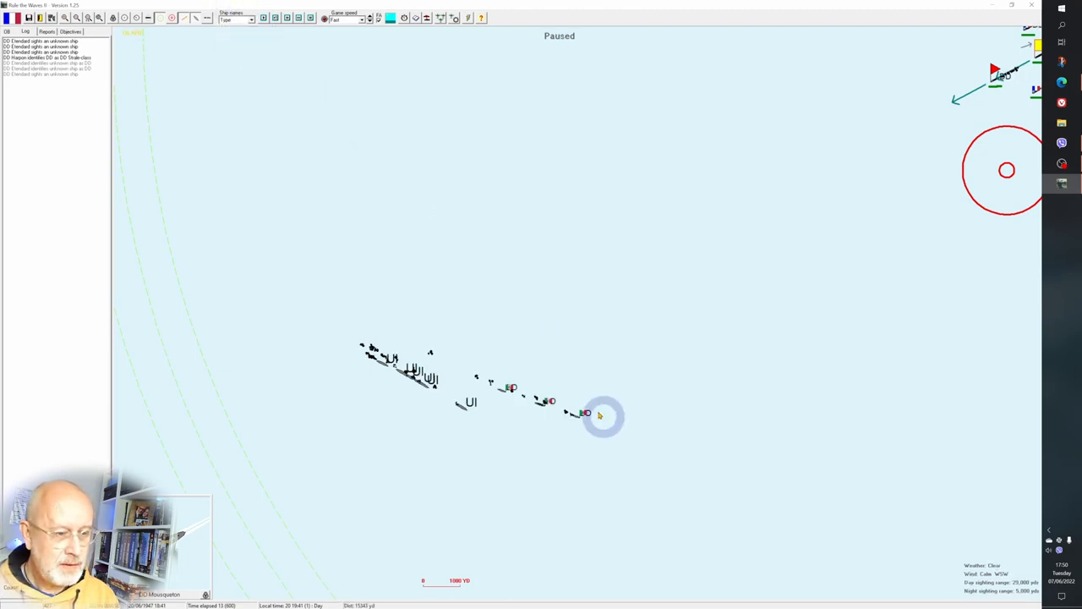
click(465, 404)
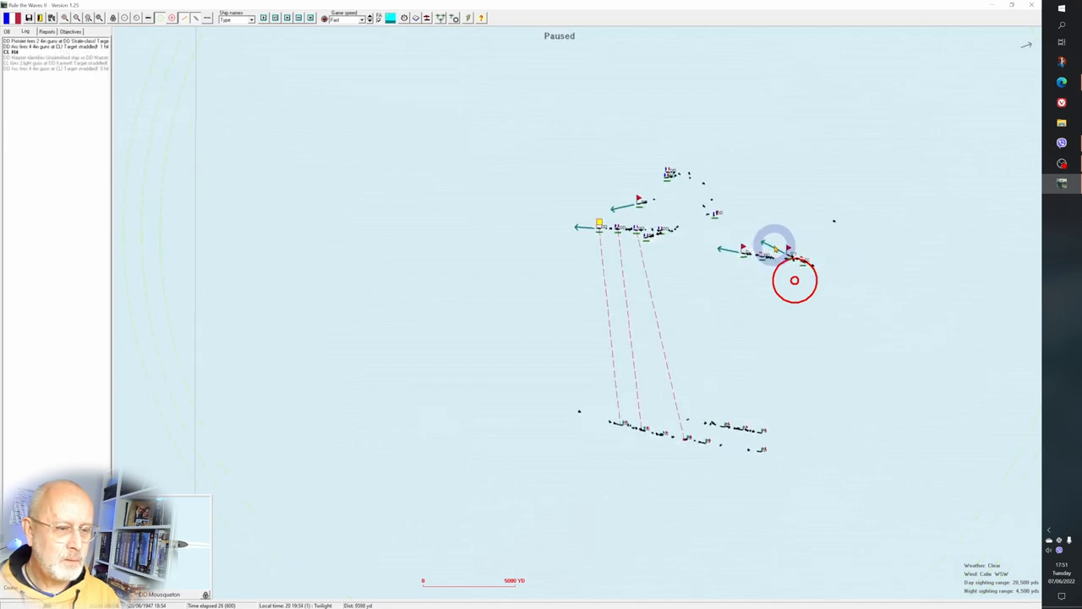
click(605, 243)
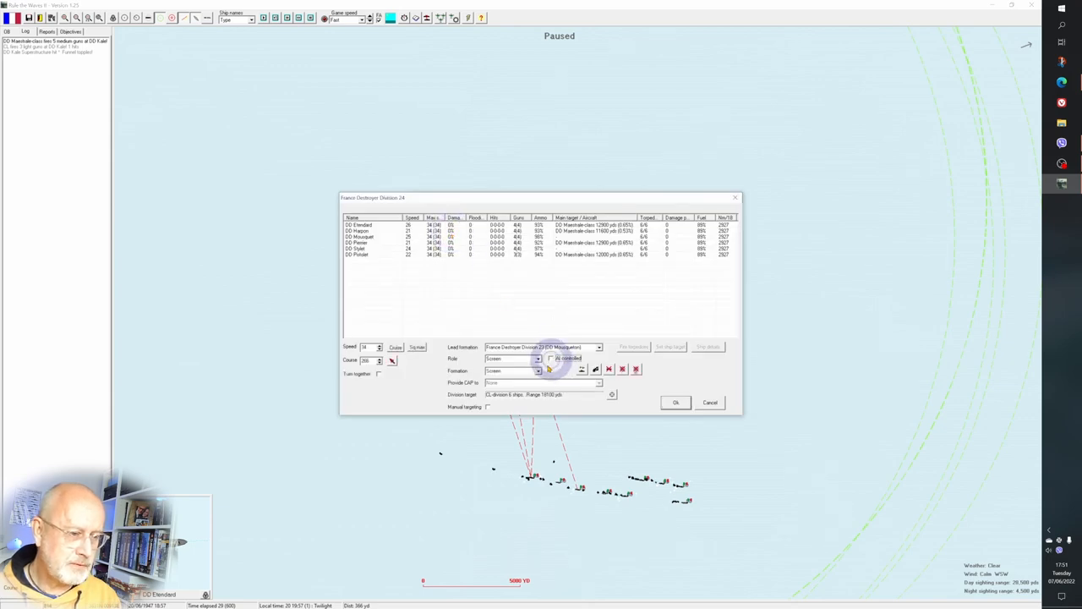
- Give the first destroyer division a new role and formation and confirm its orders
click(538, 358)
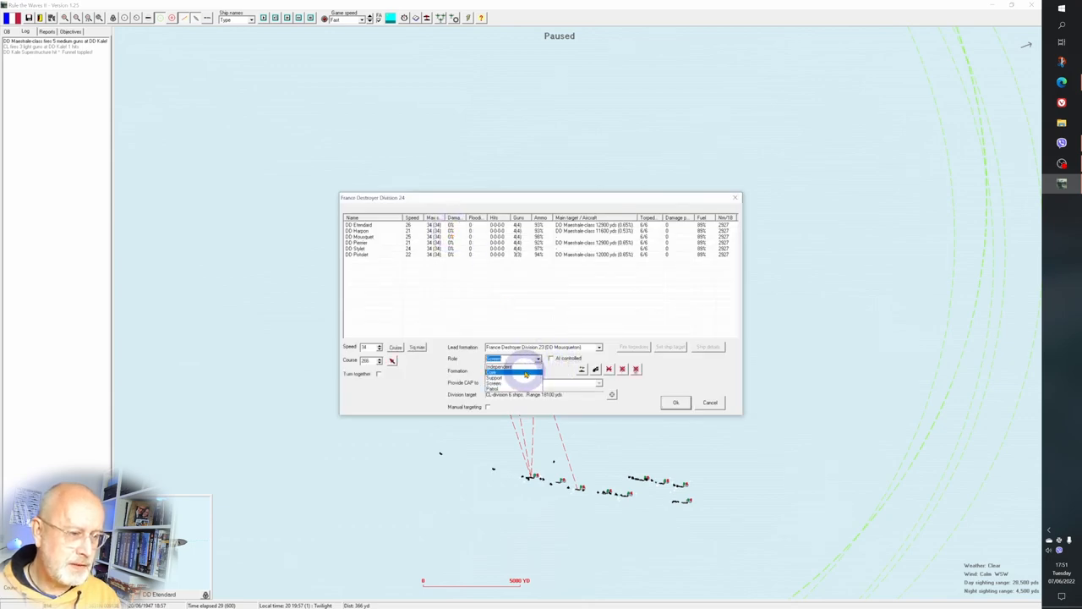
click(514, 365)
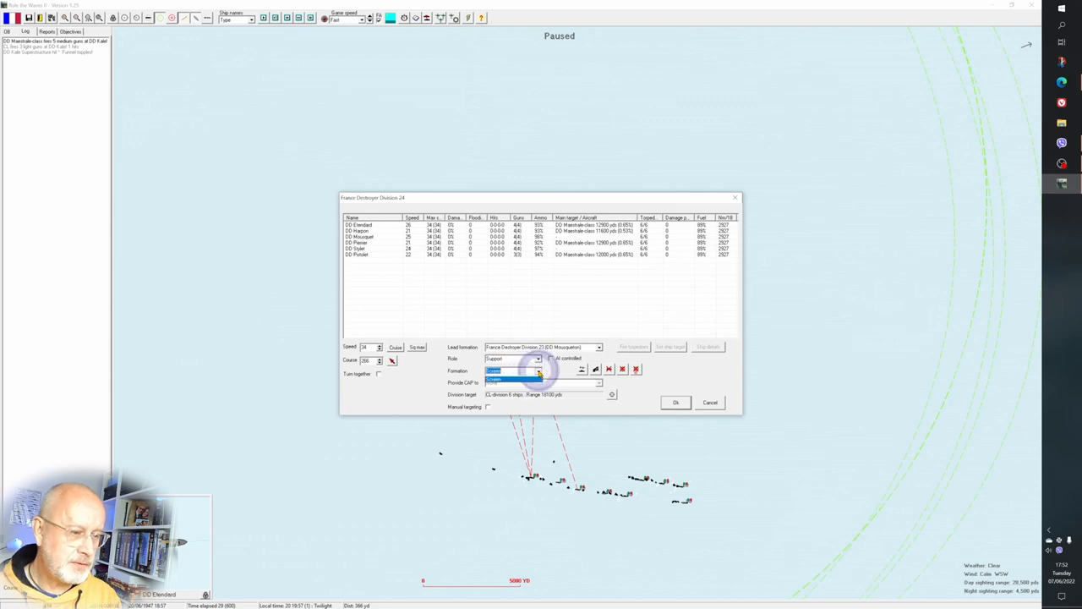
click(511, 370)
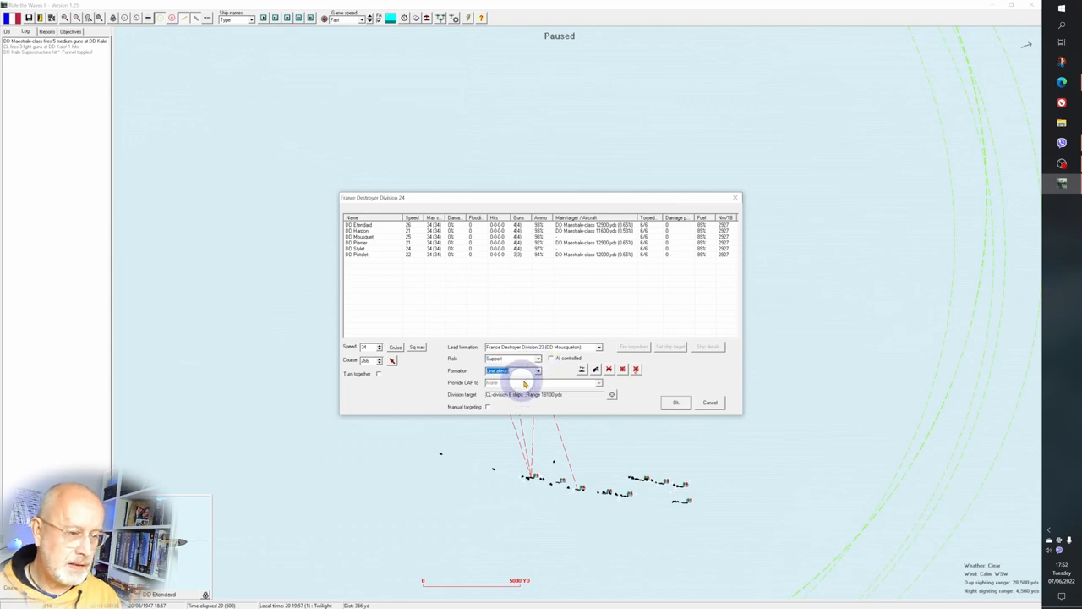
click(551, 359)
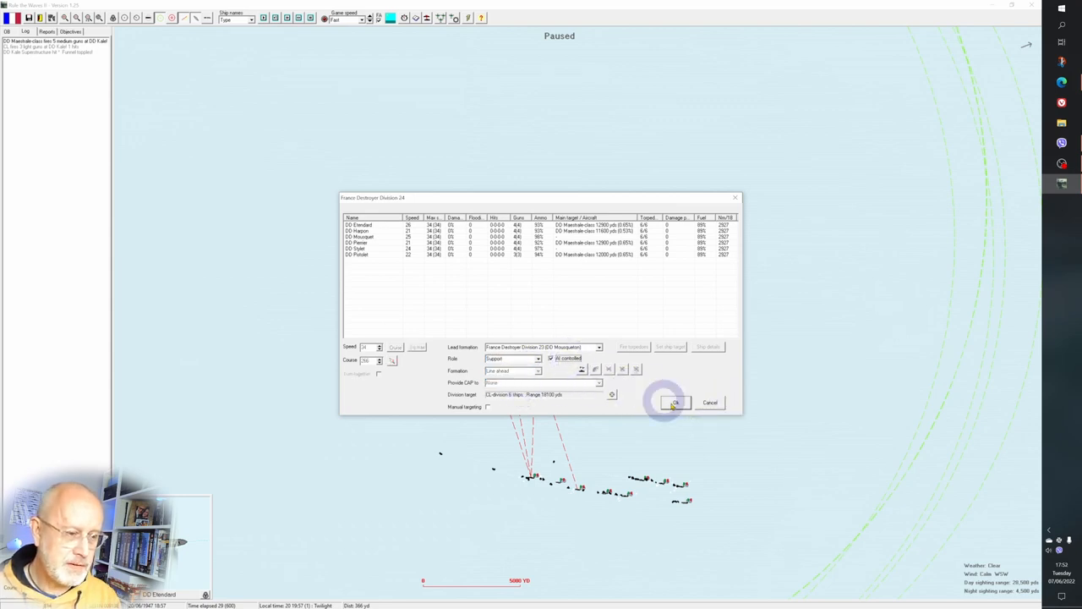
click(673, 402)
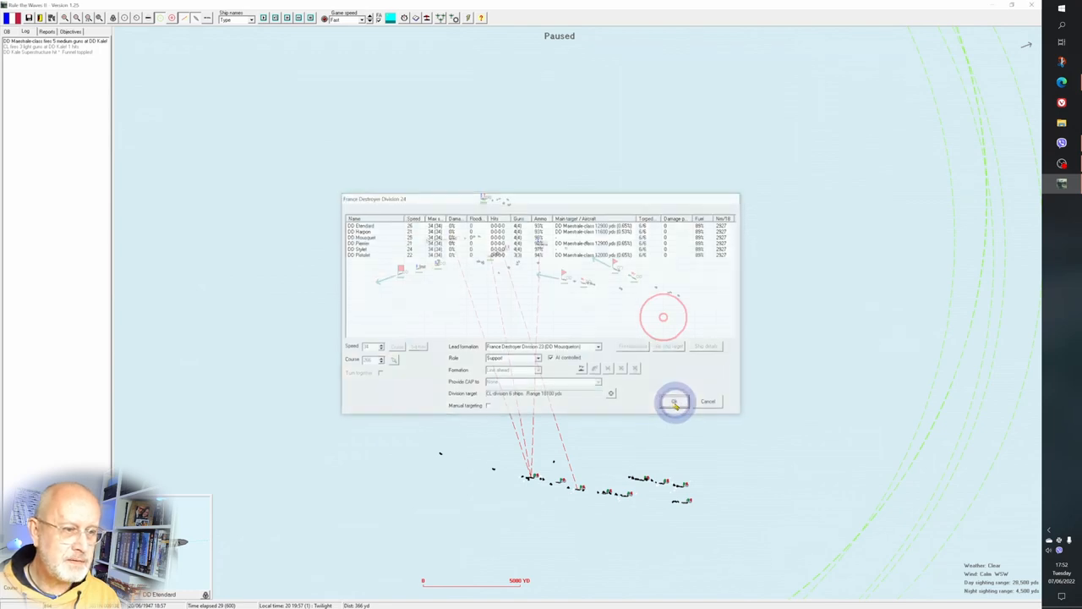
- Confirm the second division's orders and adjust the next destroyer division
click(673, 402)
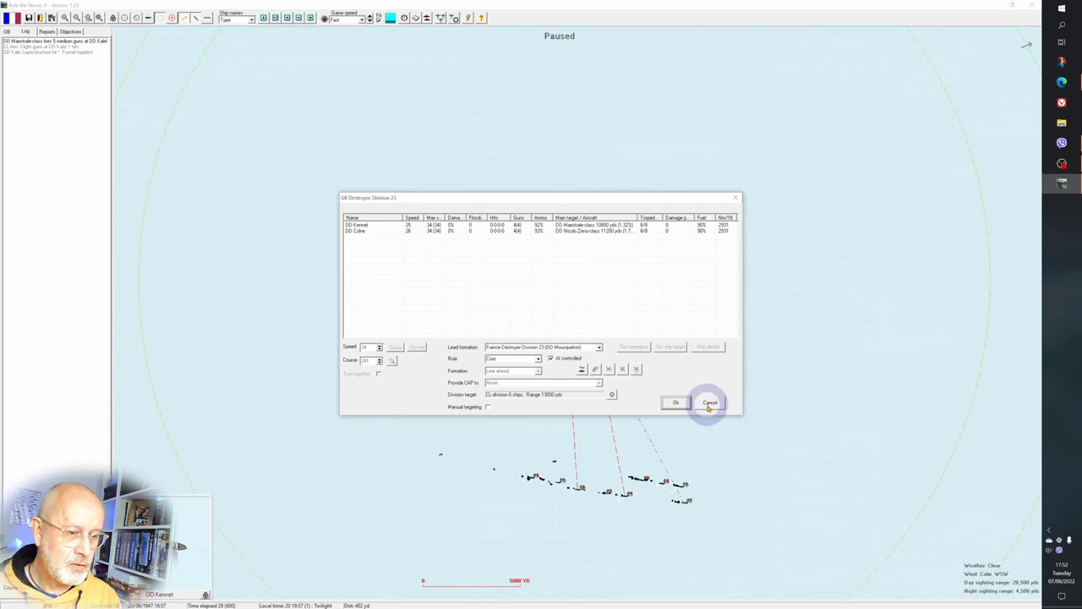
click(710, 403)
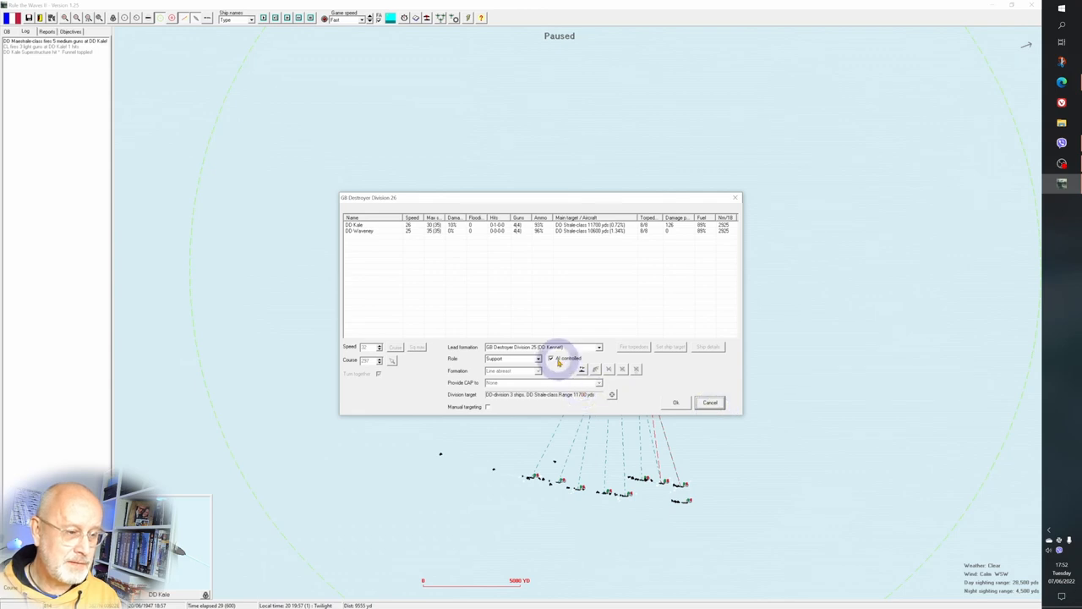
click(538, 370)
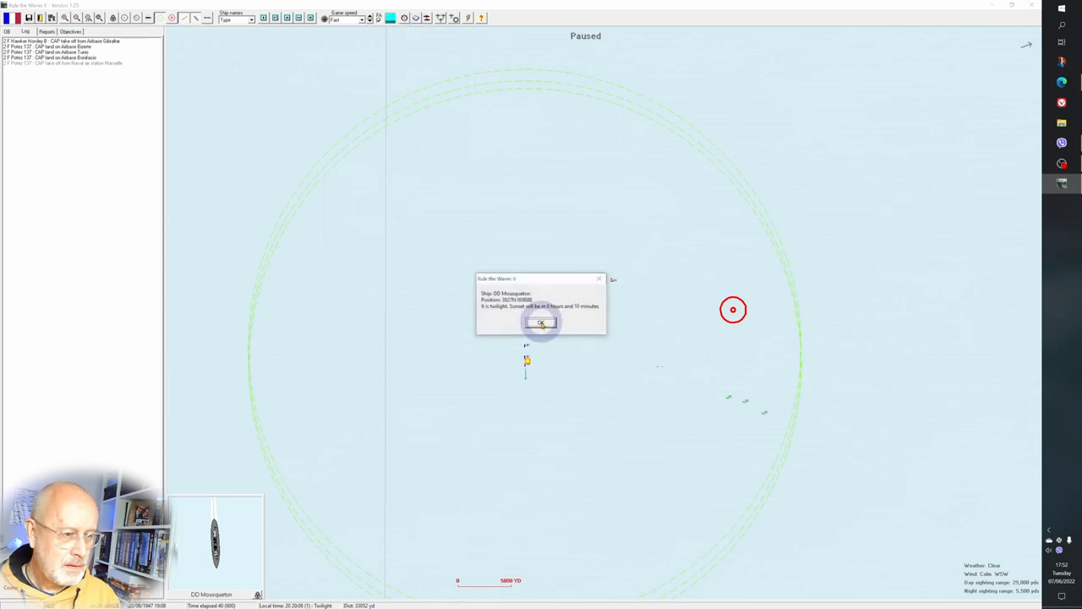
- Acknowledge the ship report and the torpedo hit on an unidentified enemy ship as night falls
click(542, 323)
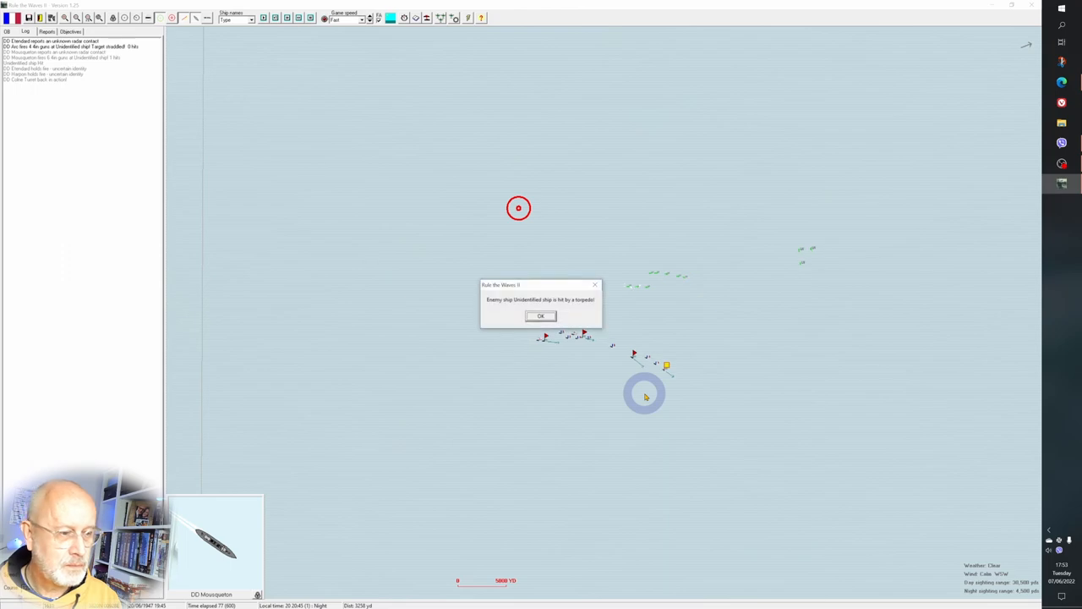
click(542, 317)
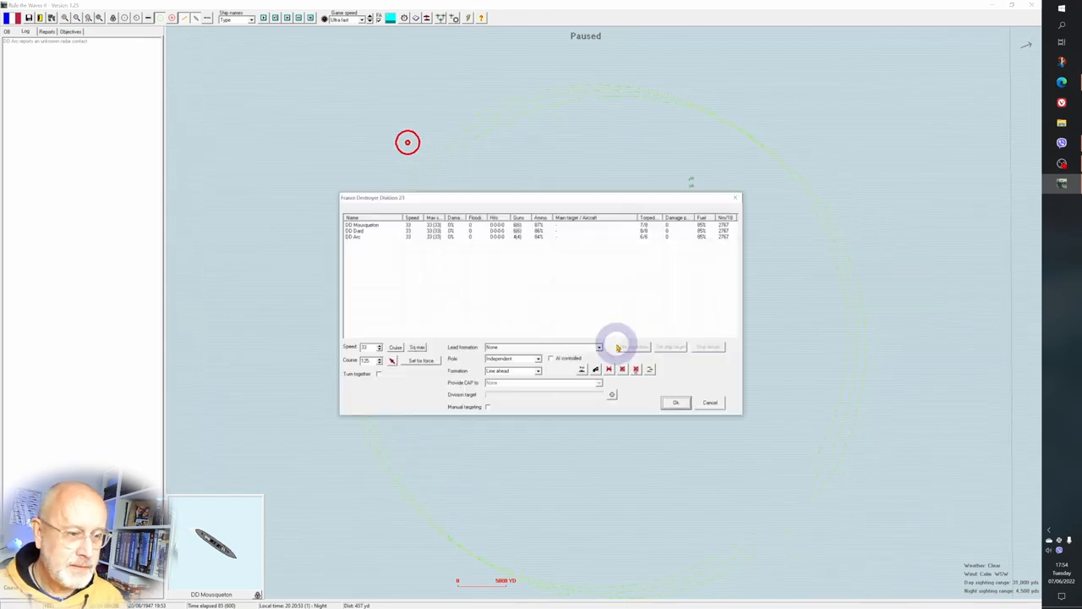
- Adjust the lead destroyer division's formation and set the second division's role to Support
click(538, 372)
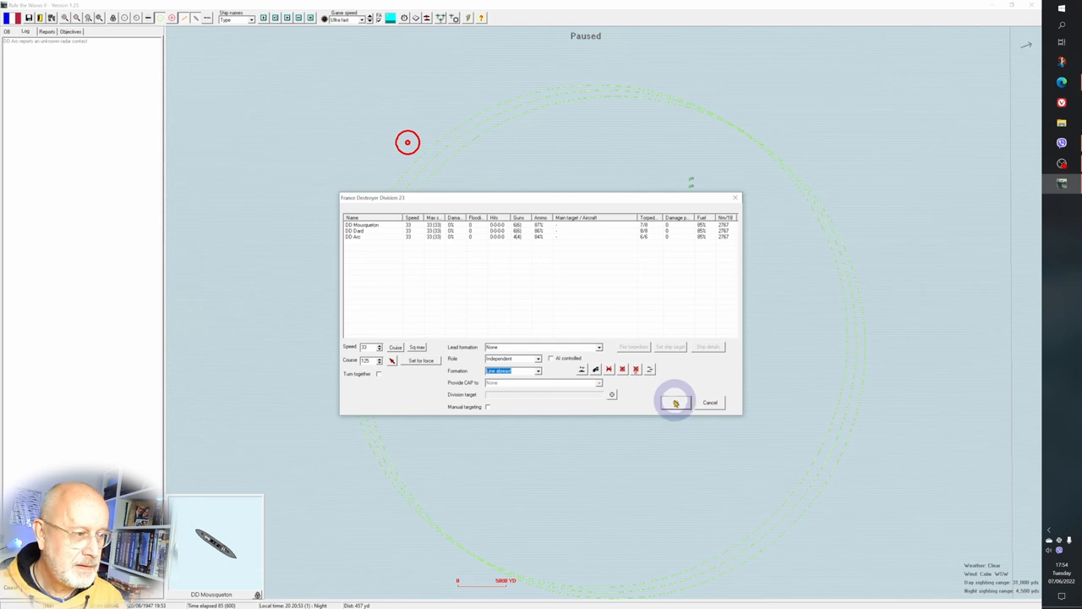
click(676, 402)
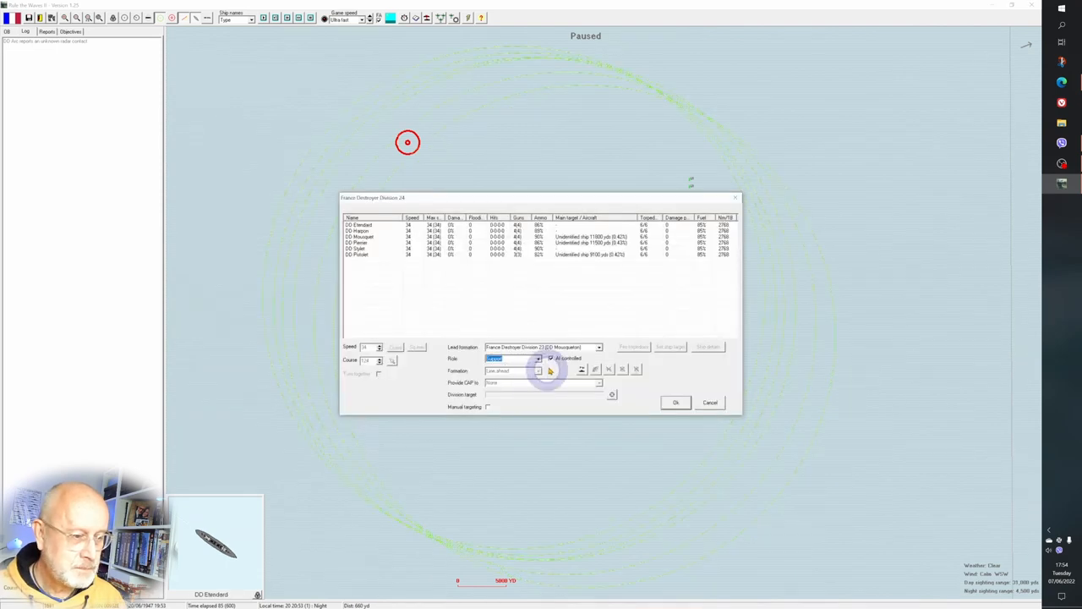
click(538, 370)
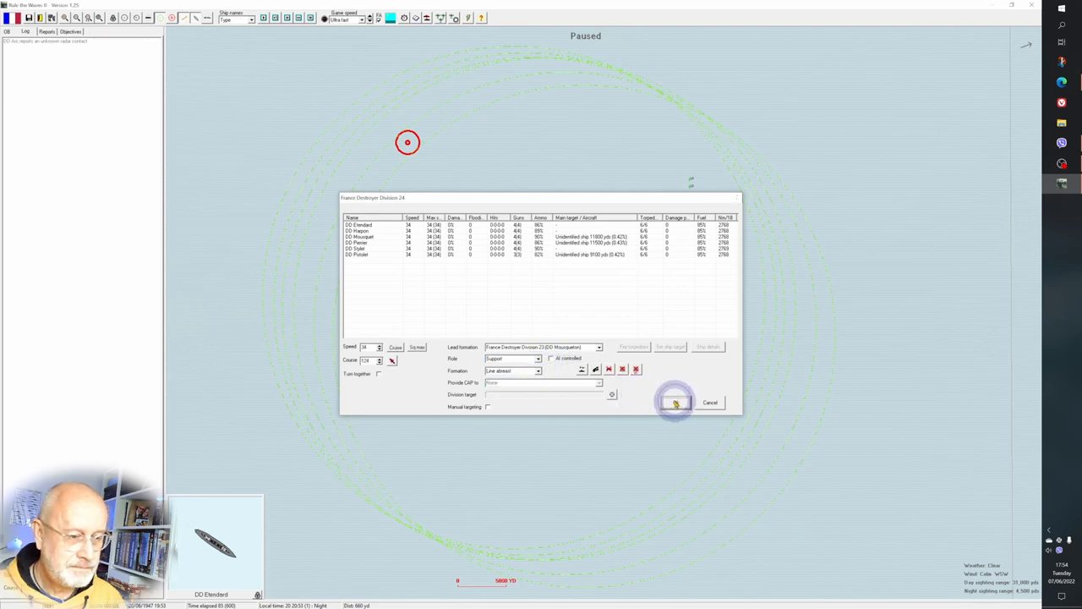
click(676, 403)
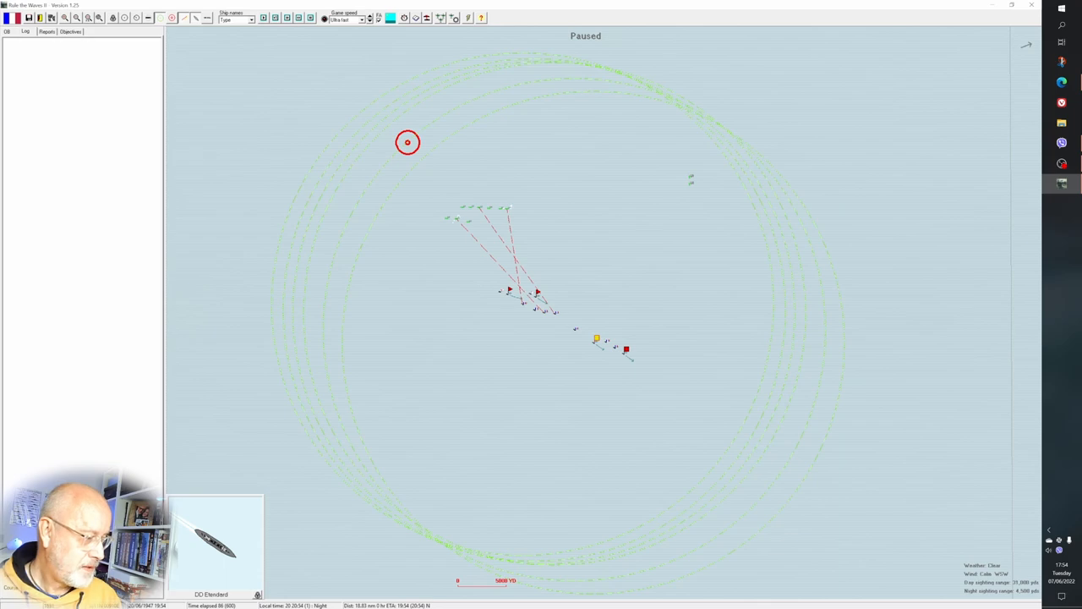
- Reopen the lead and support divisions' orders from the map and confirm them unchanged
click(646, 371)
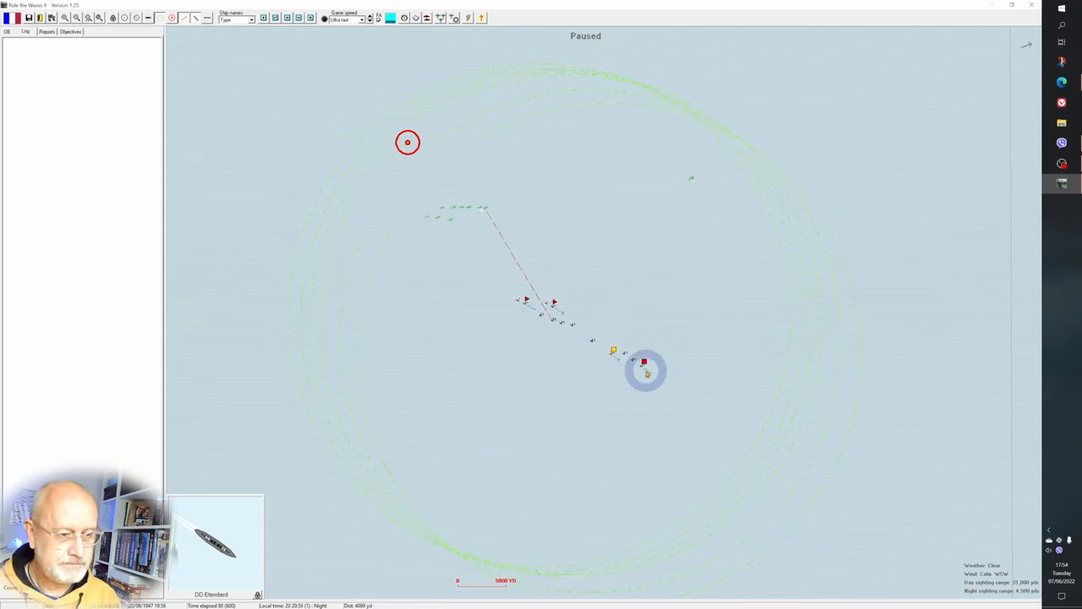
double_click(646, 369)
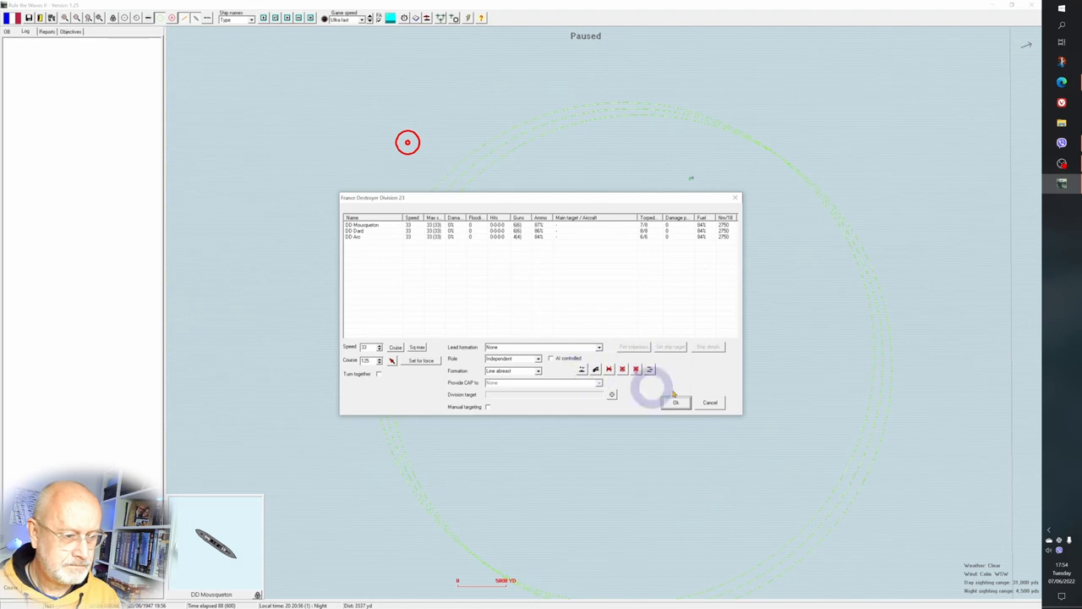
click(676, 403)
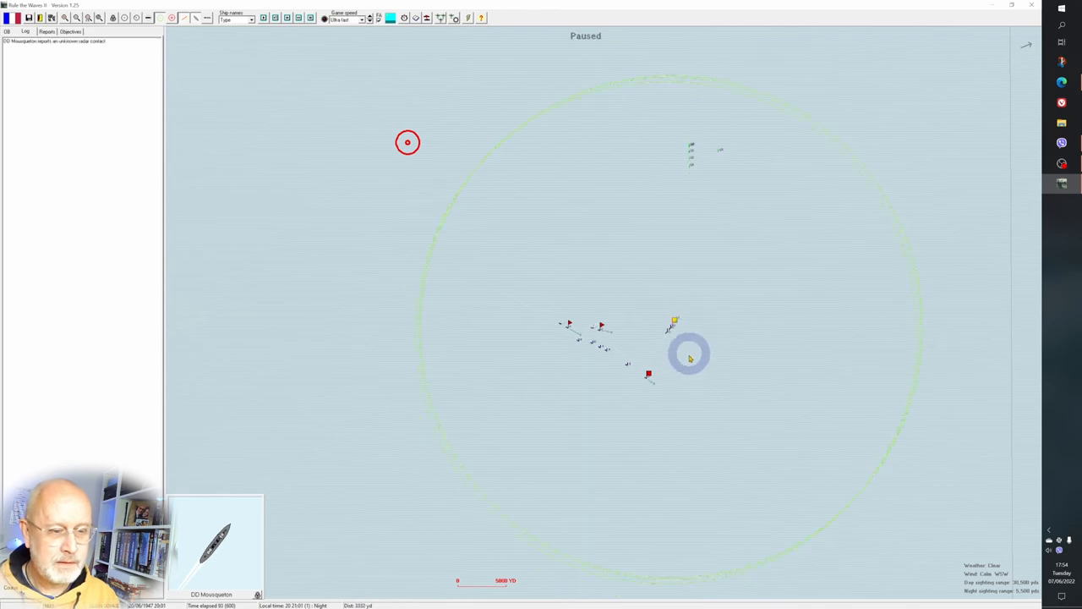
click(674, 320)
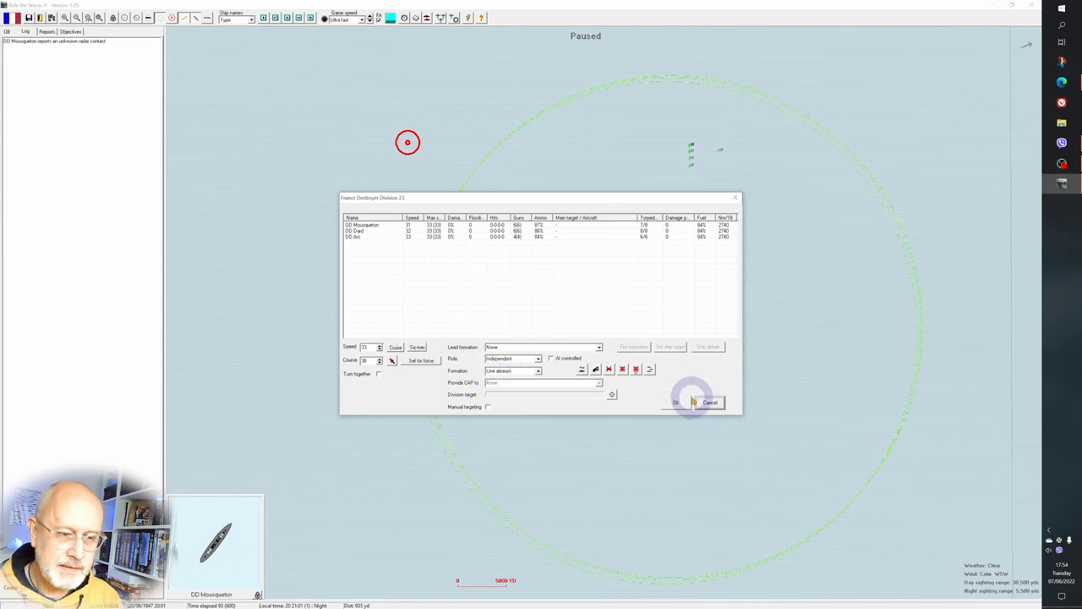
click(709, 403)
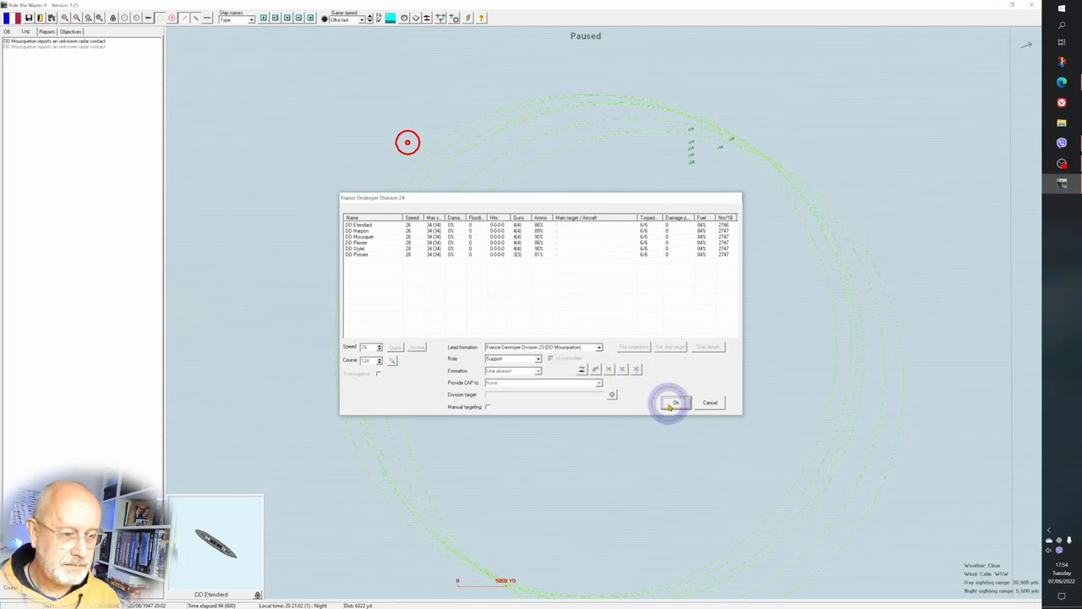
click(673, 403)
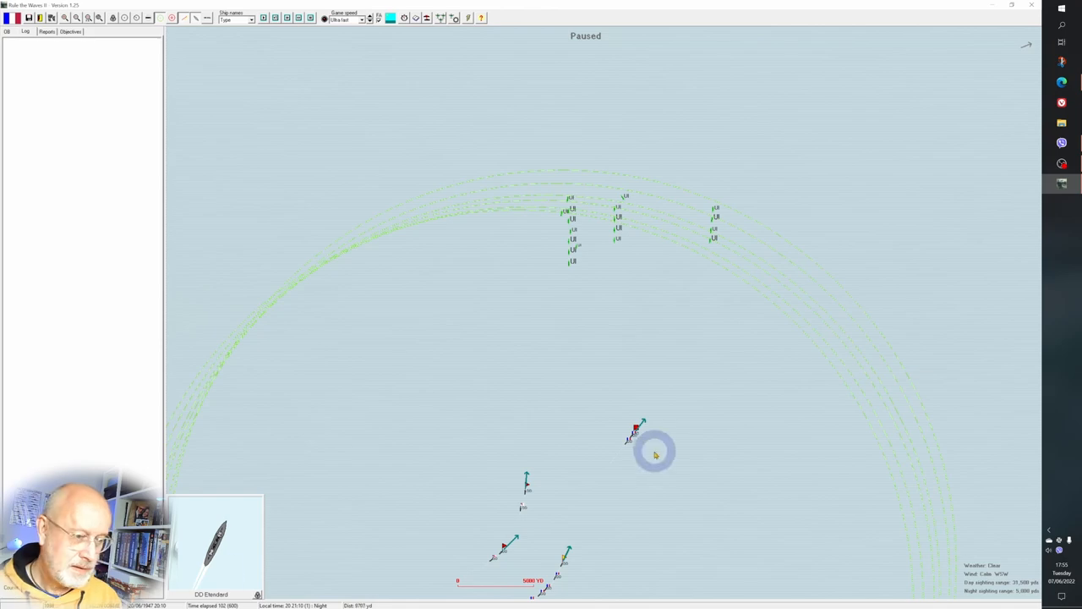
- Select a destroyer division closing on the unidentified contacts and bring up its orders
click(636, 430)
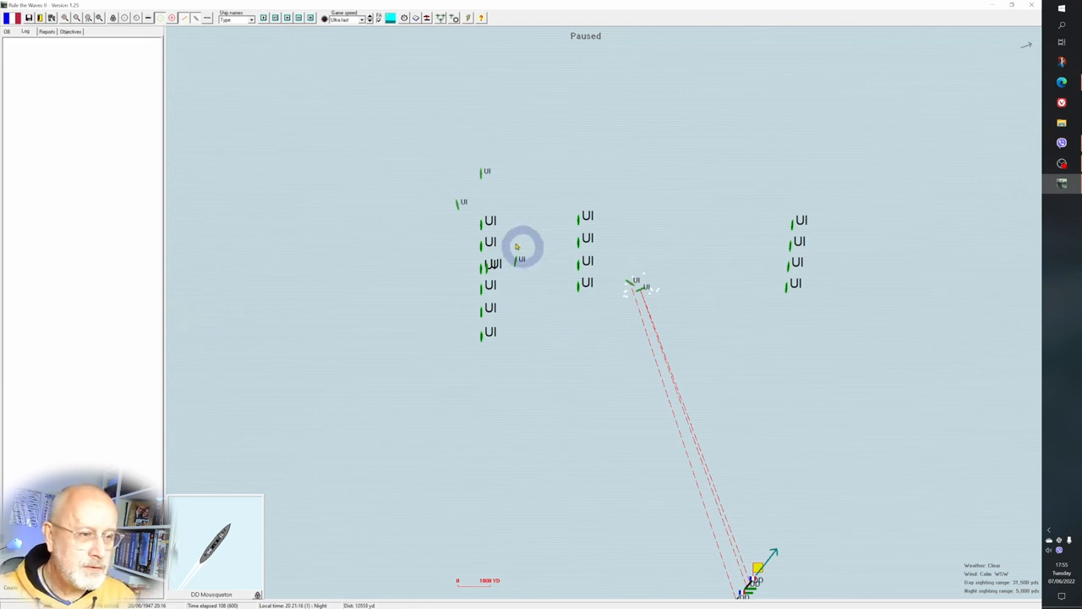
mouse_move(592, 311)
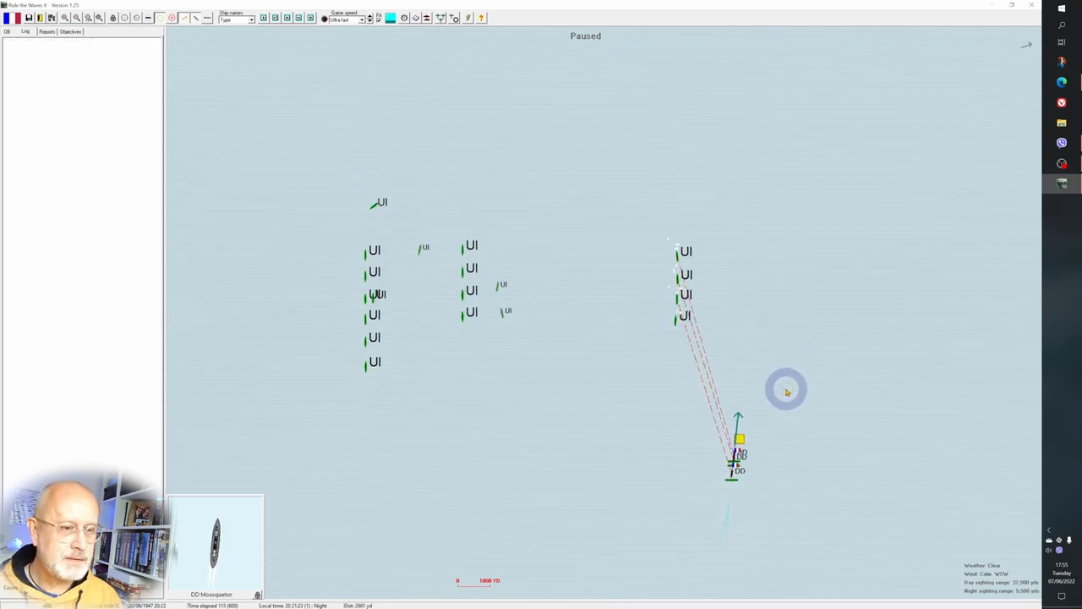
click(364, 18)
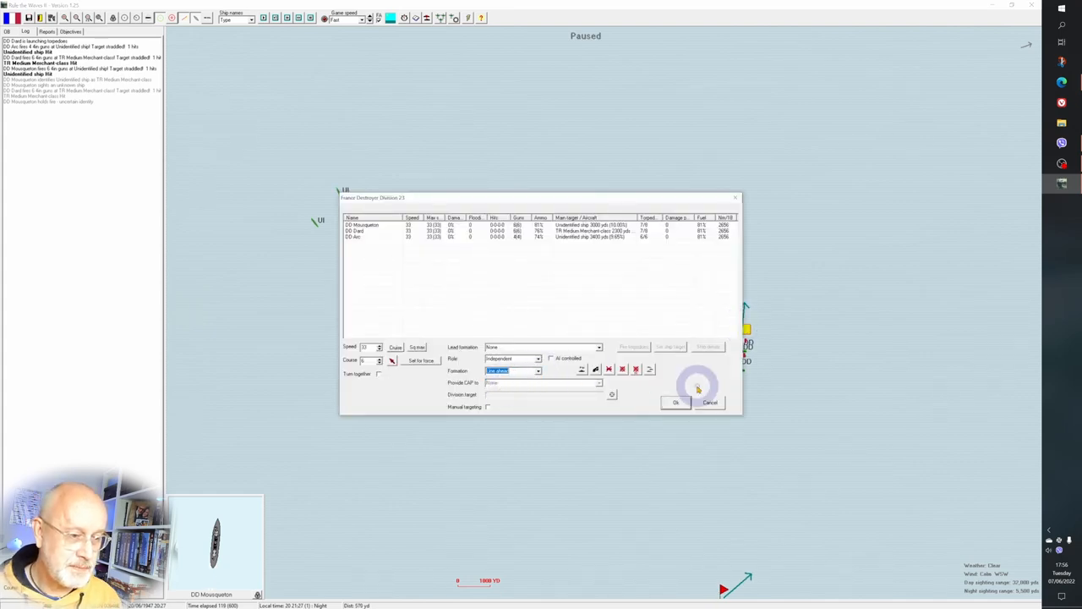
- Confirm the lead, two-ship and support divisions' orders, then select the lead destroyer on the map
click(677, 403)
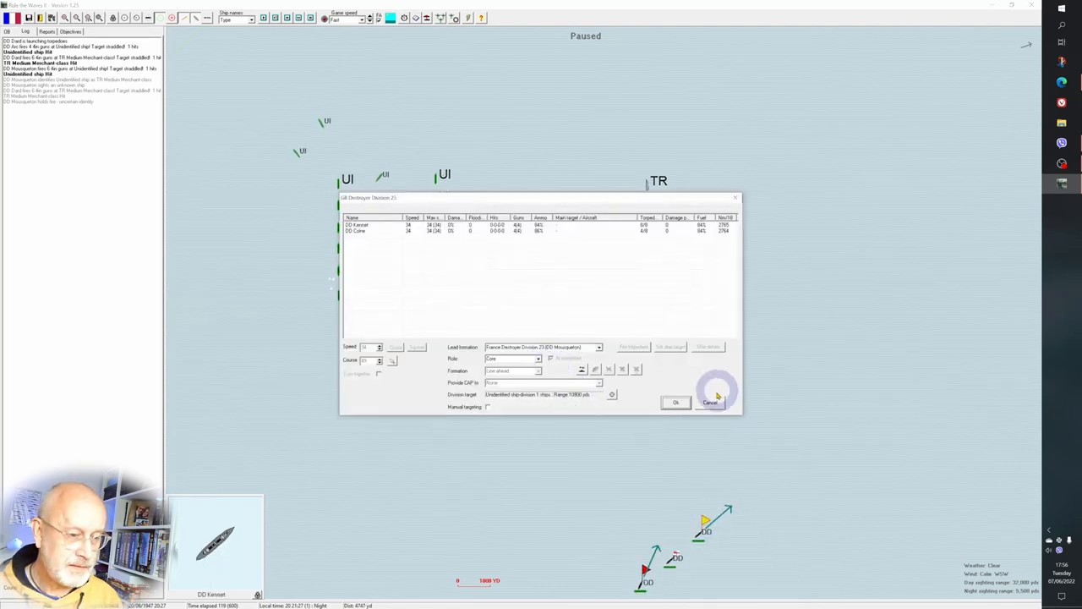
click(710, 402)
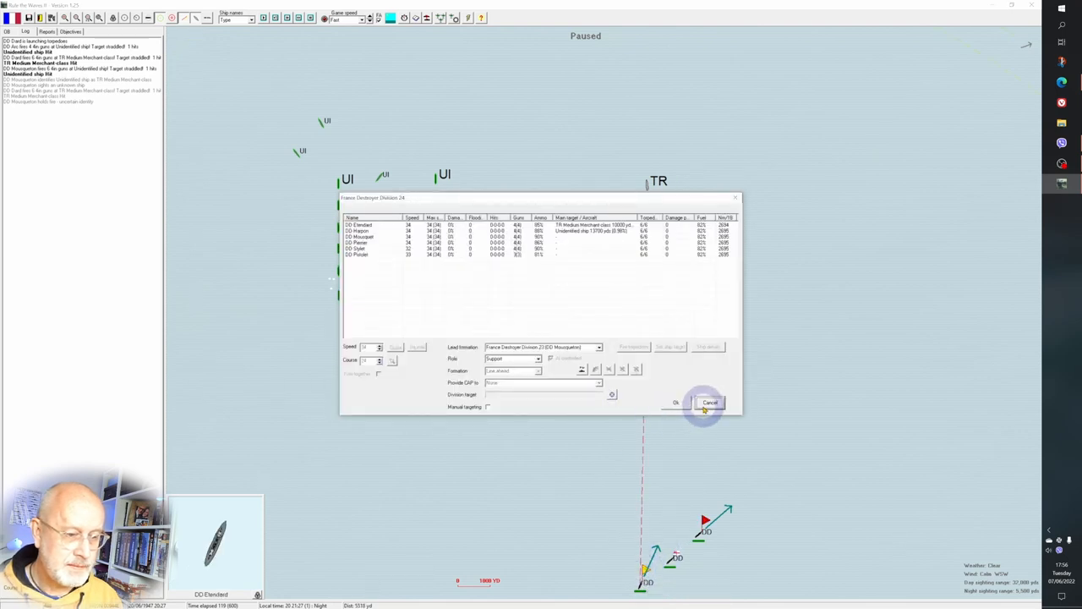
click(711, 403)
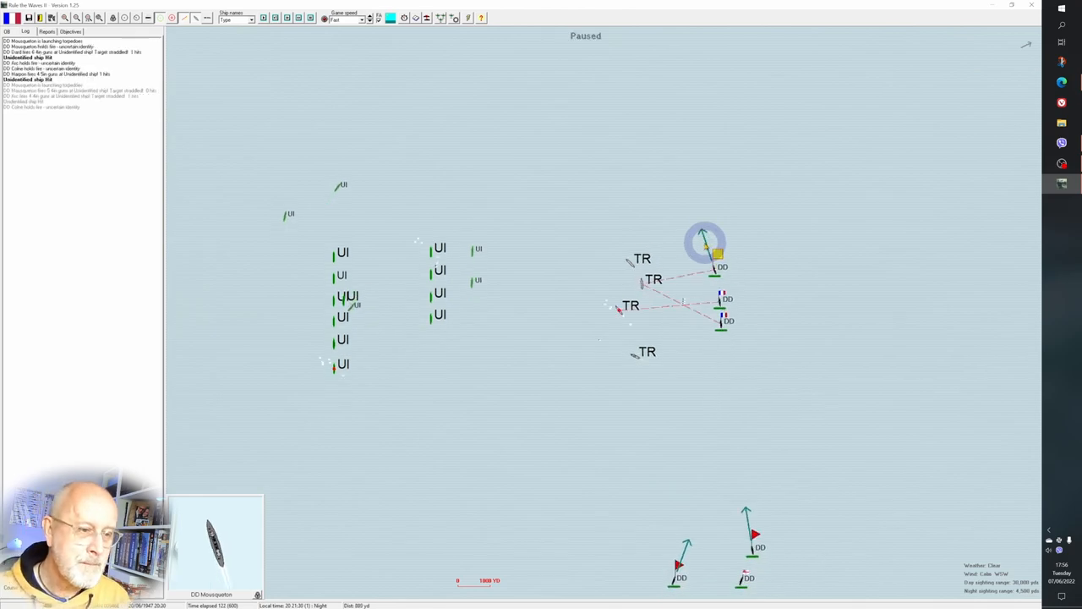
click(70, 30)
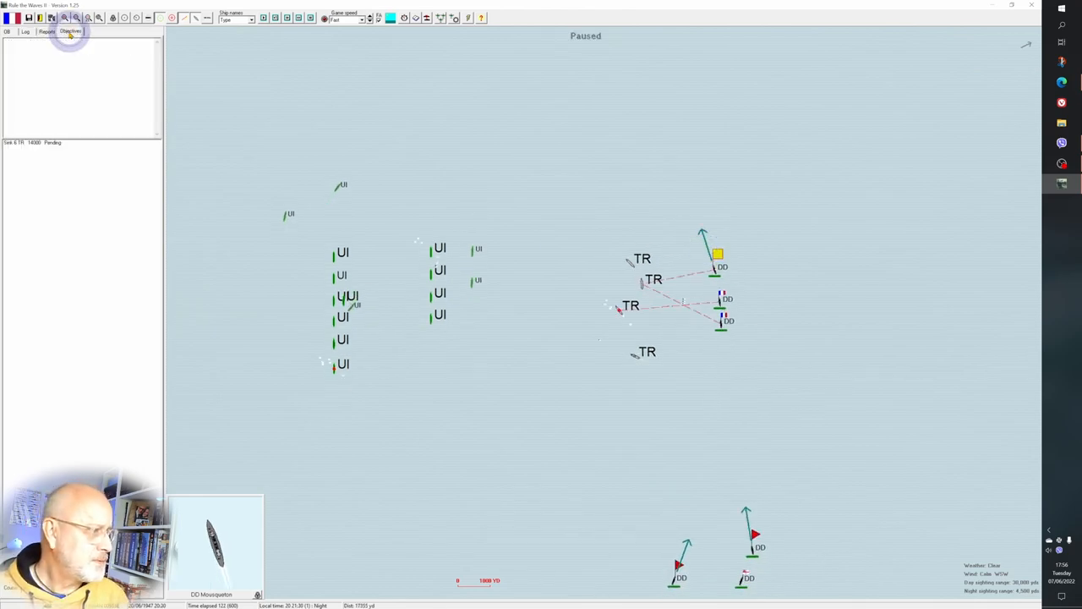
- Return the side panel to the battle log and acknowledge the first torpedo hits on enemy transports
click(26, 30)
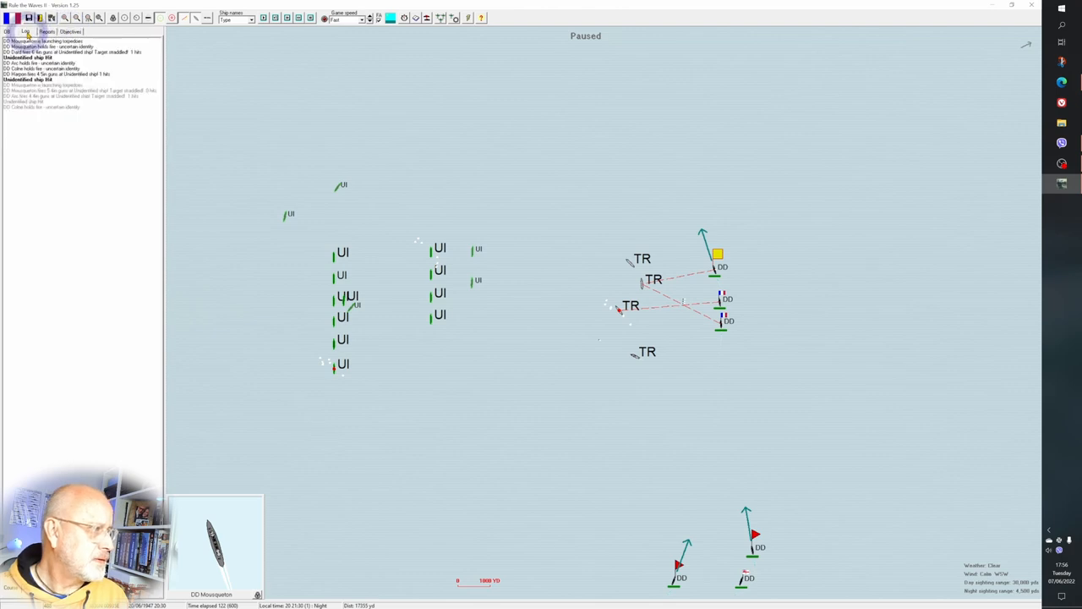
click(764, 261)
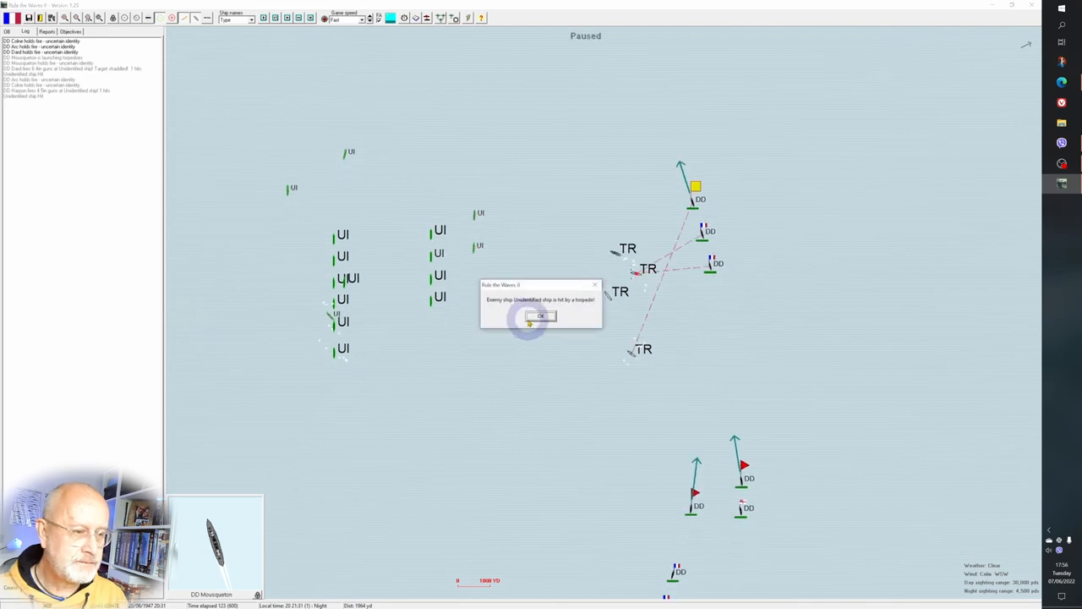
click(541, 316)
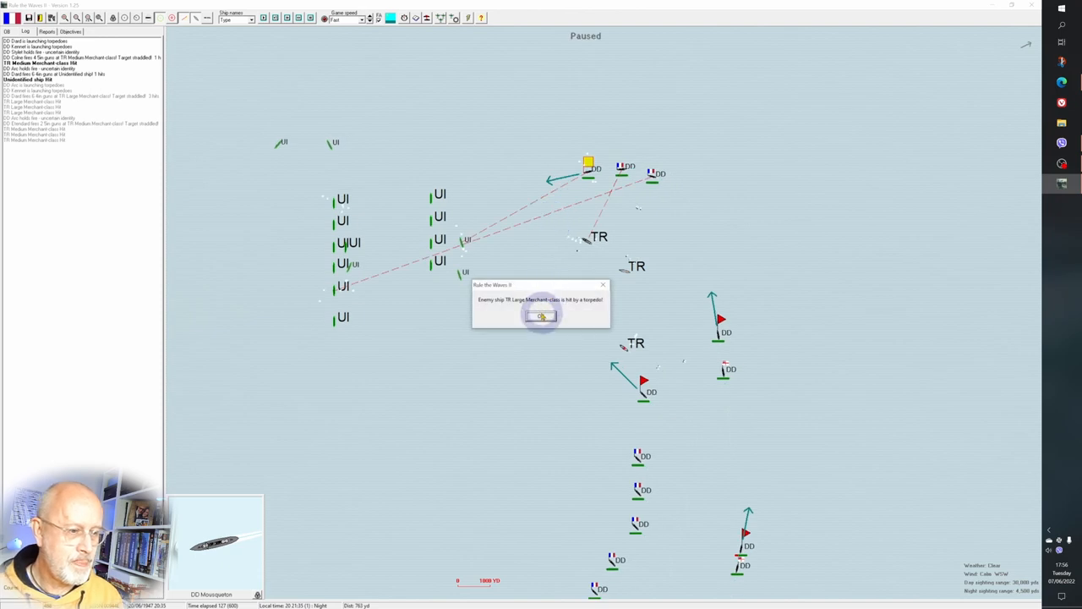
click(541, 317)
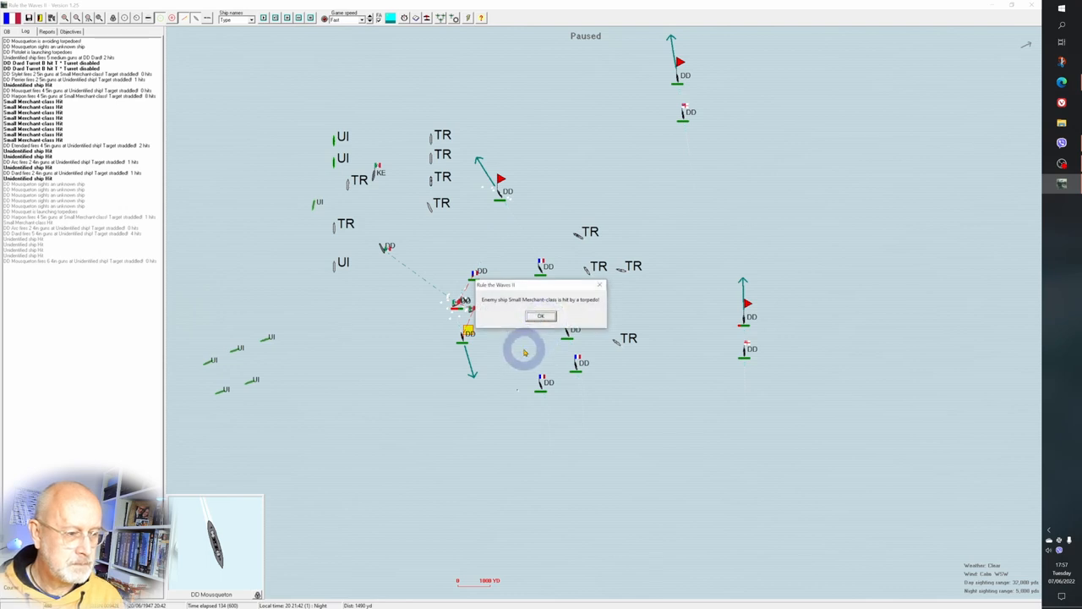
- Acknowledge the remaining torpedo-hit notices on enemy merchant ships as the battle runs
click(541, 316)
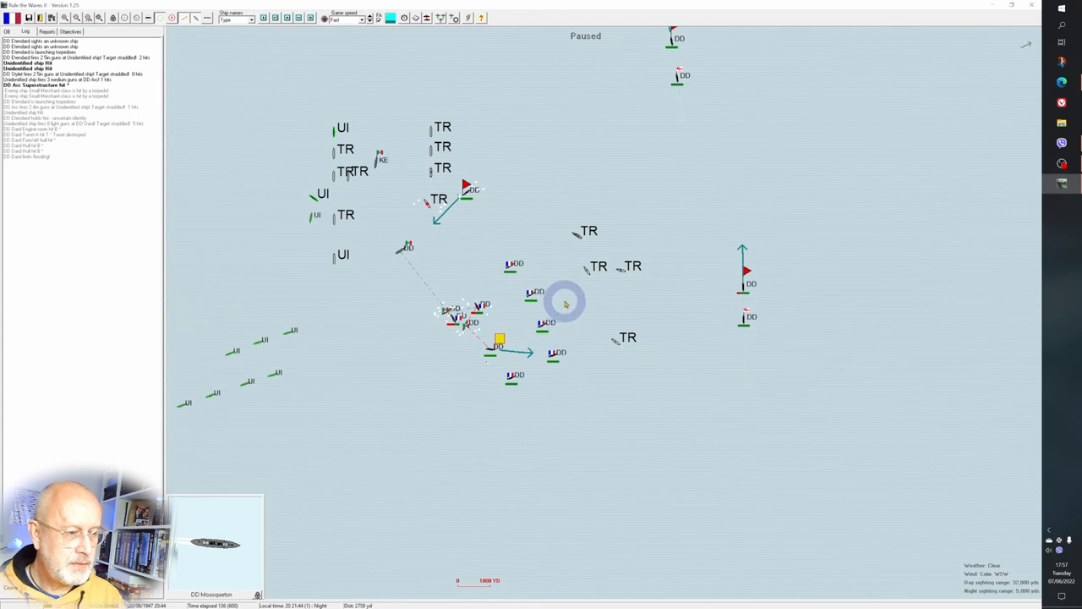
click(533, 295)
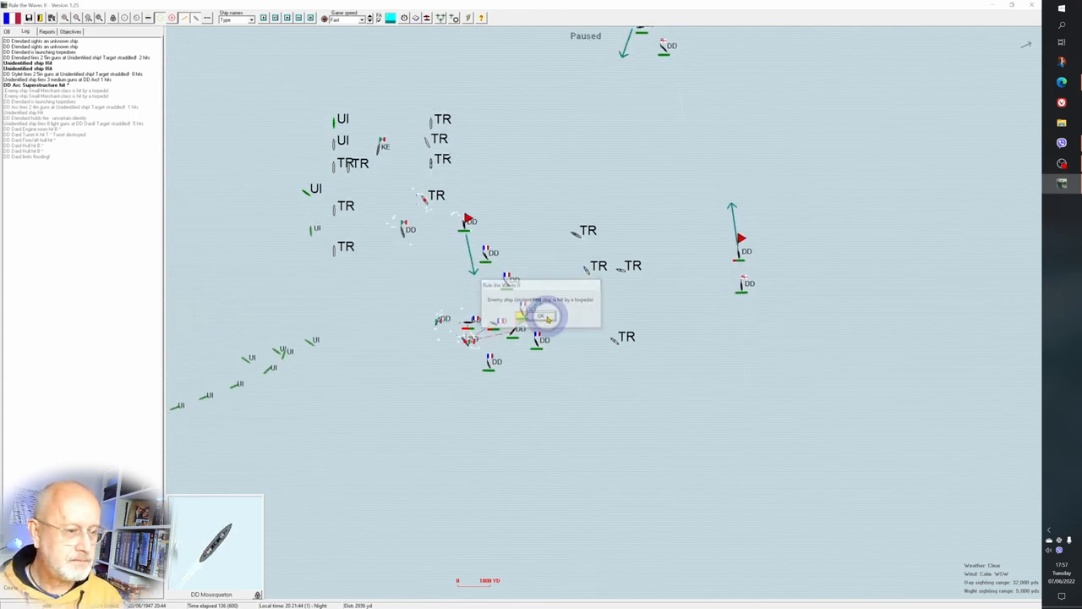
click(542, 316)
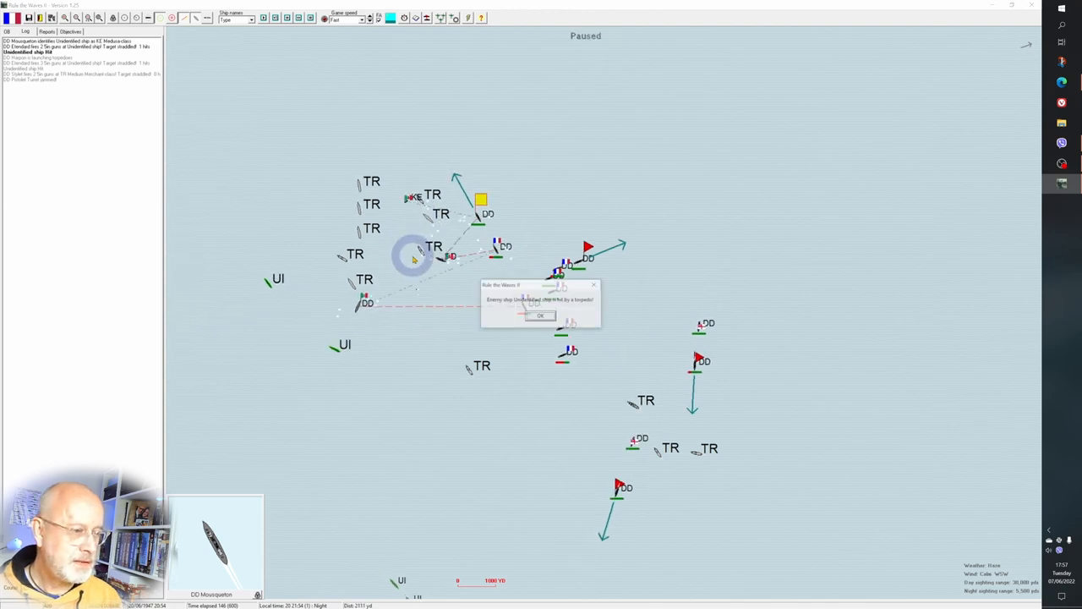
click(540, 317)
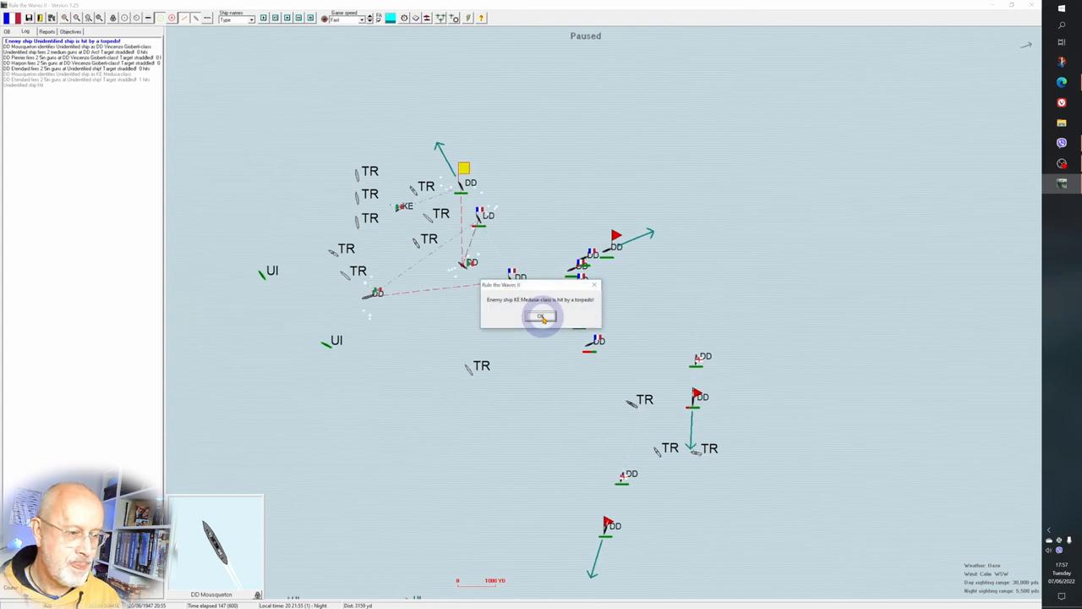
click(541, 316)
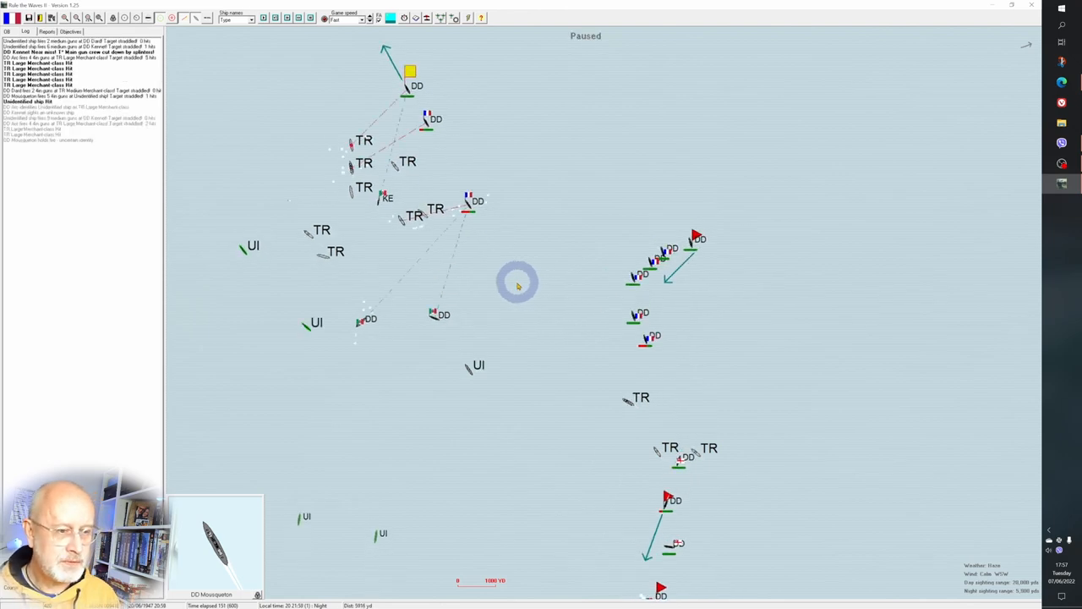
mouse_move(532, 378)
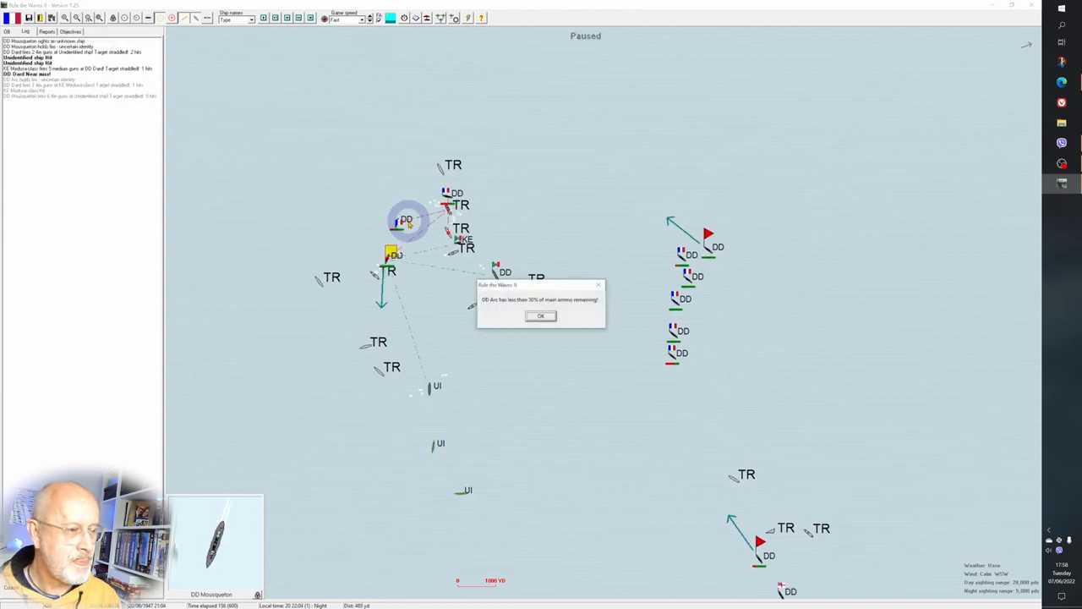
- Acknowledge the warnings that destroyers have less than 50% main ammo remaining
click(541, 316)
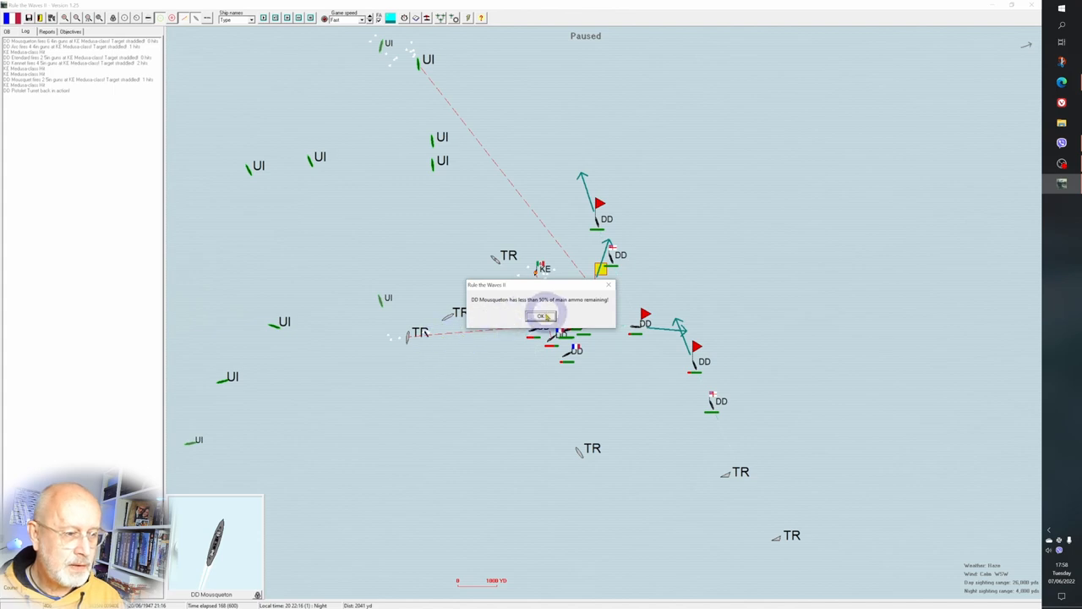
click(542, 316)
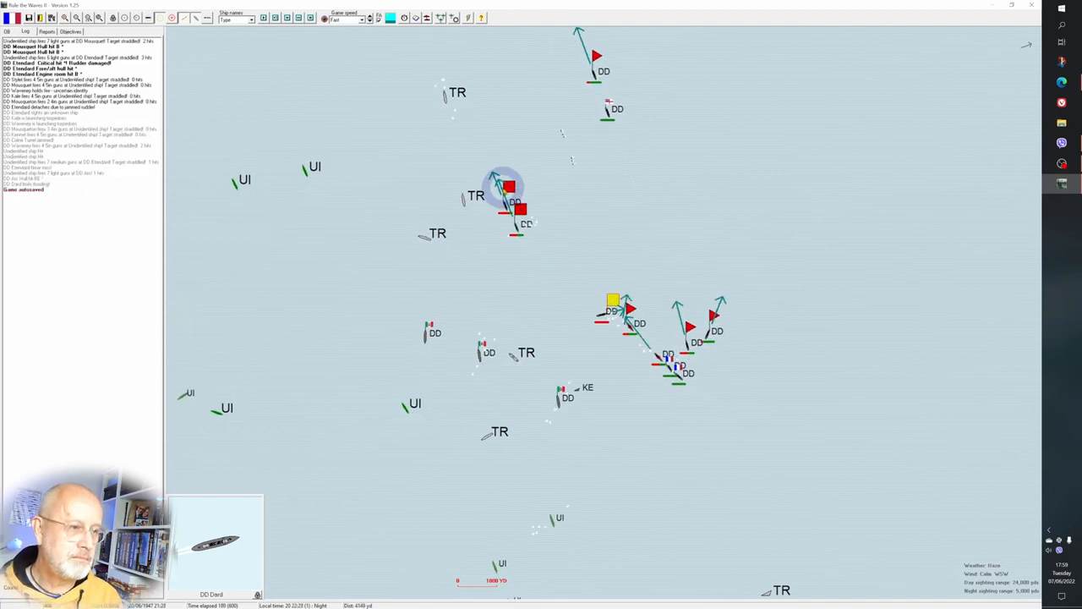
- Acknowledge the battle notice and the flotation damage report for a French destroyer
click(509, 188)
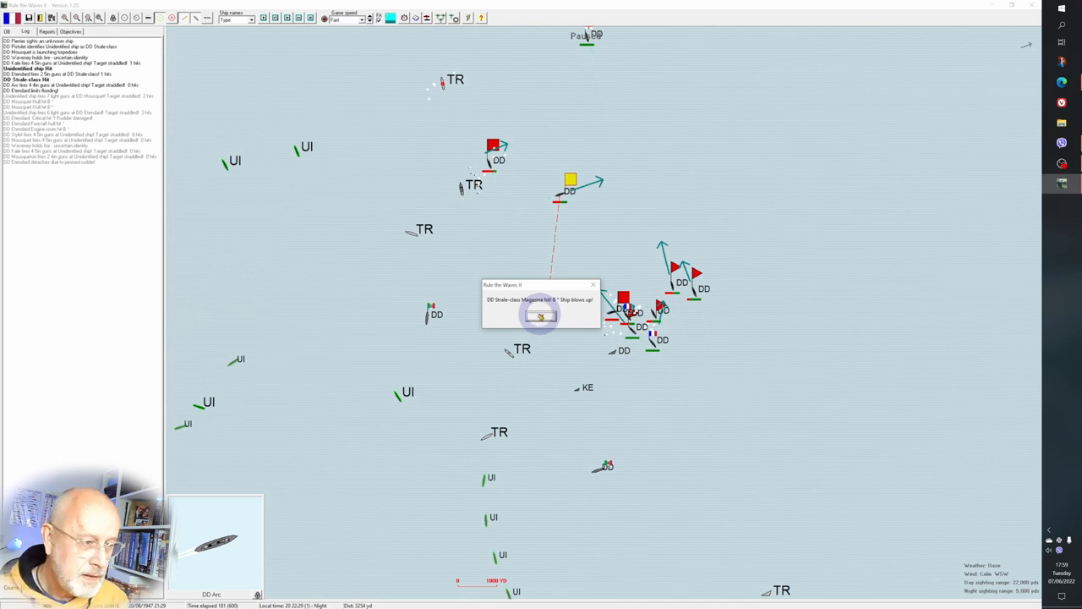
click(541, 314)
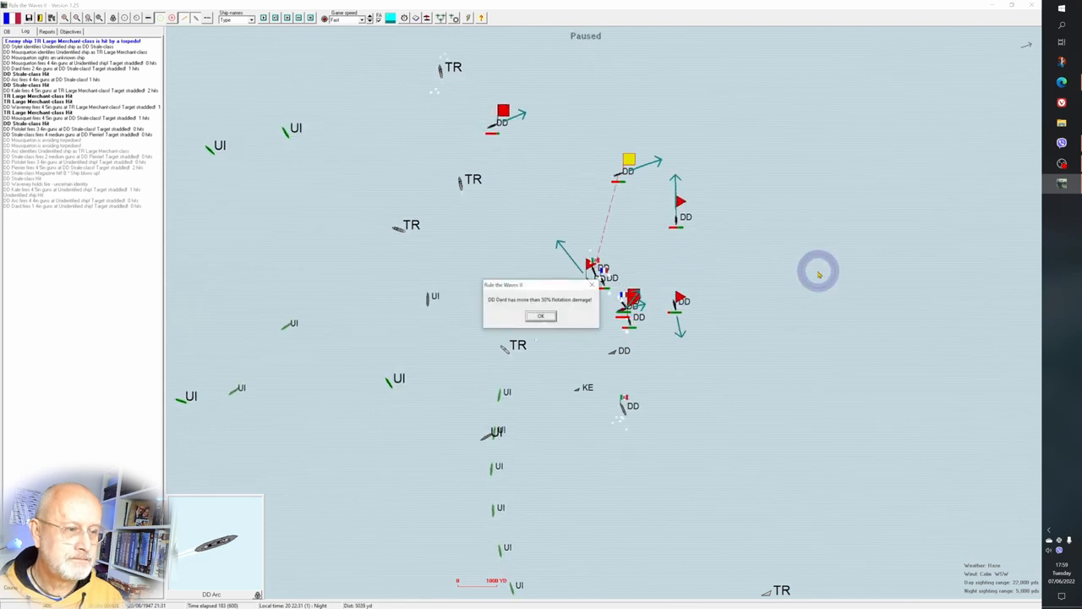
click(542, 316)
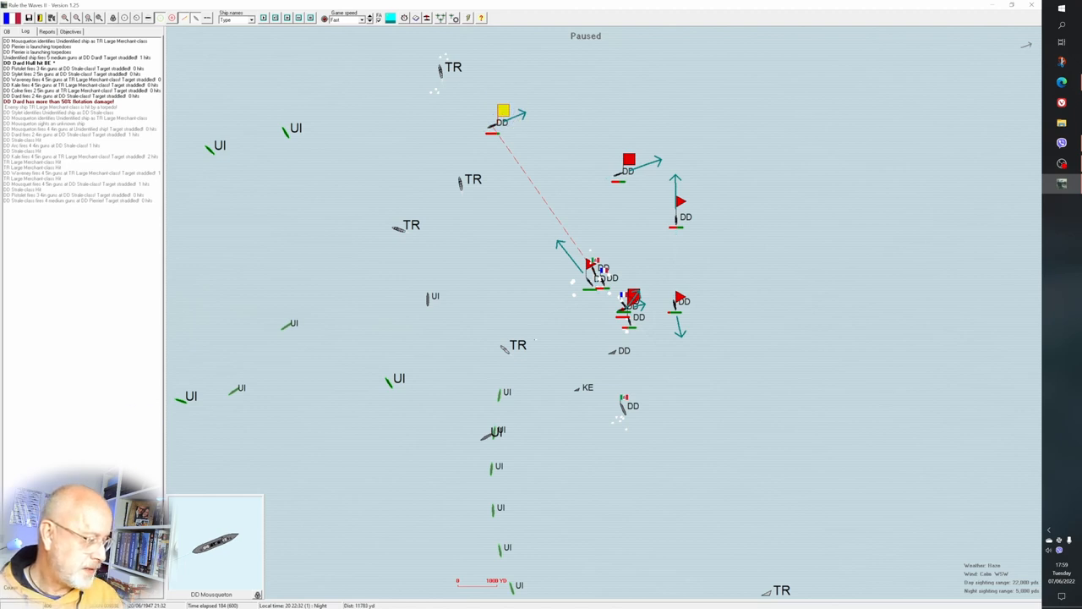
- Resume the battle, then bring up the orders dialog for the destroyer DD Standard
click(464, 375)
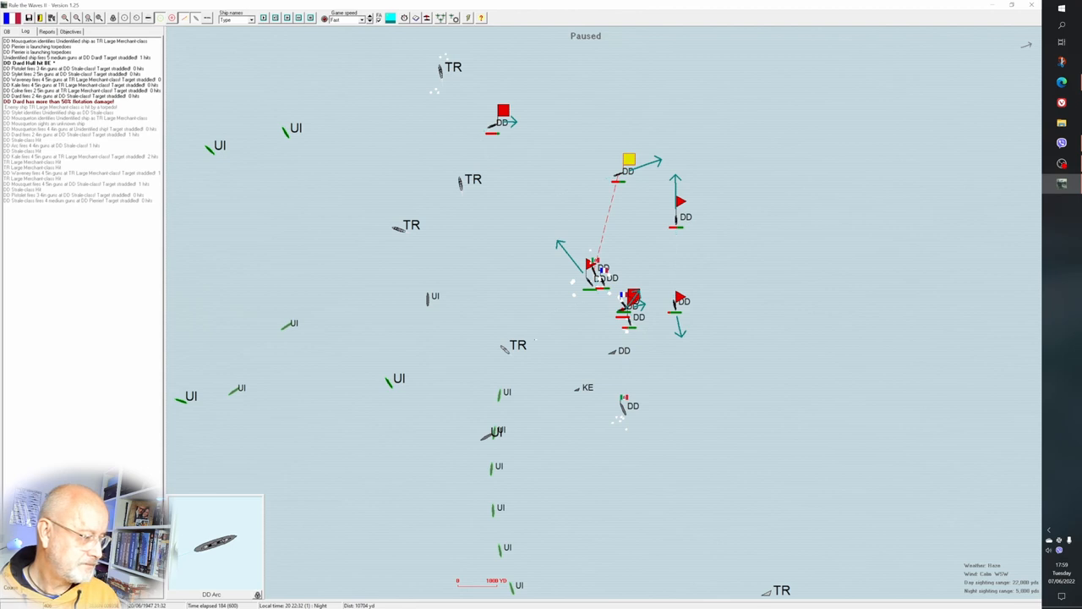
click(687, 240)
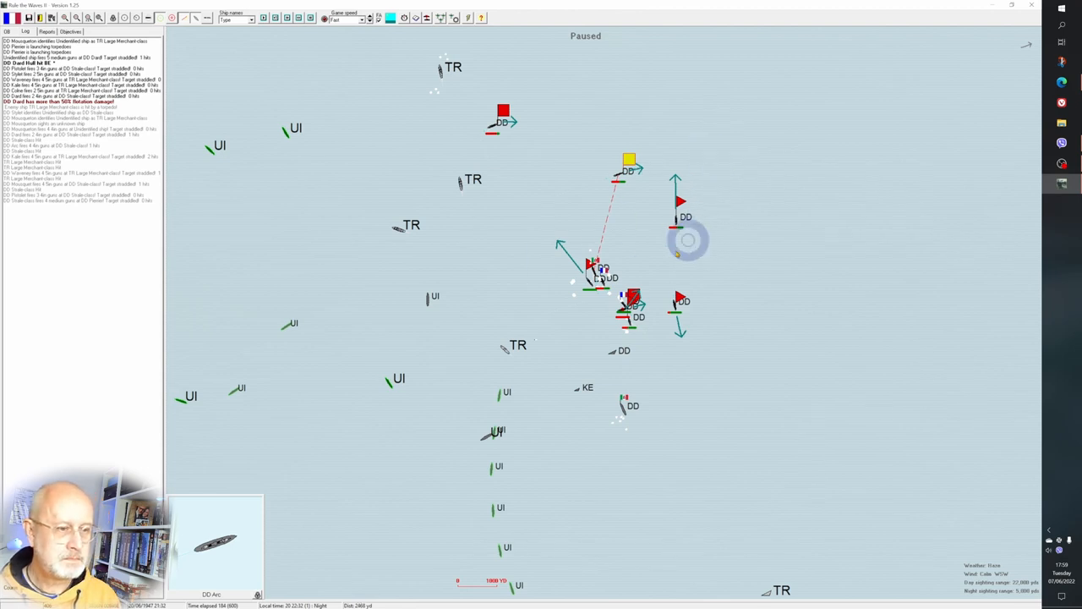
click(633, 296)
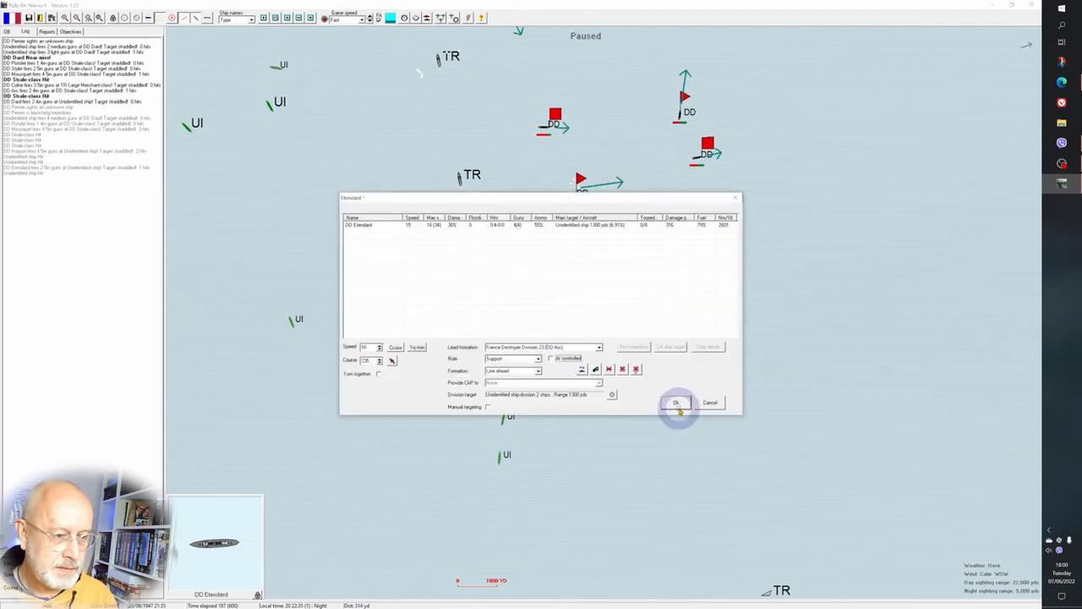
- Confirm DD Standard's orders, revise the French destroyer division's orders, and acknowledge a torpedo hit
click(676, 402)
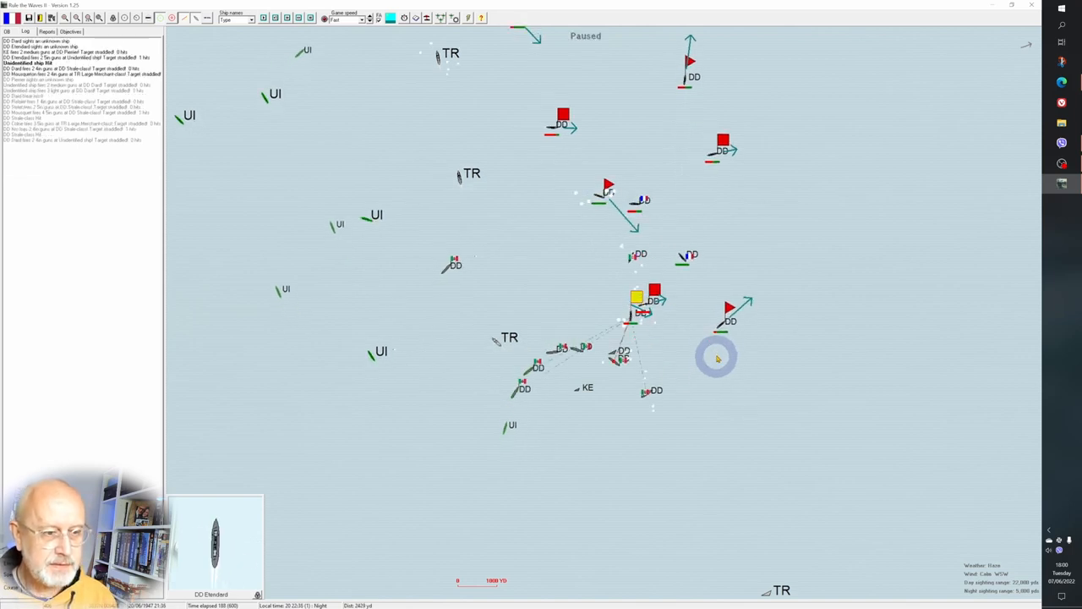
click(640, 209)
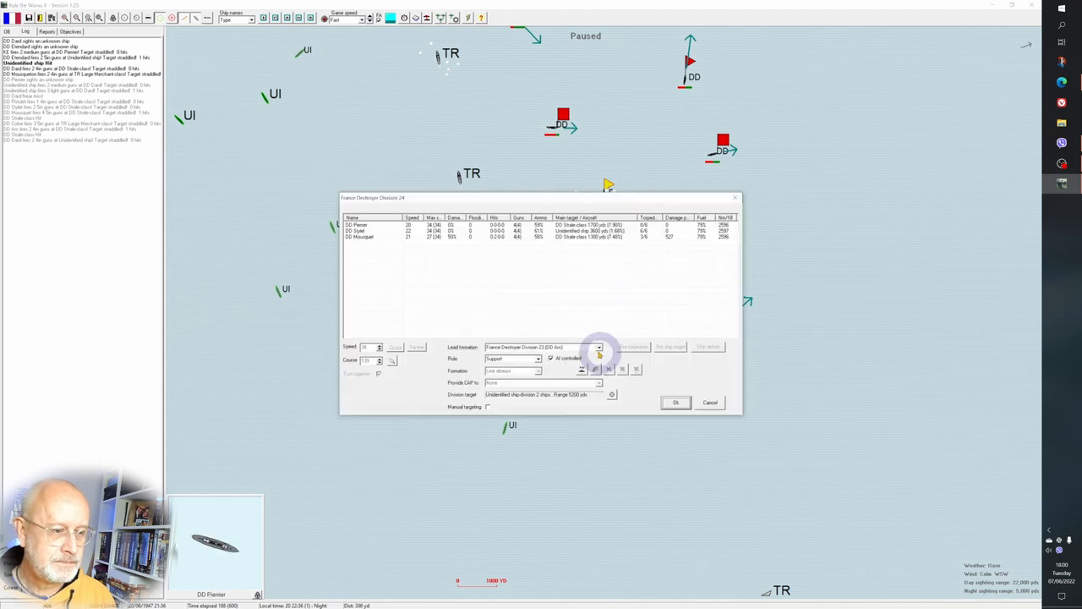
click(677, 403)
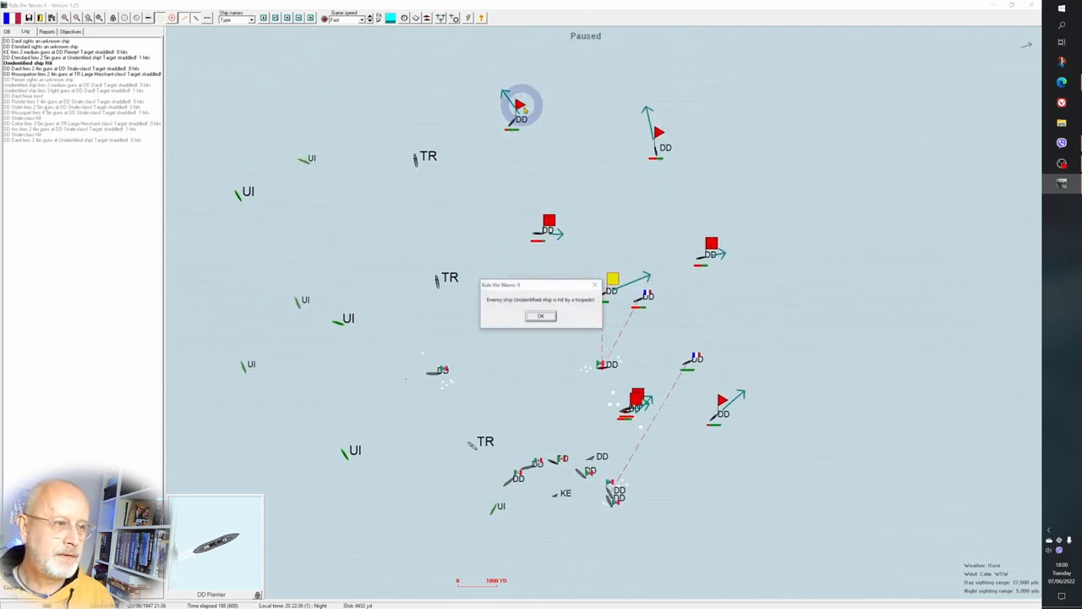
click(541, 316)
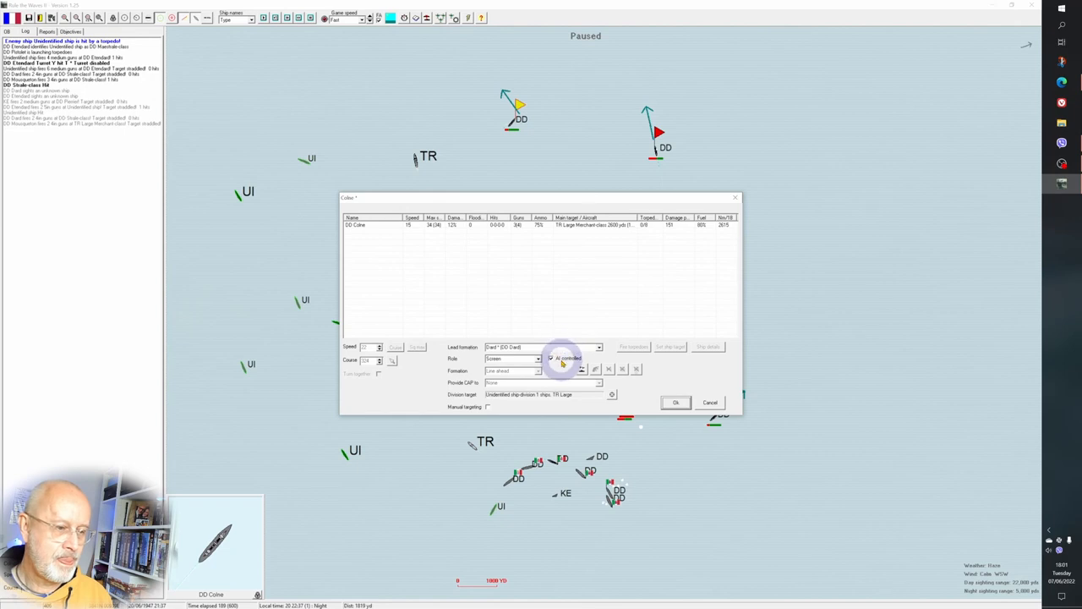
- Adjust orders for the destroyer Colne and the next destroyer, then return to the battle
click(677, 402)
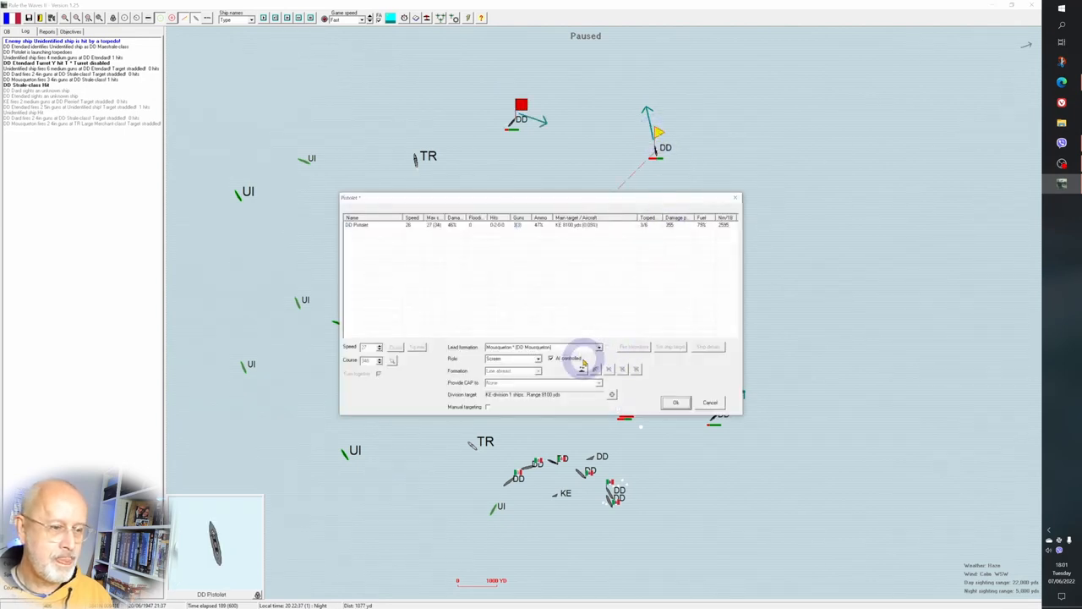
click(674, 402)
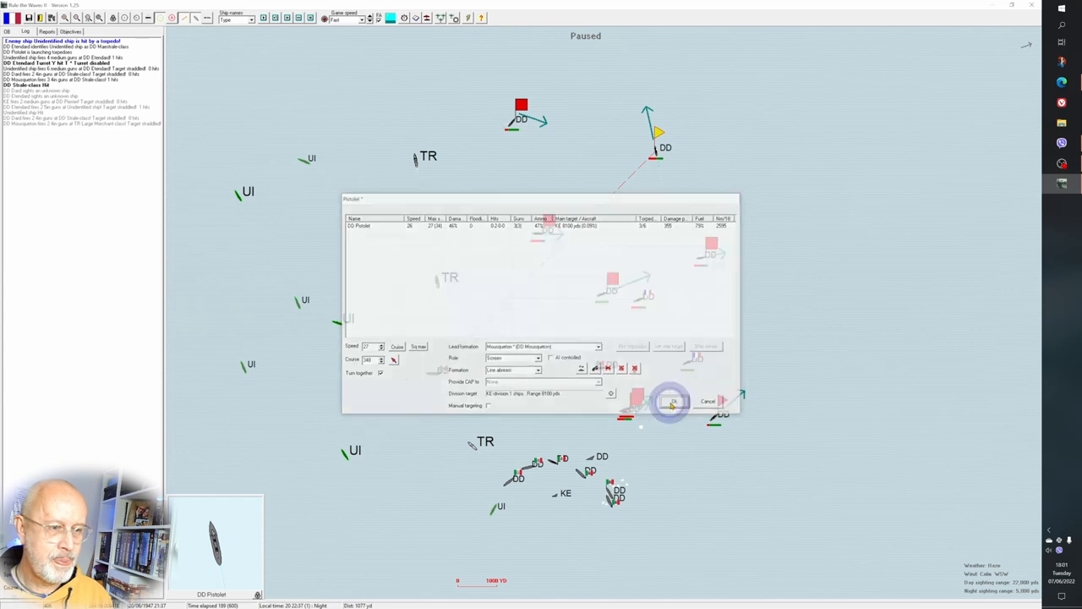
click(673, 401)
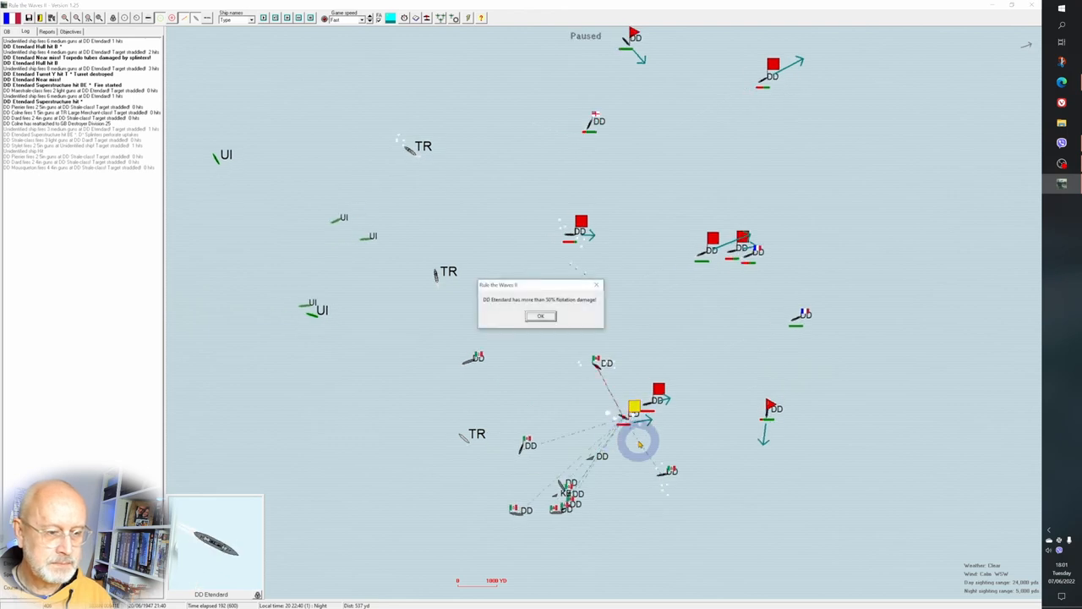
- Acknowledge DD Standard's flotation damage warning and set orders for the destroyer Harpoon
click(541, 316)
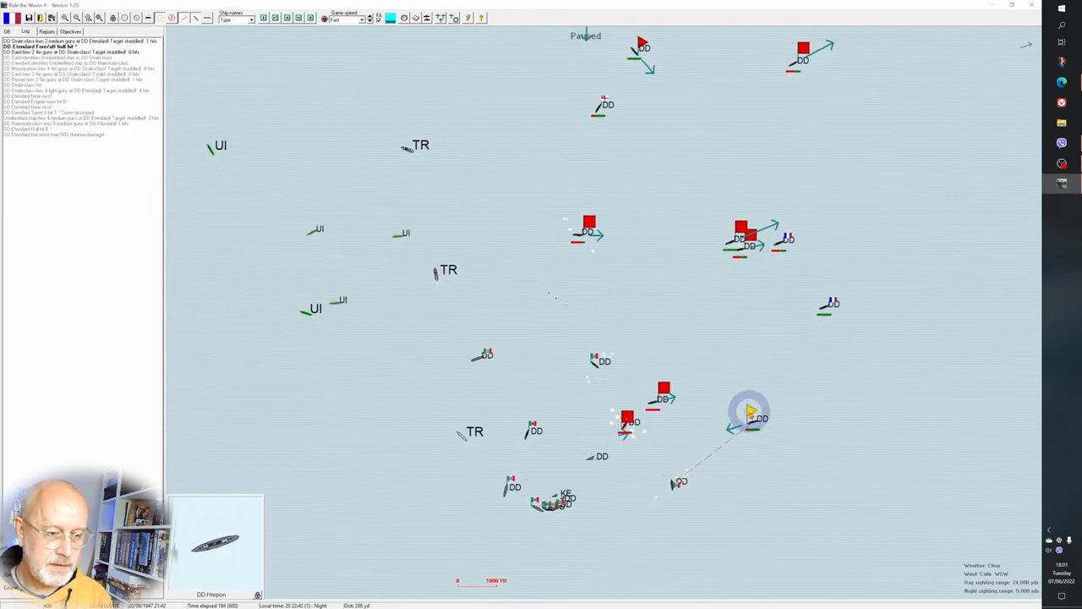
double_click(751, 414)
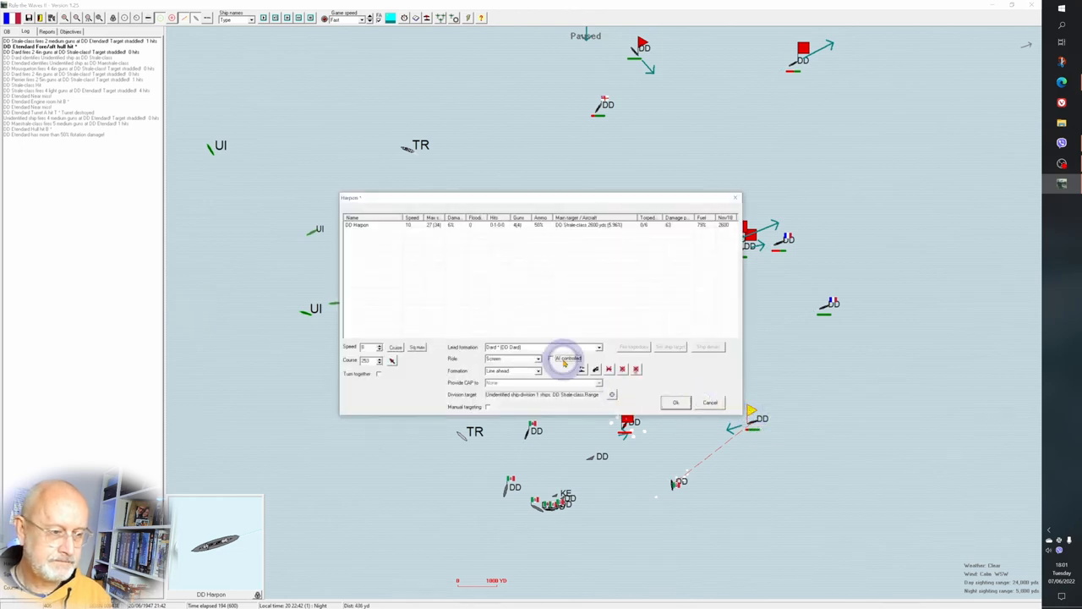
click(675, 402)
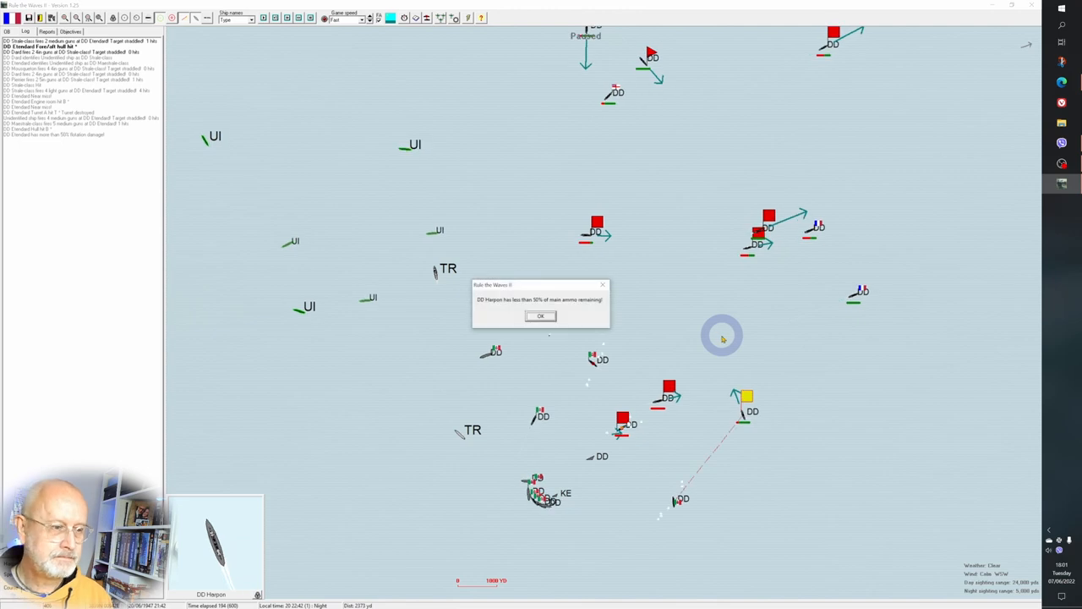
- Acknowledge the low-ammunition, out-of-sight-of-flagship and objective-accomplished reports
click(541, 317)
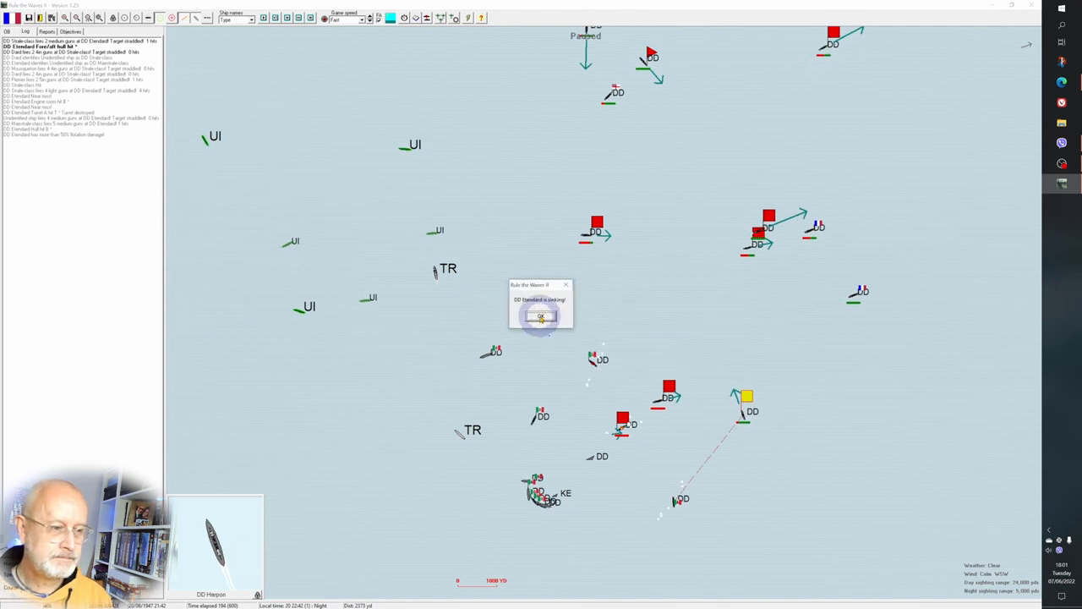
click(542, 317)
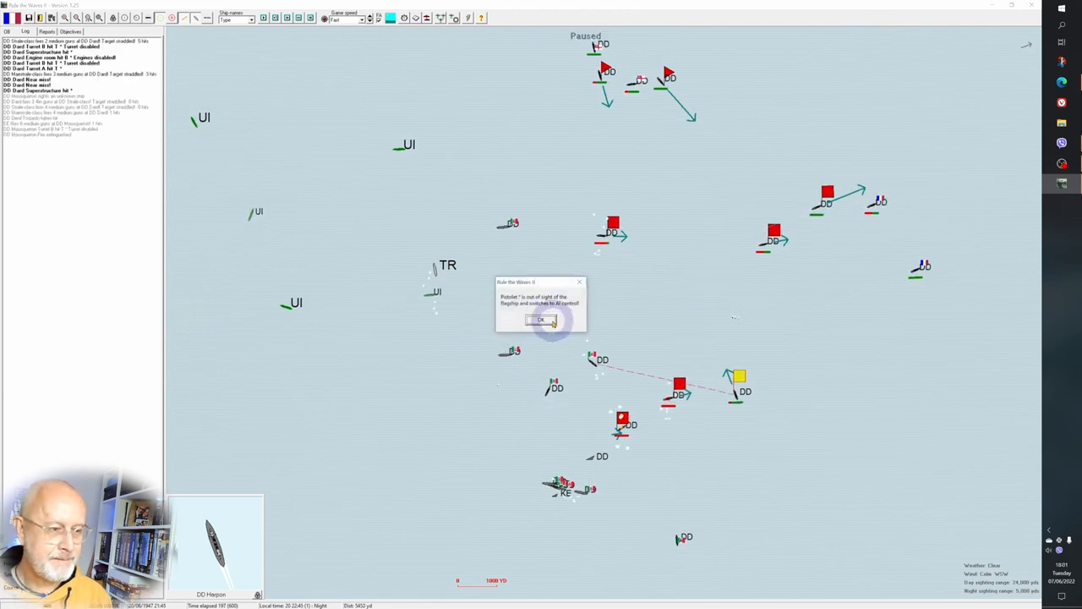
click(541, 321)
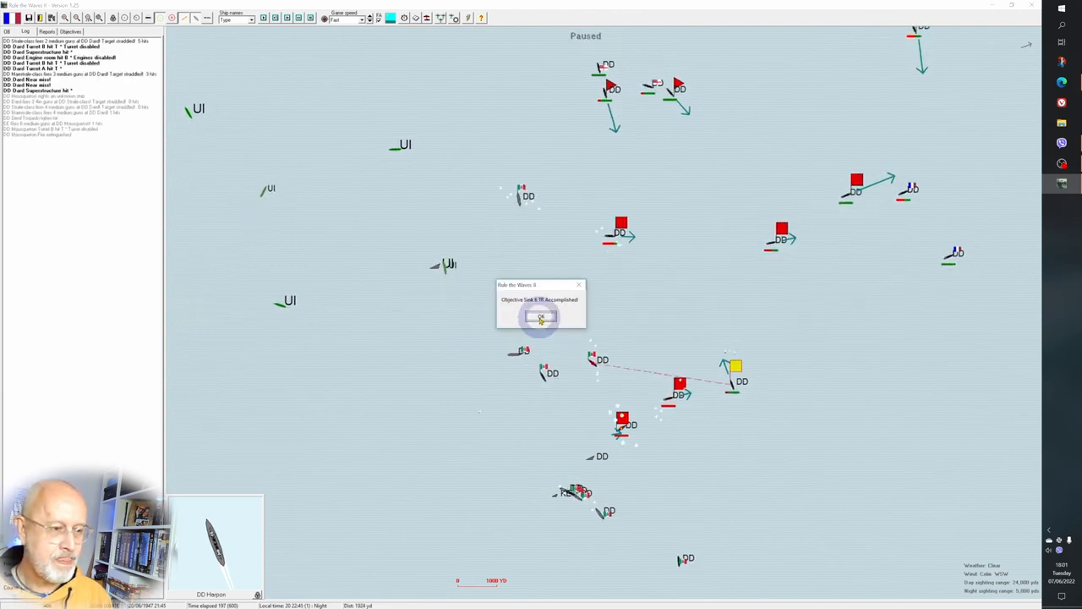
click(541, 318)
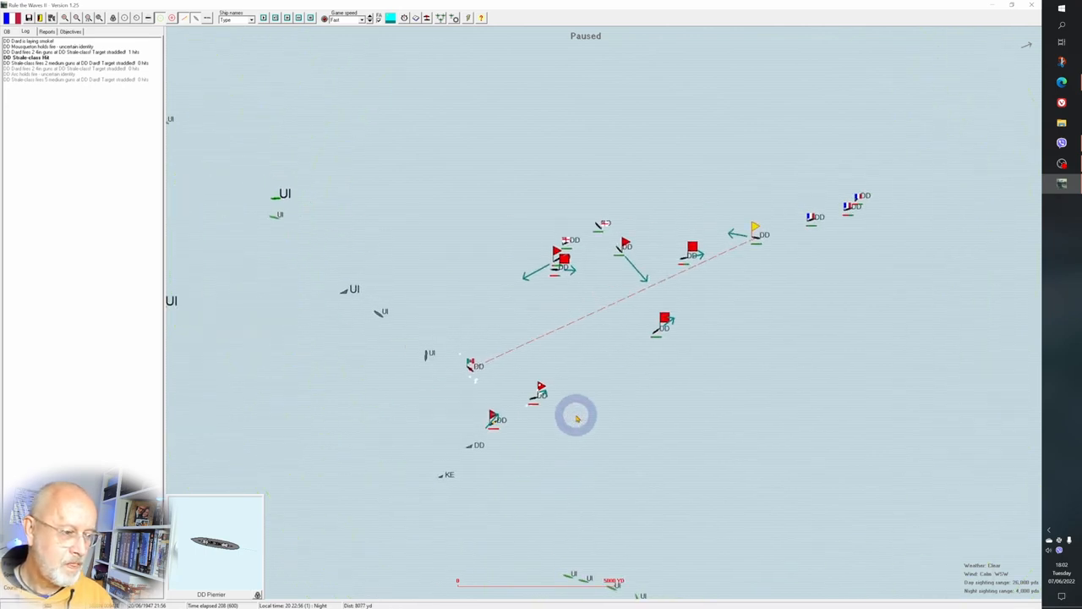
- Review French Destroyer Division 24's orders and close them without changes
click(753, 228)
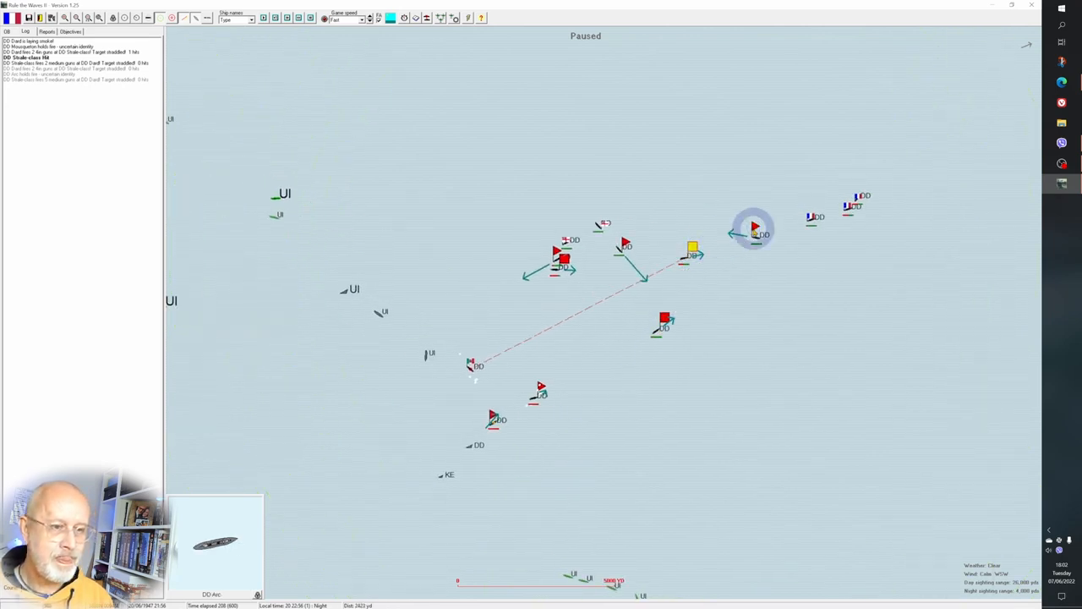
double_click(754, 228)
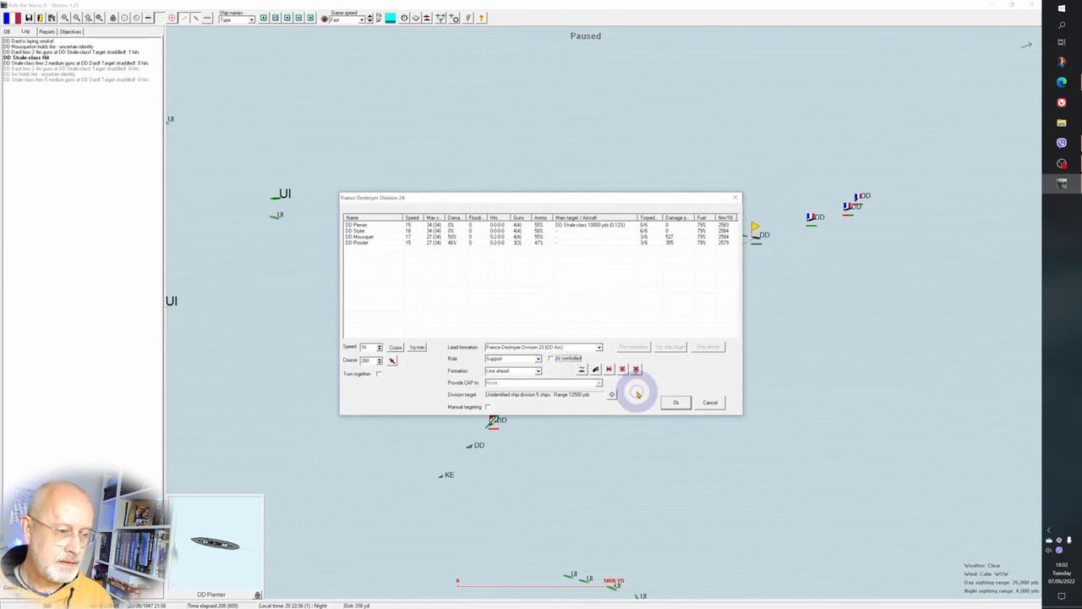
click(676, 403)
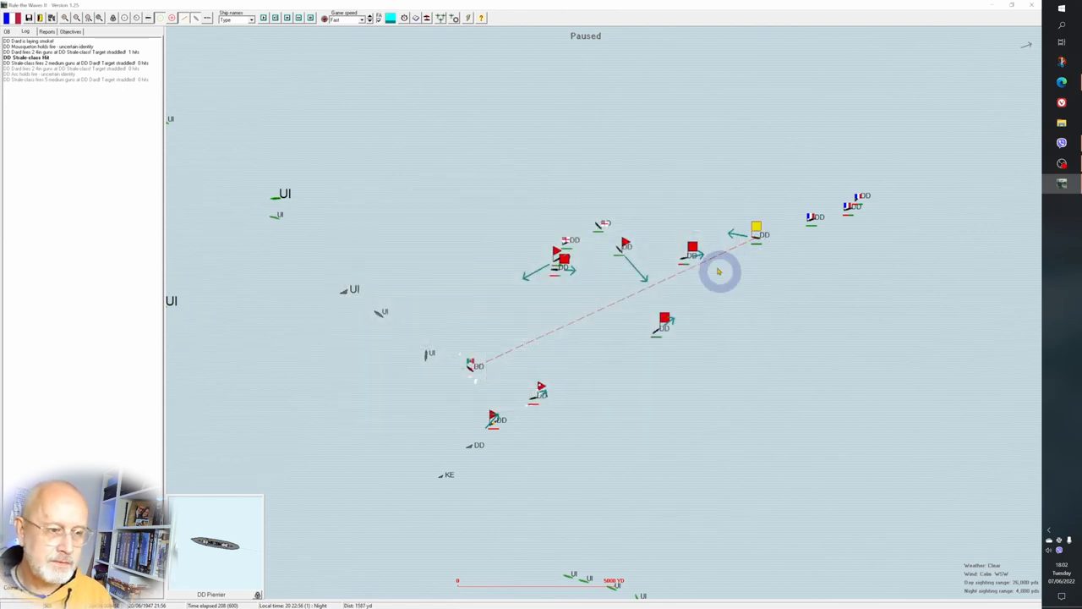
- Adjust another destroyer division's orders and acknowledge the torpedo-hit and following battle reports
click(561, 252)
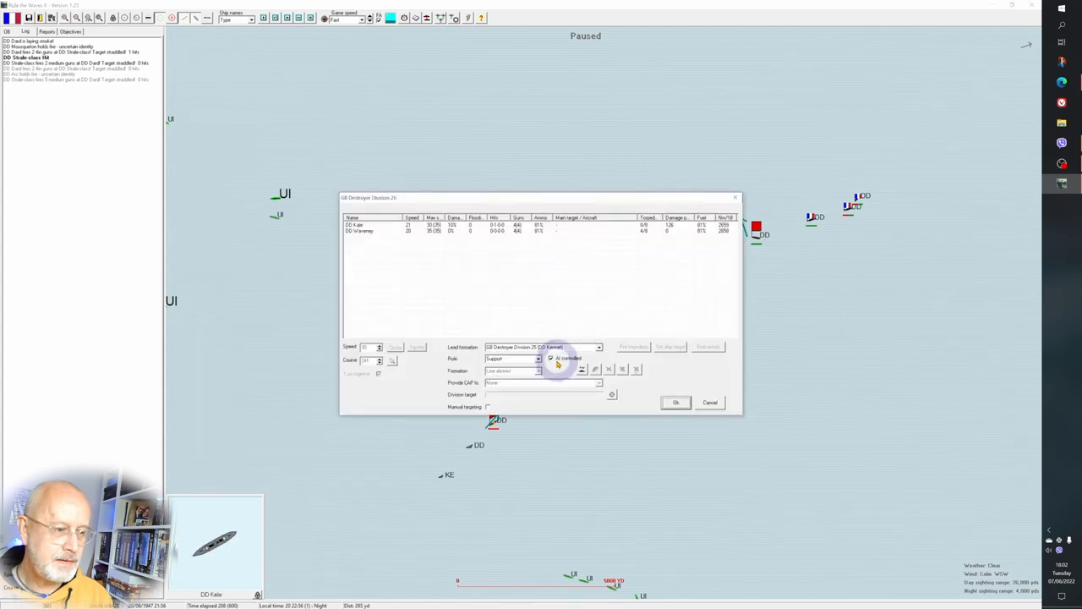
click(676, 403)
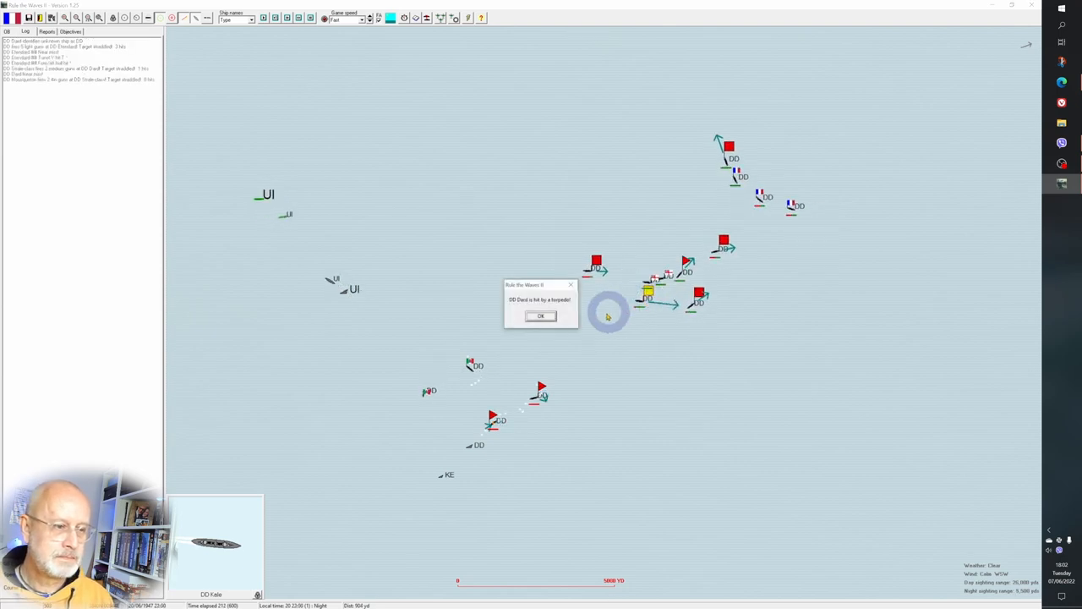
click(541, 317)
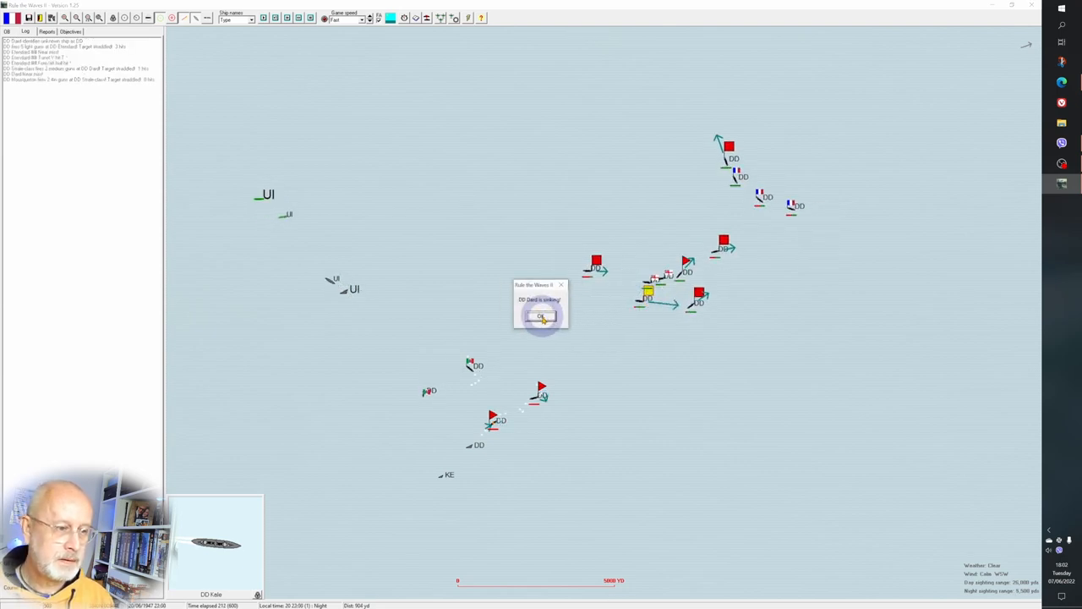
click(542, 317)
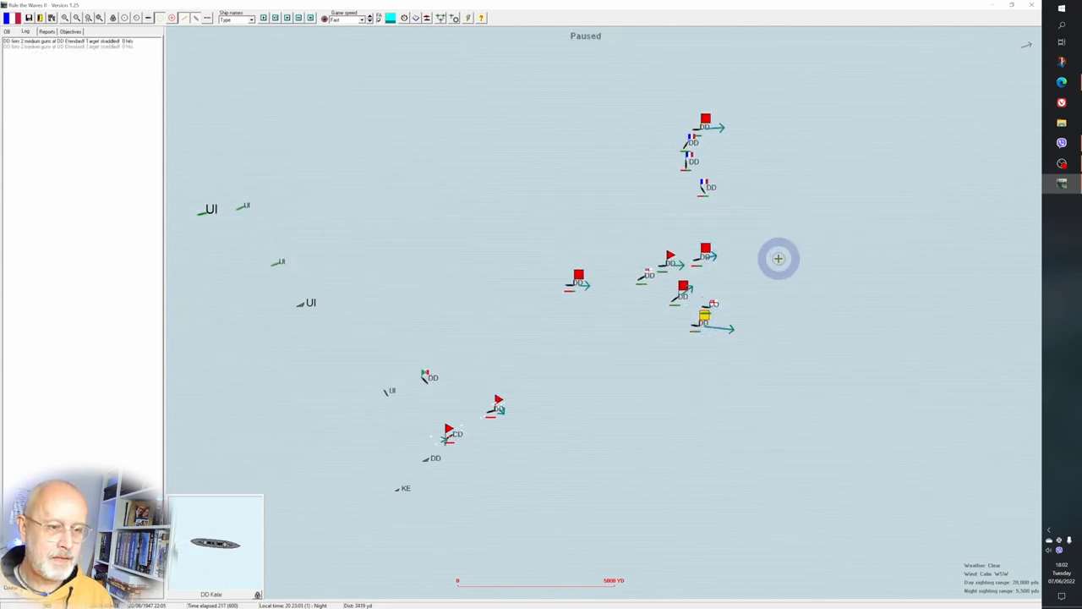
- Acknowledge the division out-of-sight and DD Standard reports as the battle runs into daylight
click(707, 247)
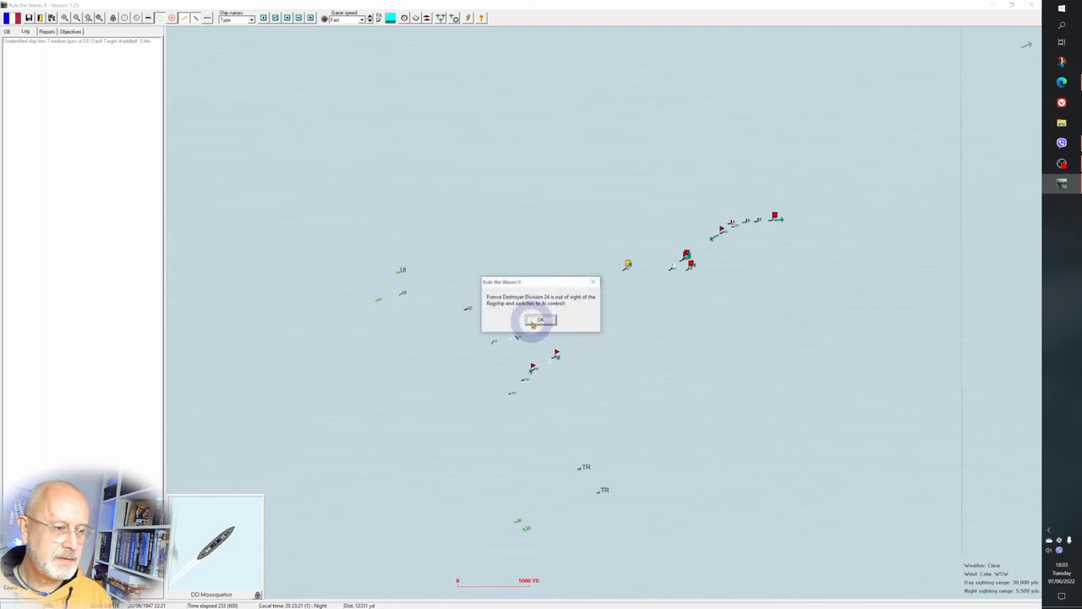
click(541, 319)
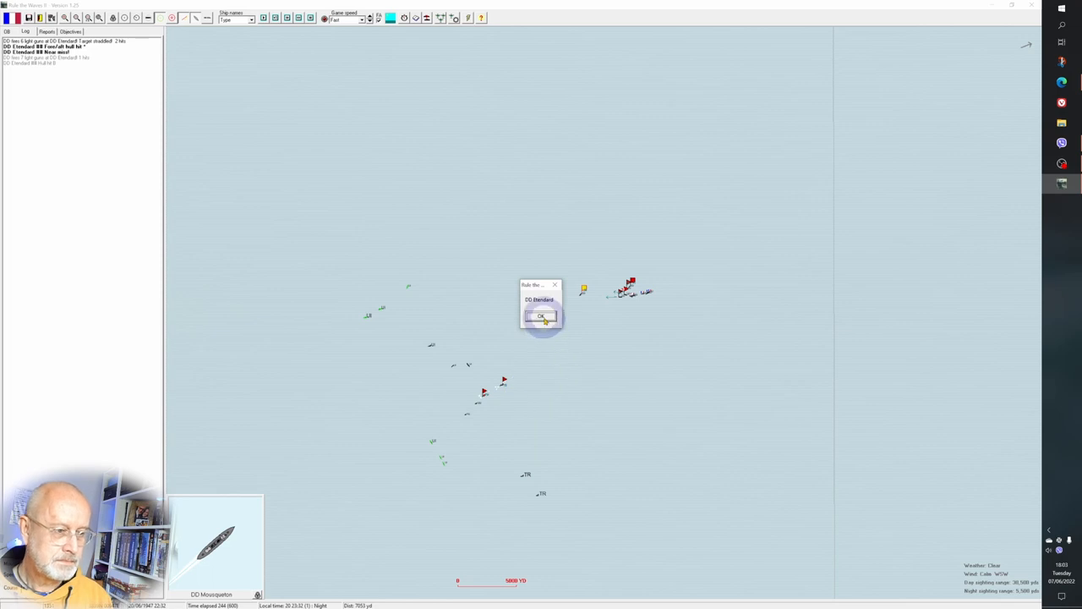
click(541, 316)
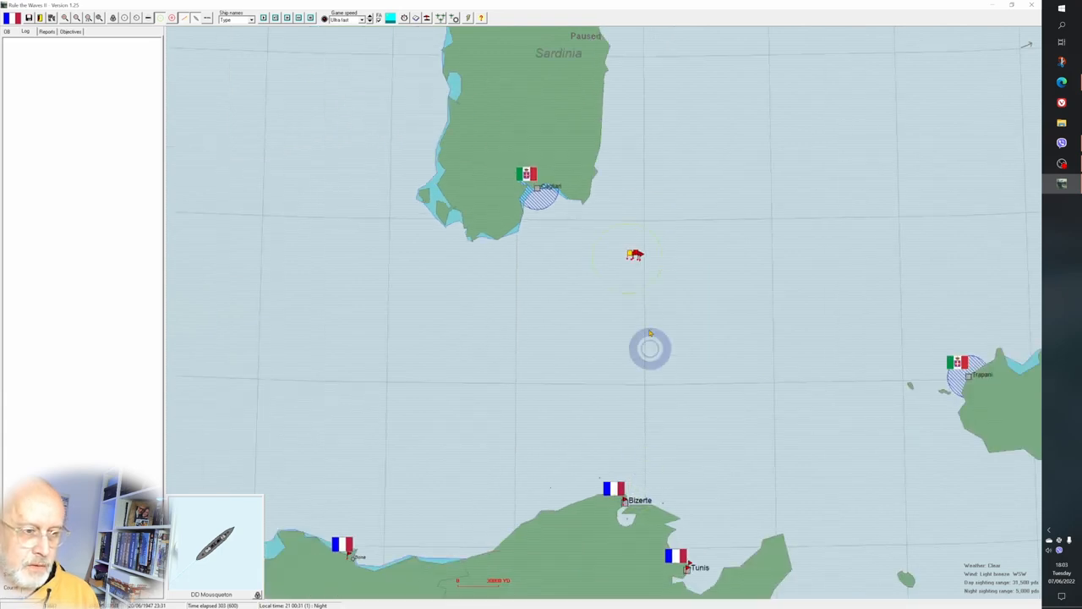
- Zoom the map toward Sardinia and Bizerte and run time until the scenario-over message appears
click(629, 480)
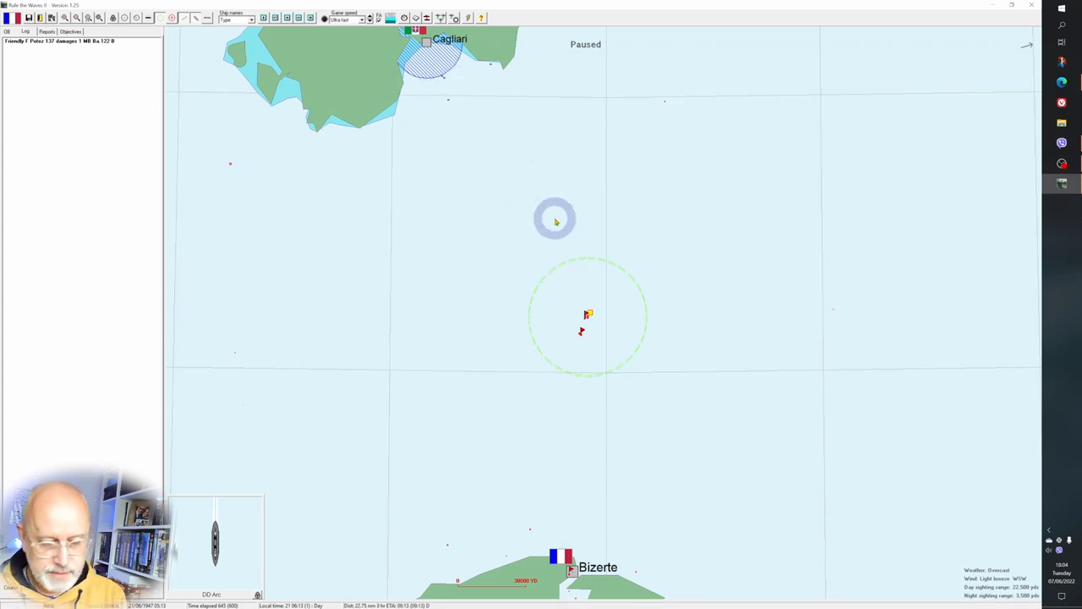
click(47, 31)
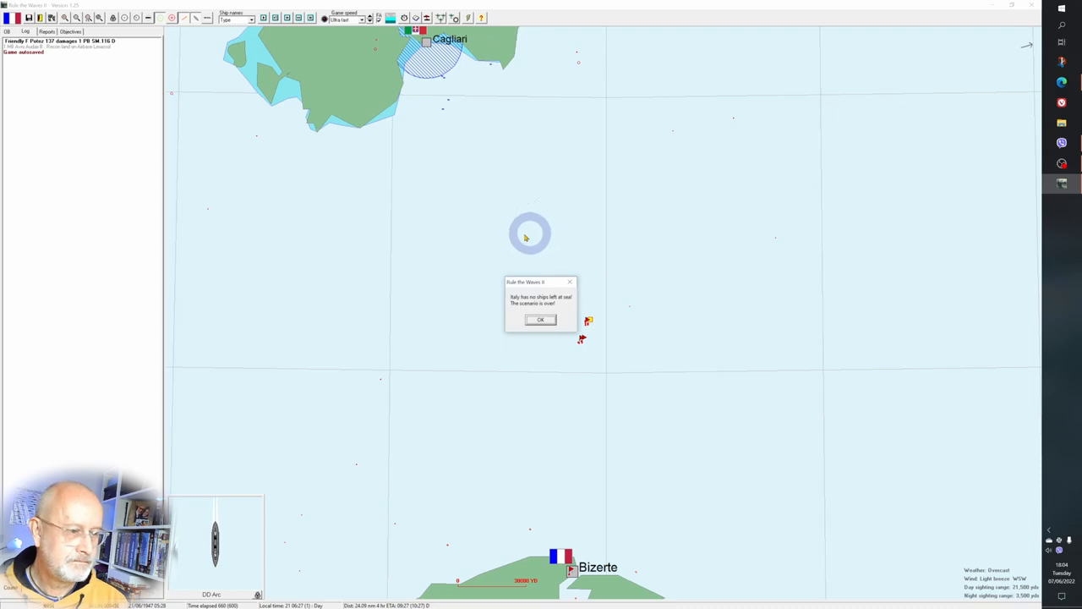
- Acknowledge the scenario end, close the results summary and confirm leaving the finished battle
click(541, 320)
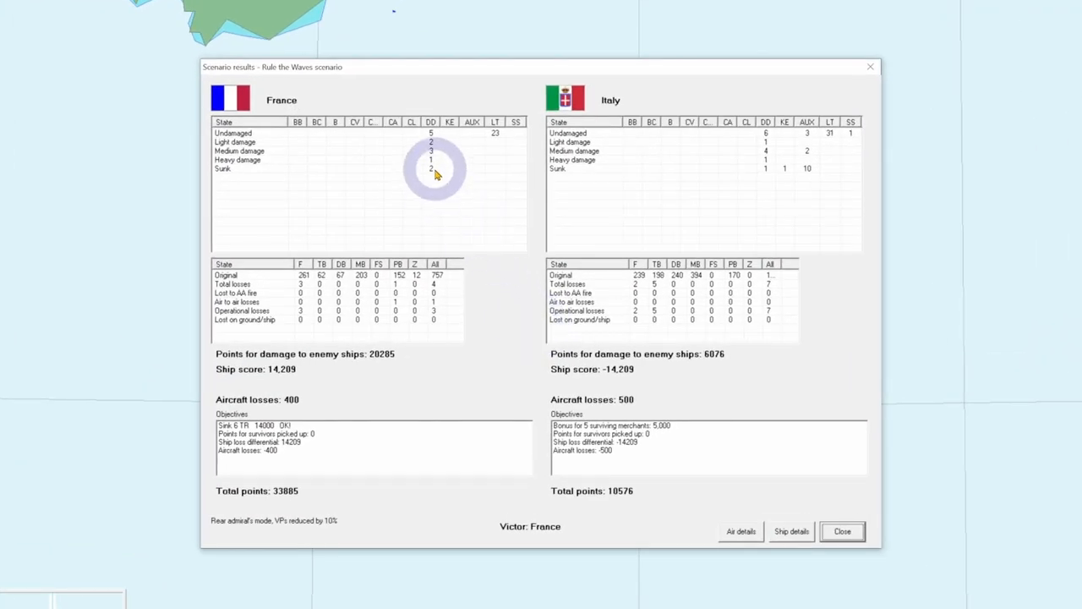
mouse_move(771, 184)
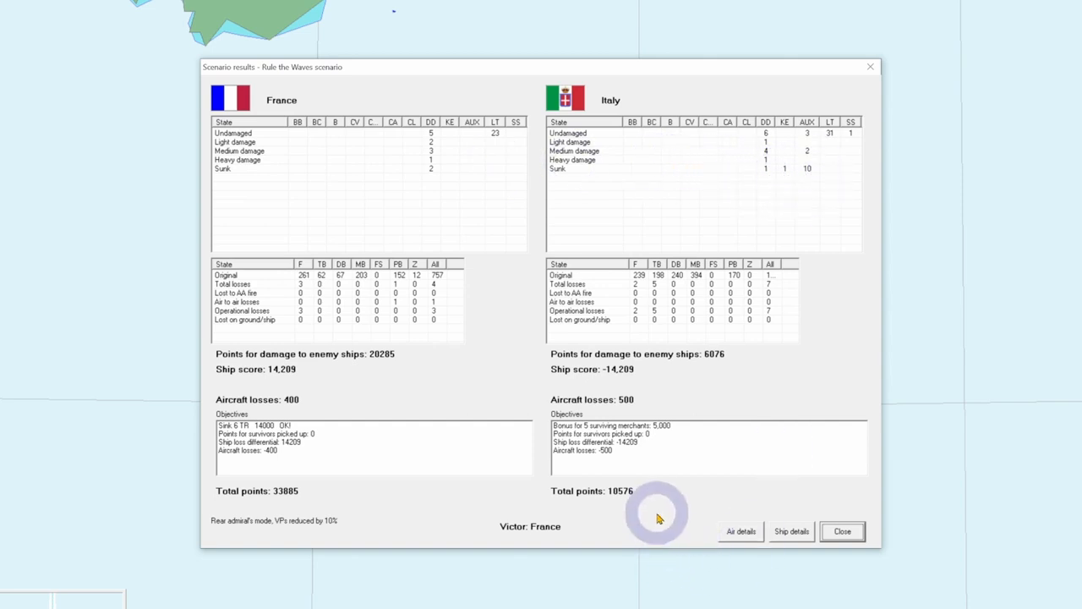
mouse_move(585, 600)
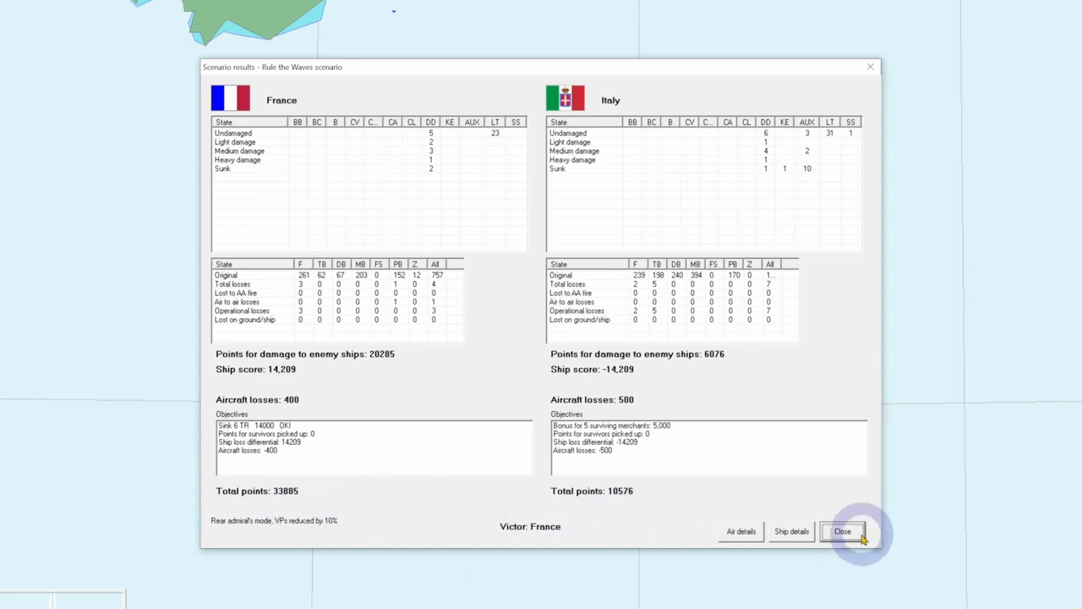
click(842, 531)
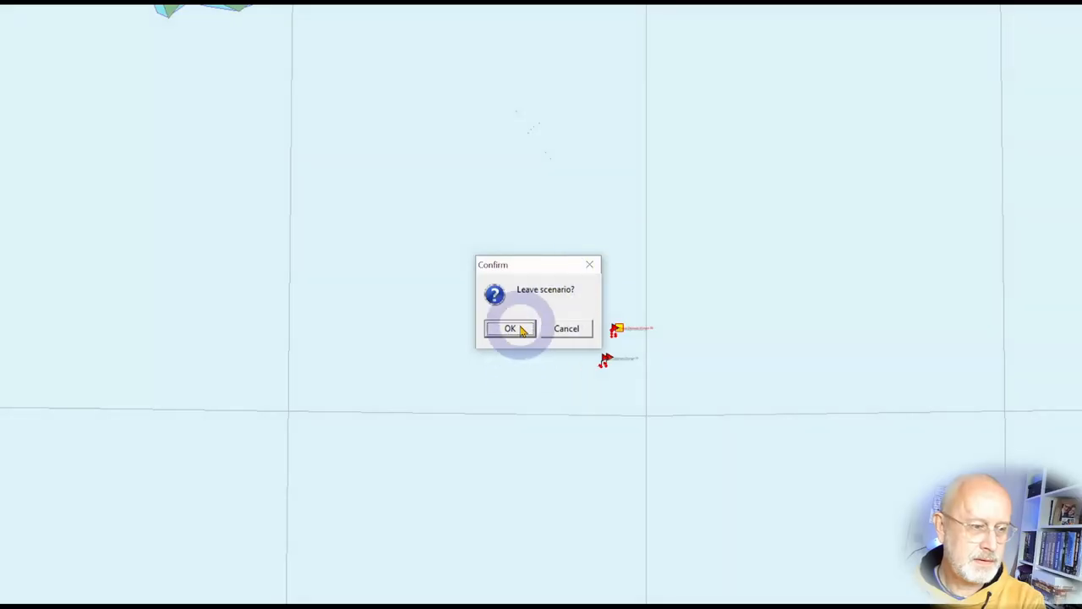
click(511, 328)
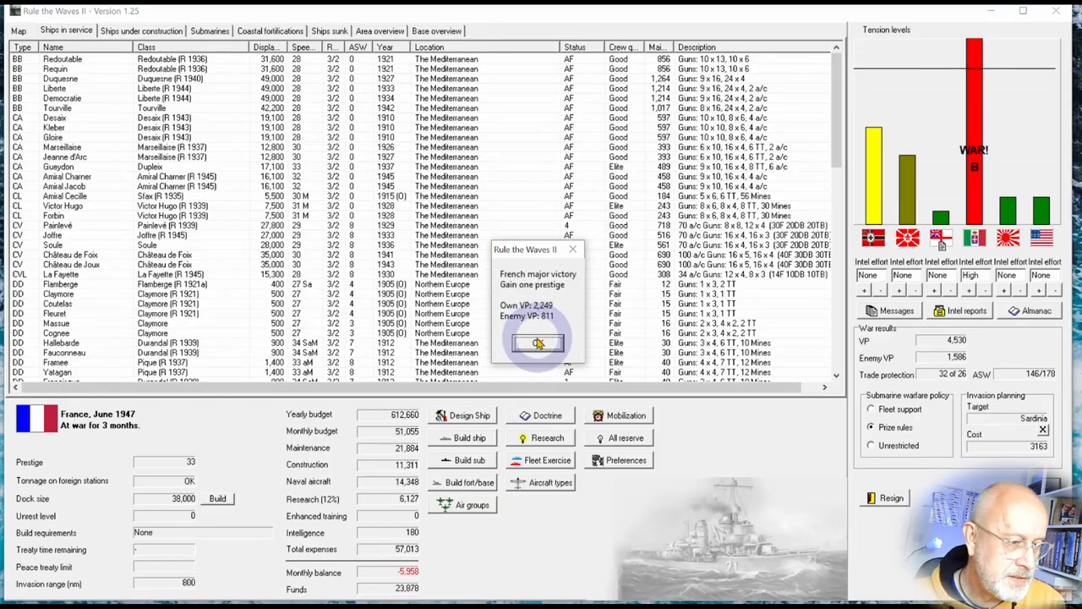
- Acknowledge the French major victory and name the engagement in the history record
click(538, 341)
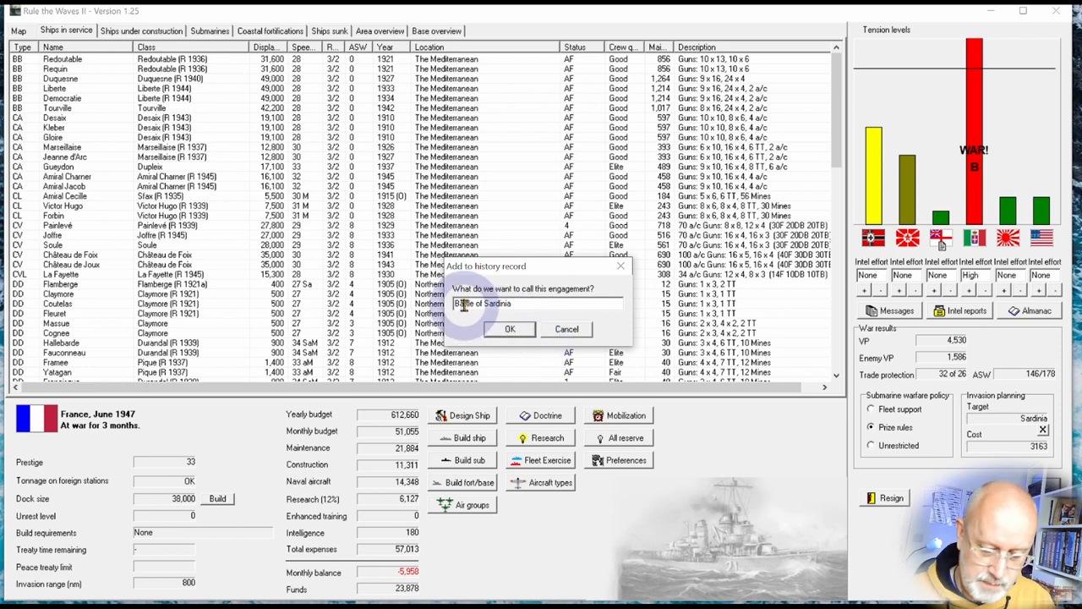
text(2n)
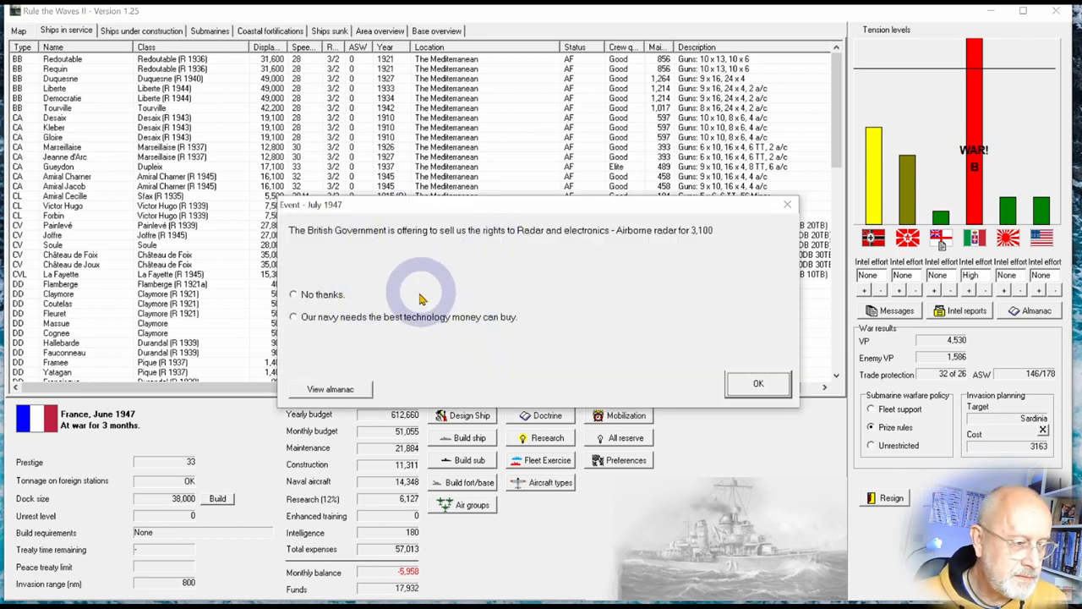
- Buy the British airborne radar rights, choosing 'the best technology money can buy'
click(294, 317)
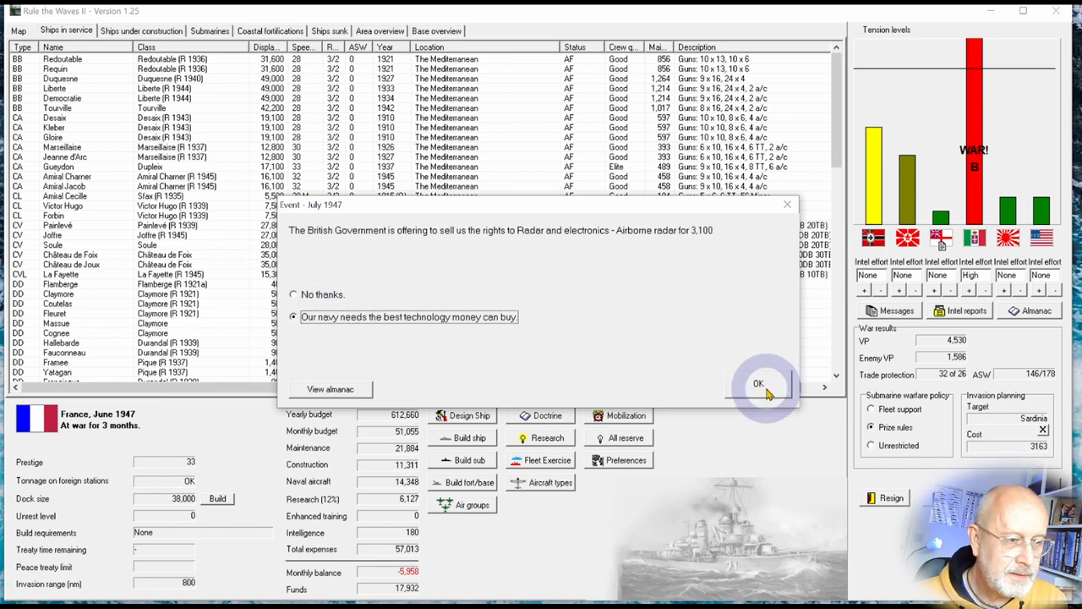
click(758, 383)
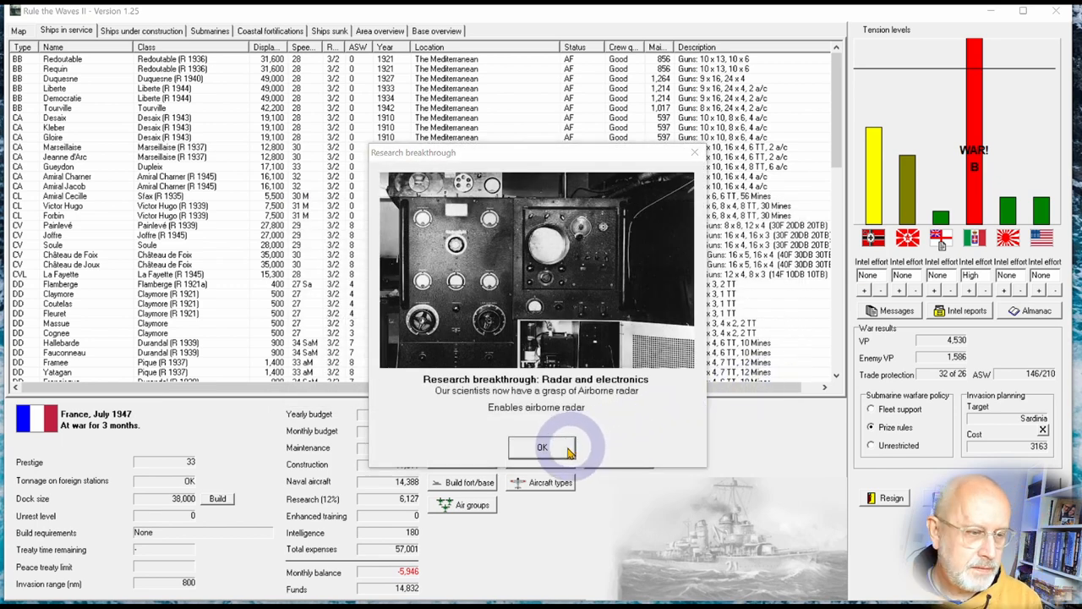
- Acknowledge the radar, AP projectile, magnetic mine and amphibious breakthroughs plus German fighter and Farman bomber news
click(541, 447)
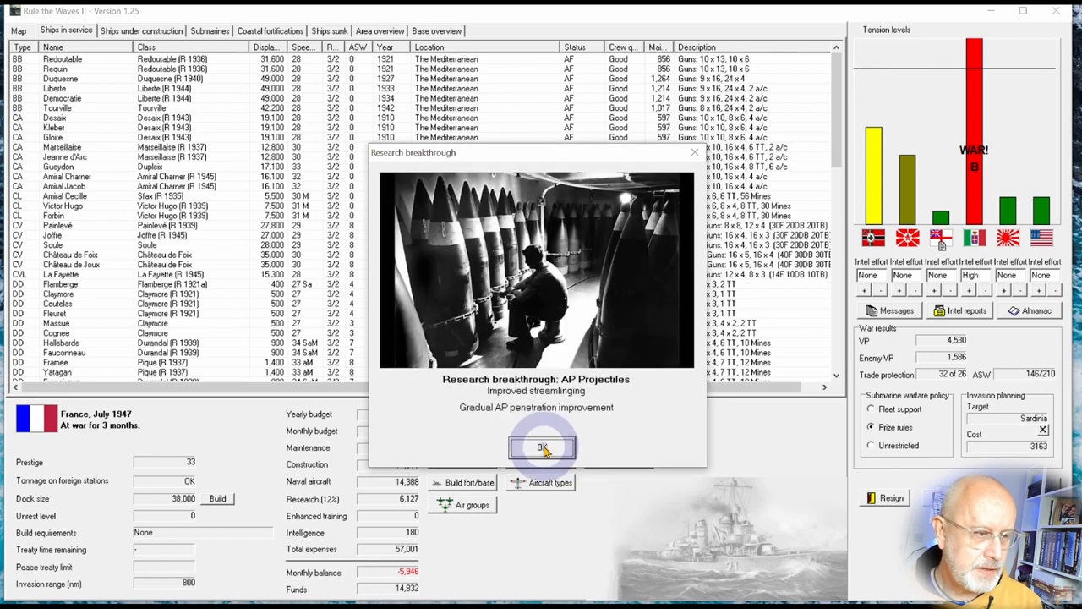
mouse_move(545, 456)
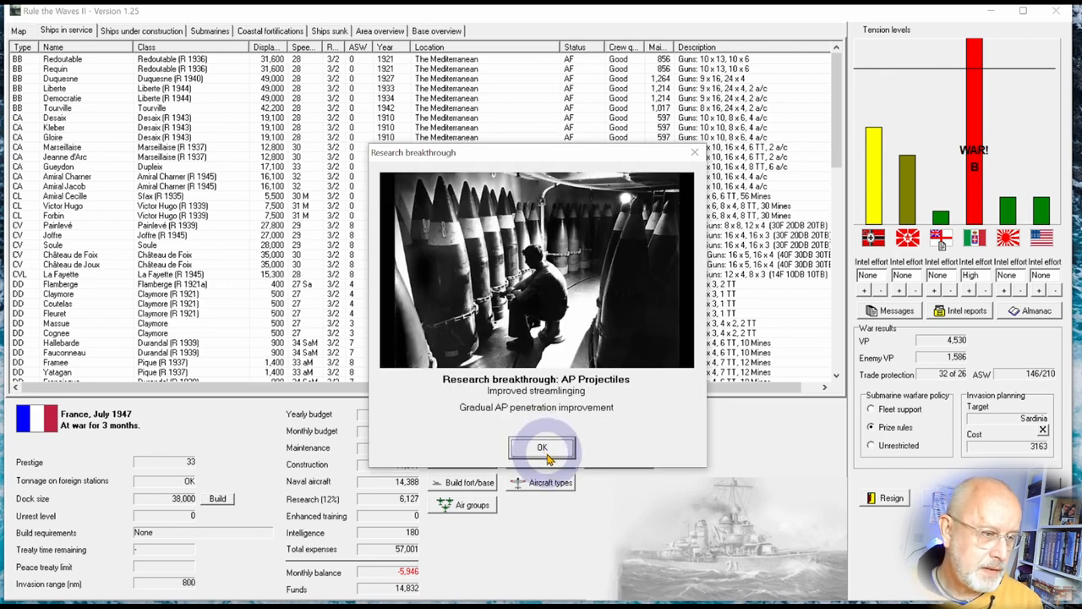
click(541, 446)
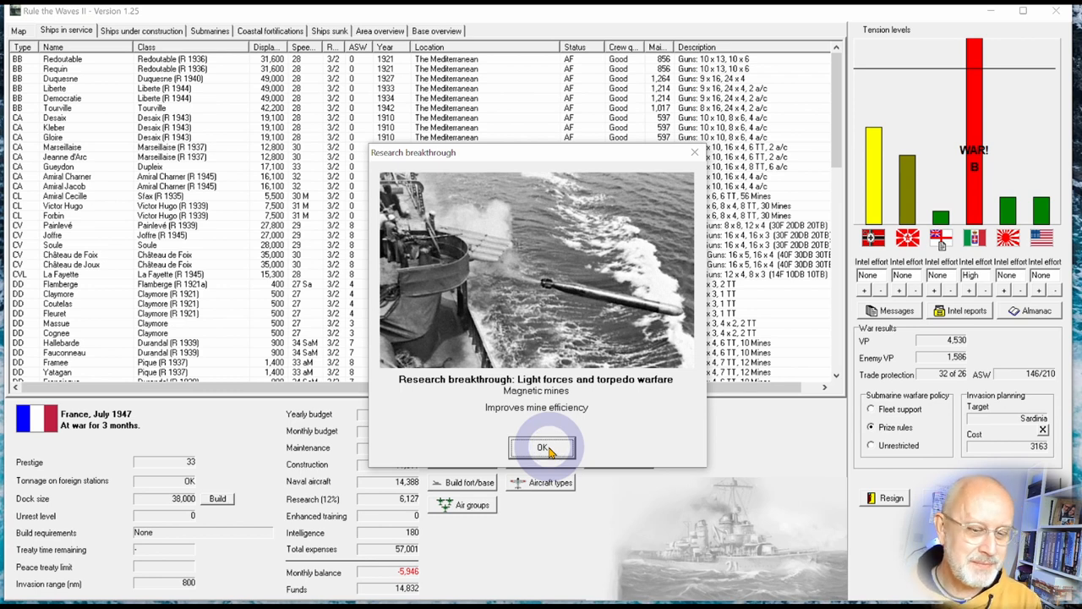
click(541, 447)
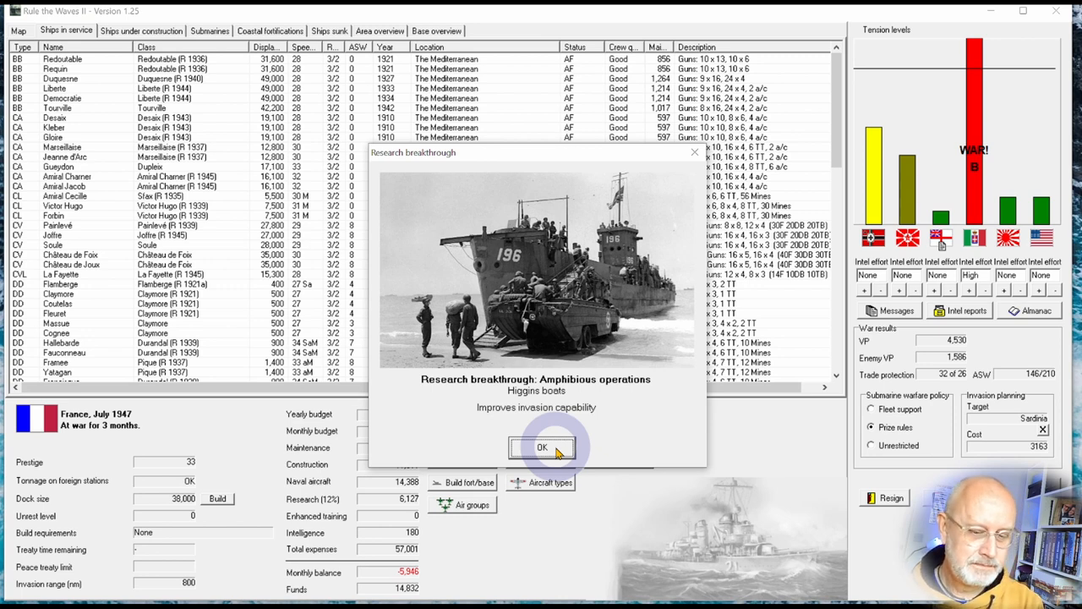
click(541, 447)
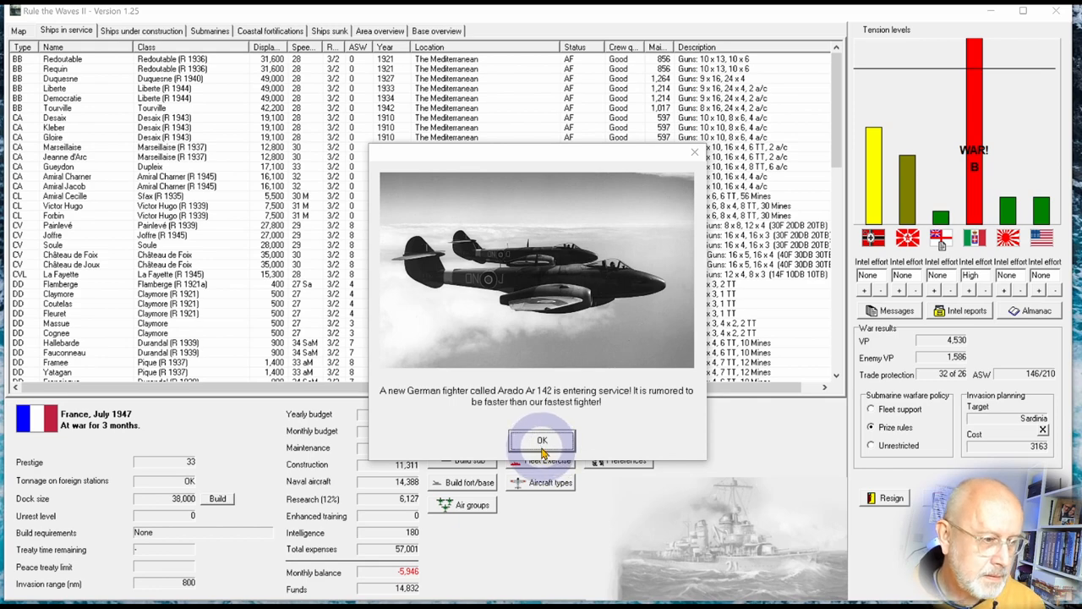
click(541, 440)
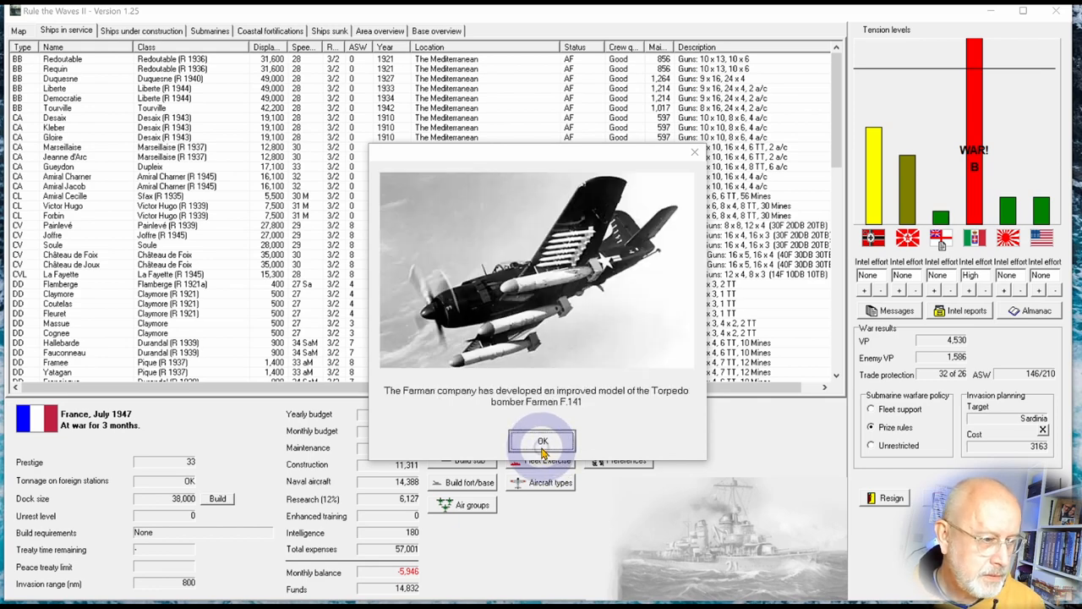
click(541, 440)
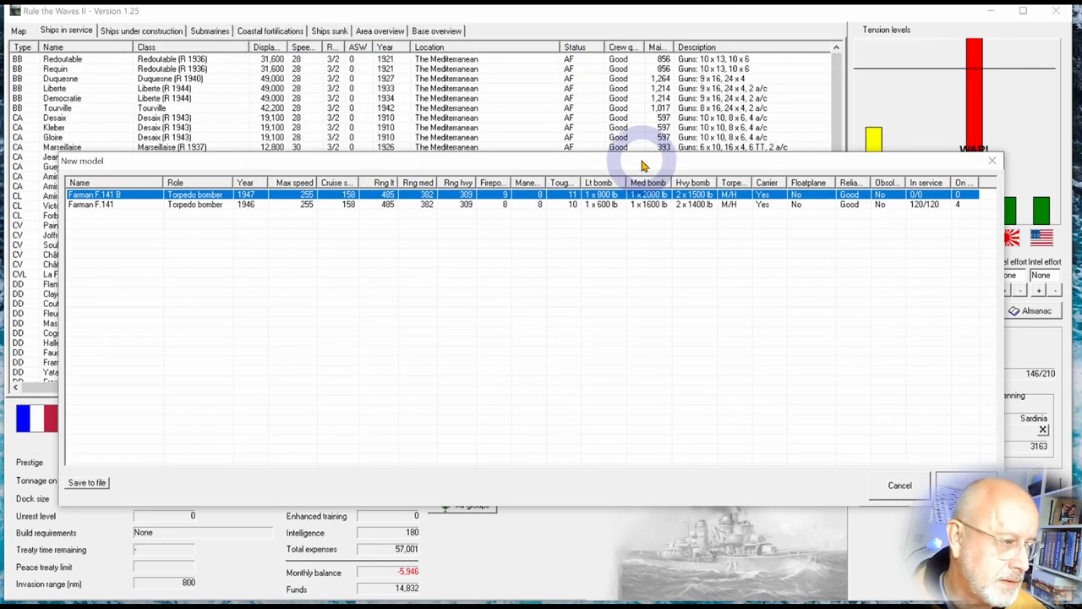
mouse_move(375, 305)
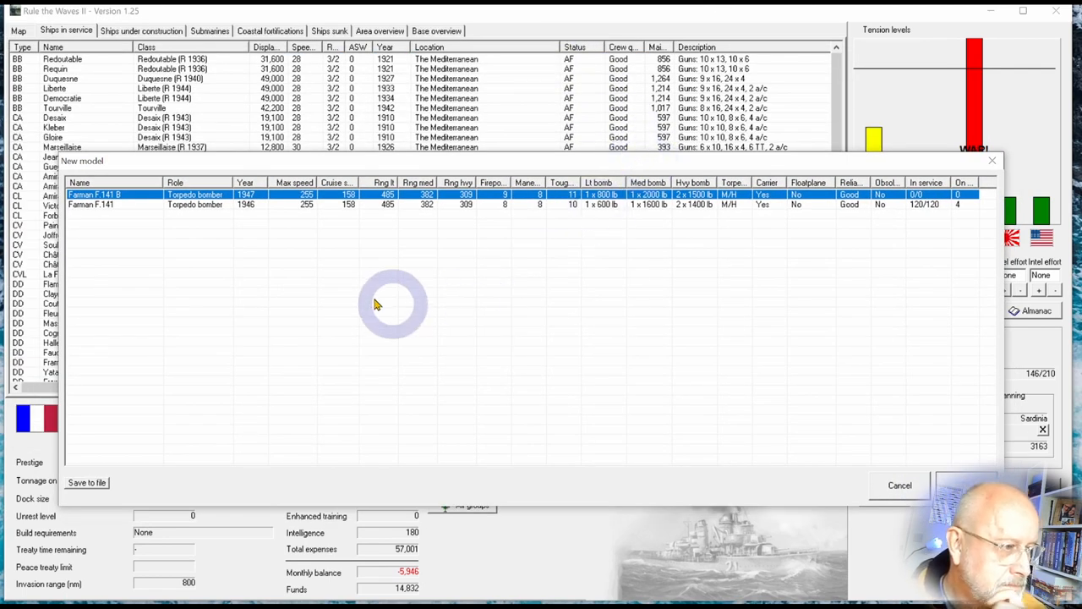
mouse_move(461, 260)
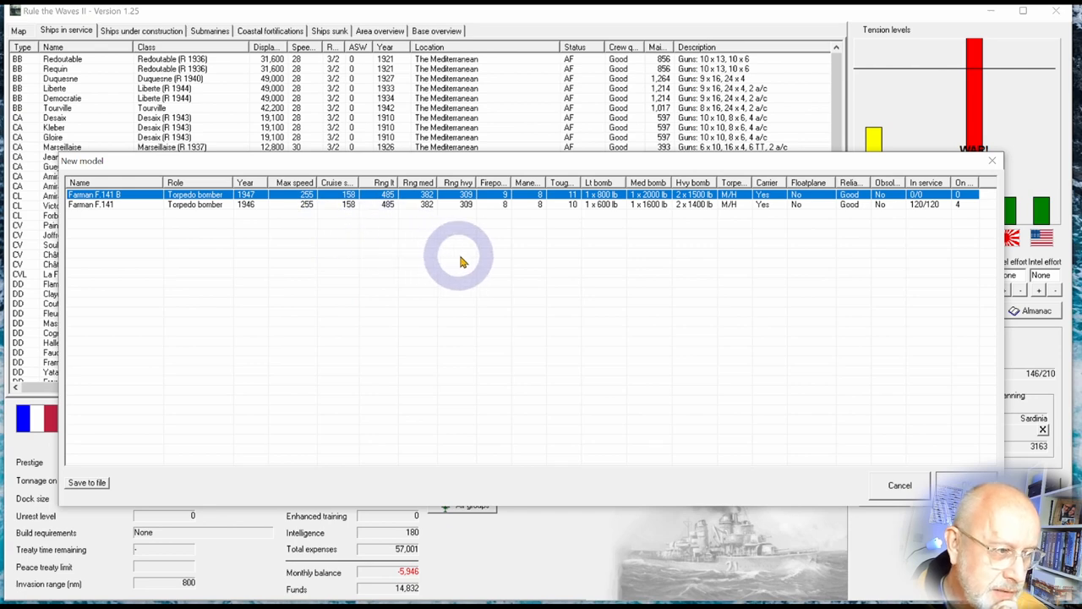
mouse_move(517, 210)
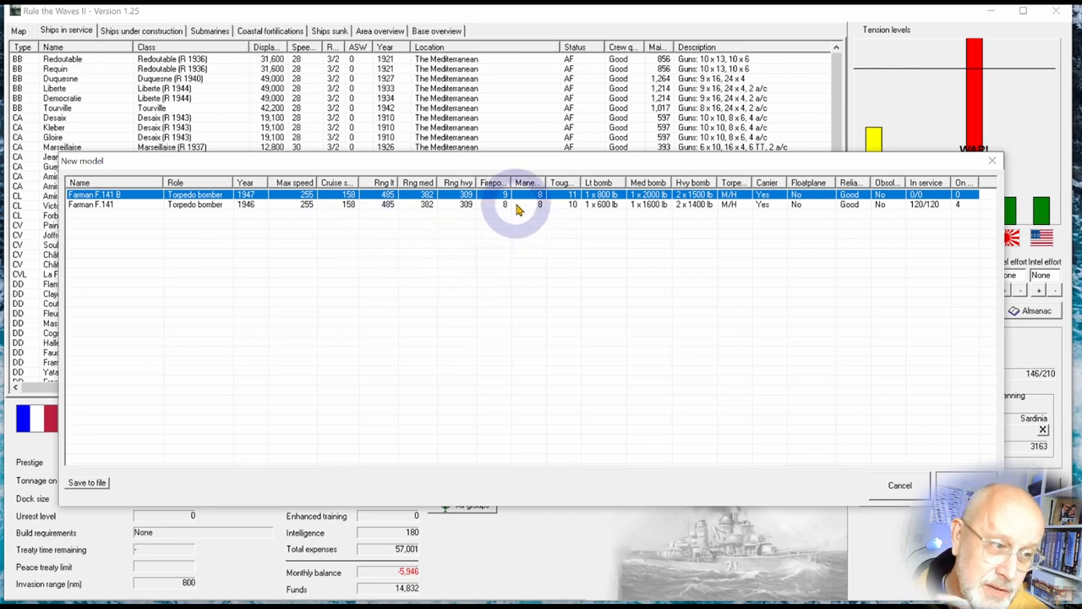
mouse_move(971, 220)
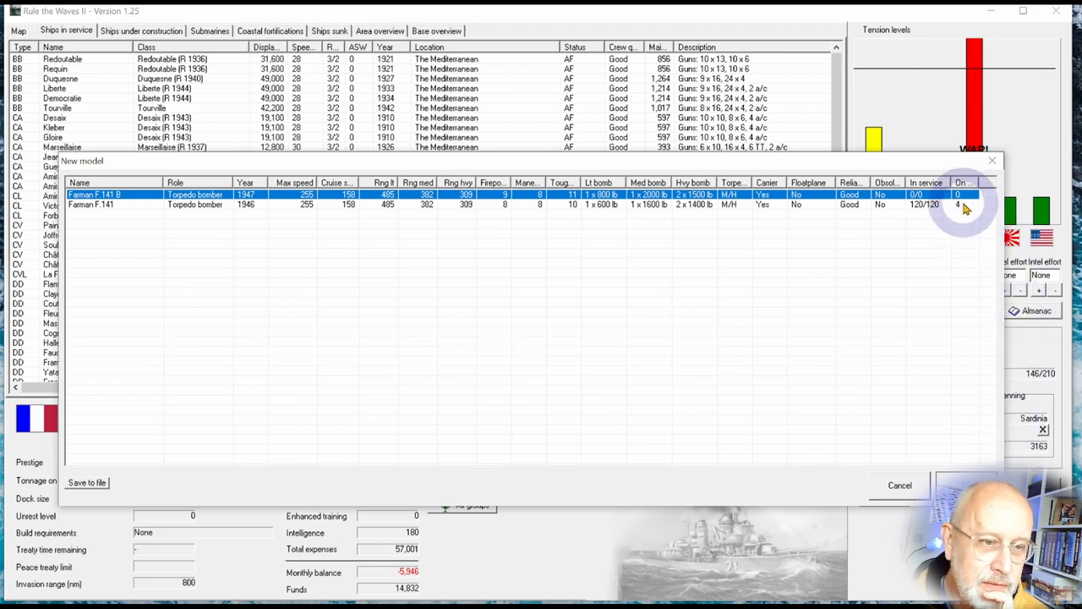
mouse_move(910, 213)
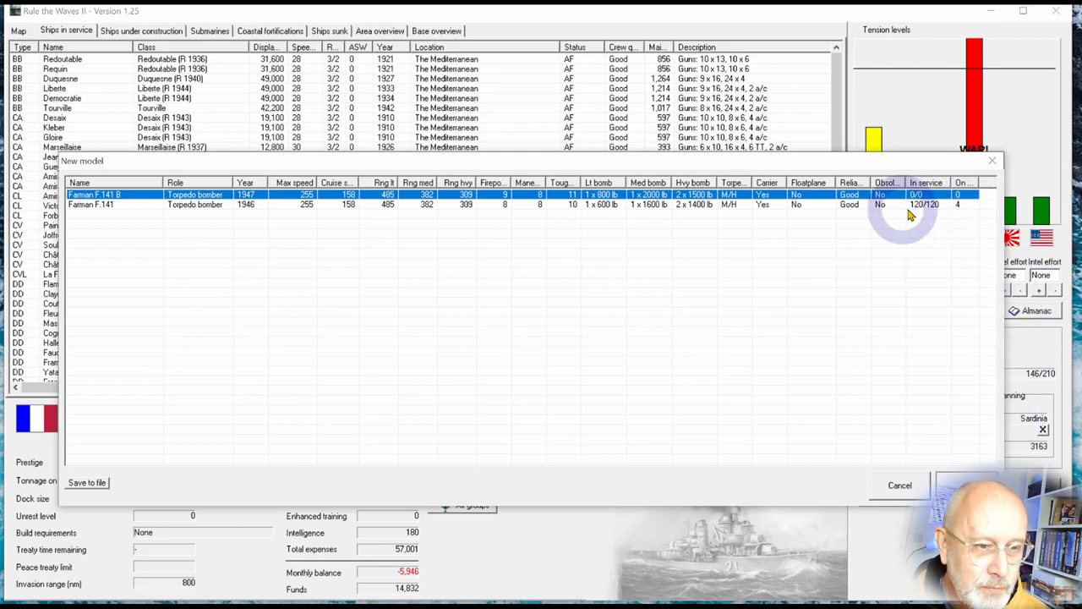
mouse_move(888, 533)
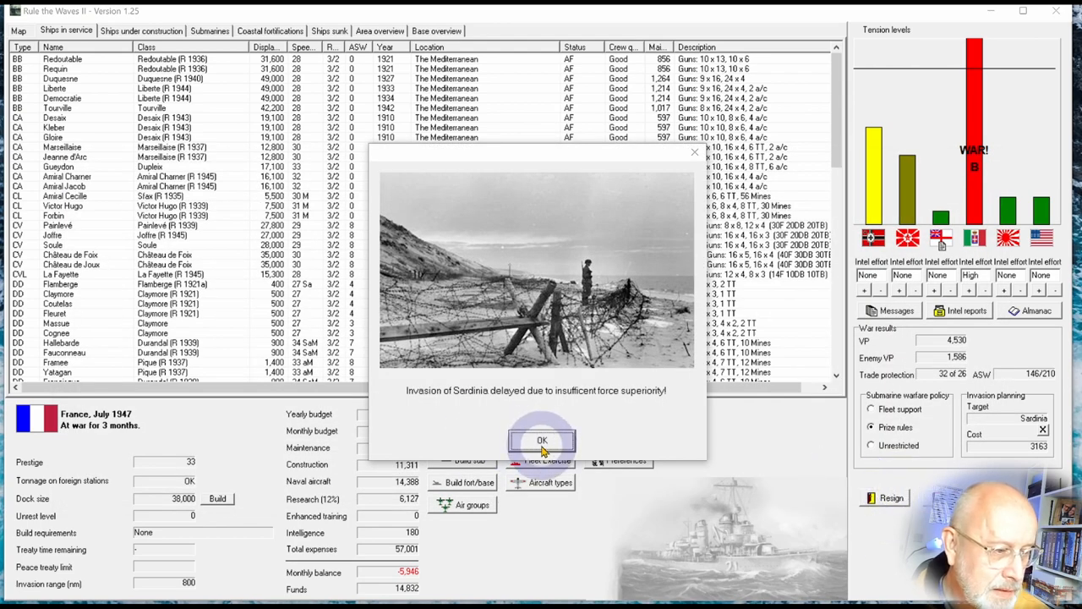
- Dismiss the Sardinia delay, Sakhalin and submarine notices, the submarine warfare summary and turn messages
click(542, 440)
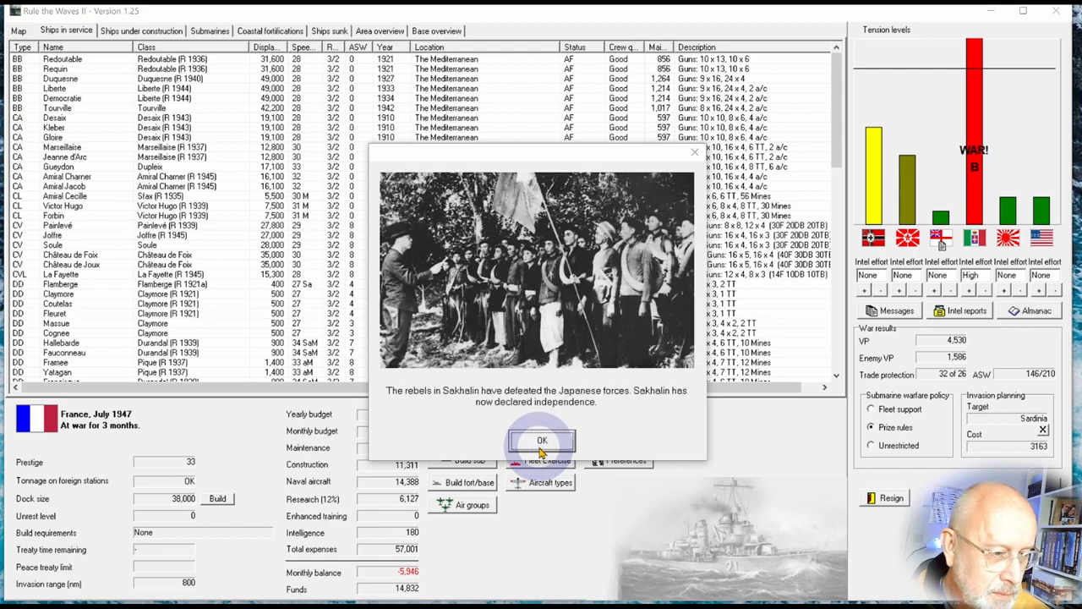
click(542, 439)
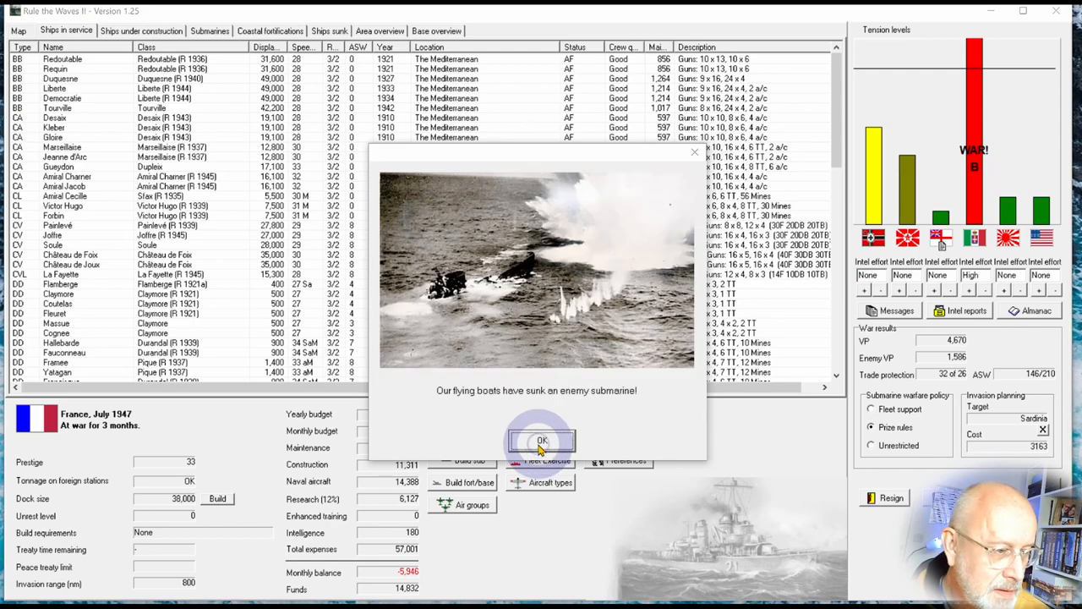
click(542, 439)
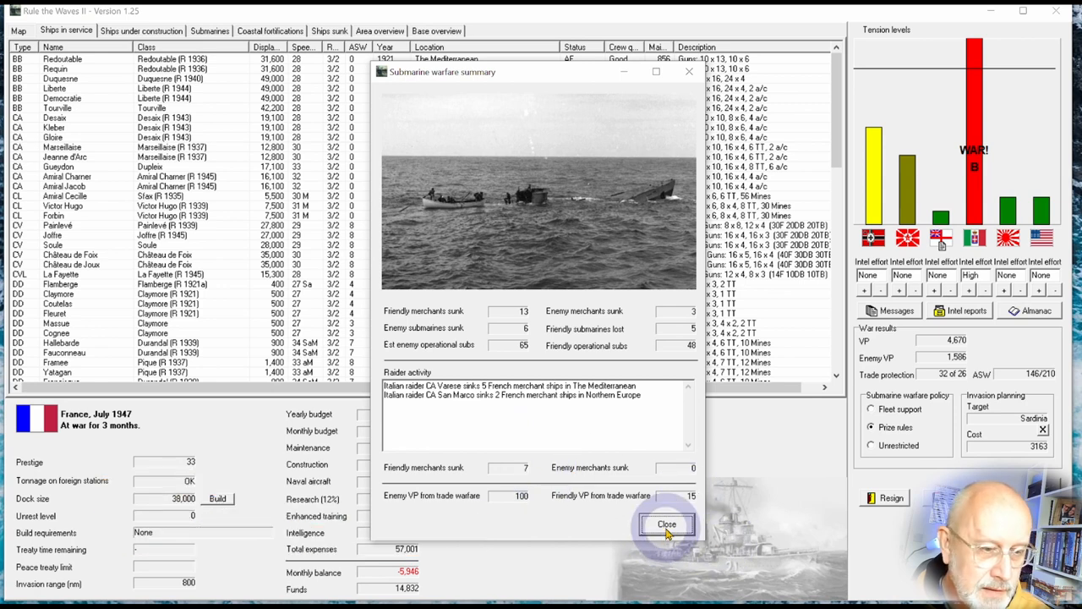
click(666, 525)
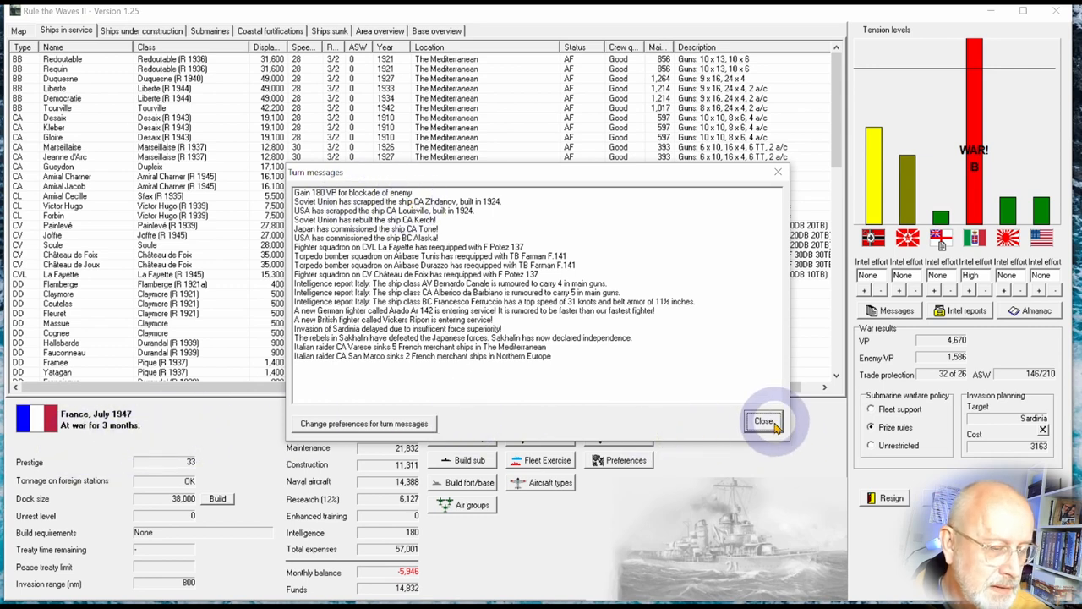
click(765, 421)
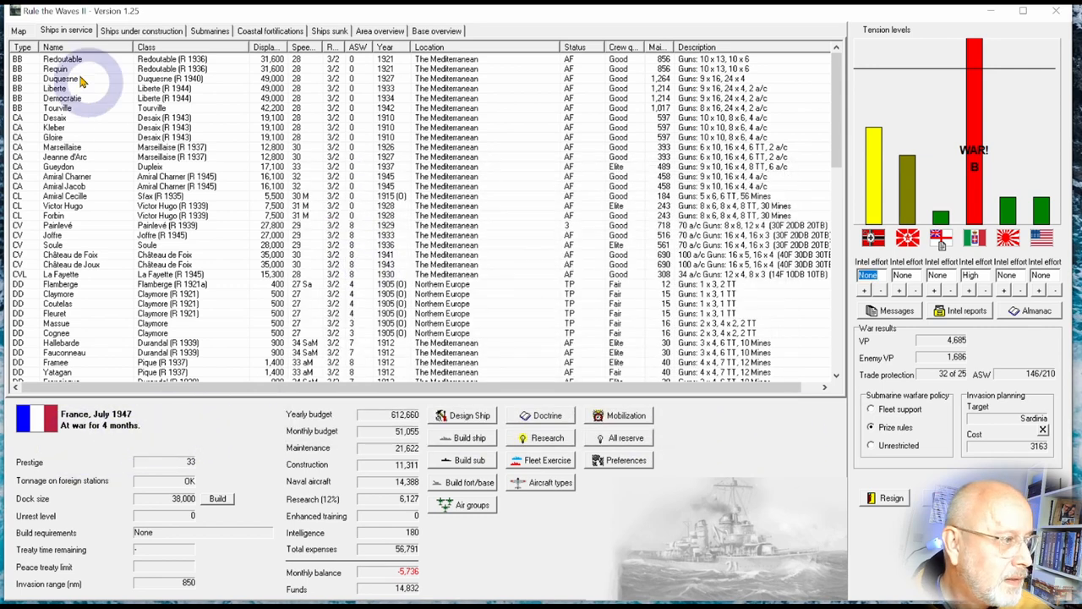
- Switch to the strategic map to review Mediterranean and Northern Europe fleet strengths
click(18, 30)
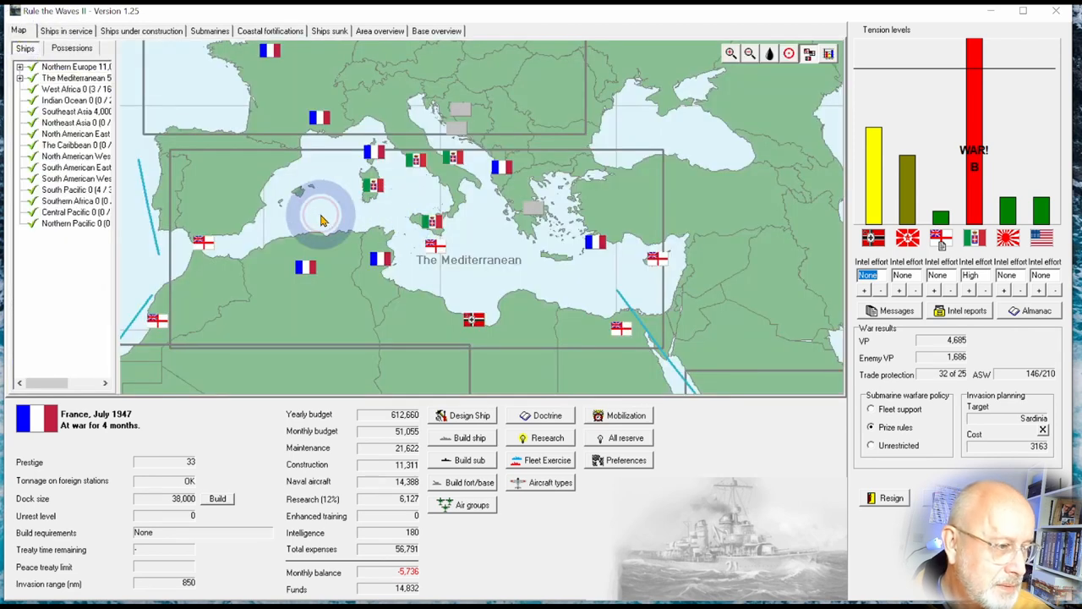
mouse_move(463, 274)
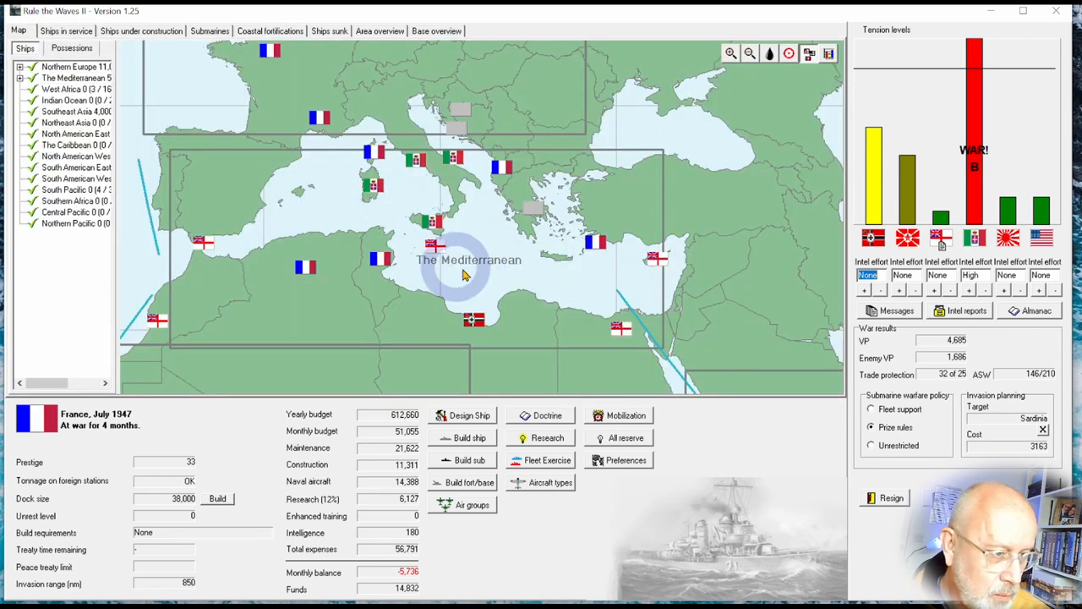
mouse_move(403, 228)
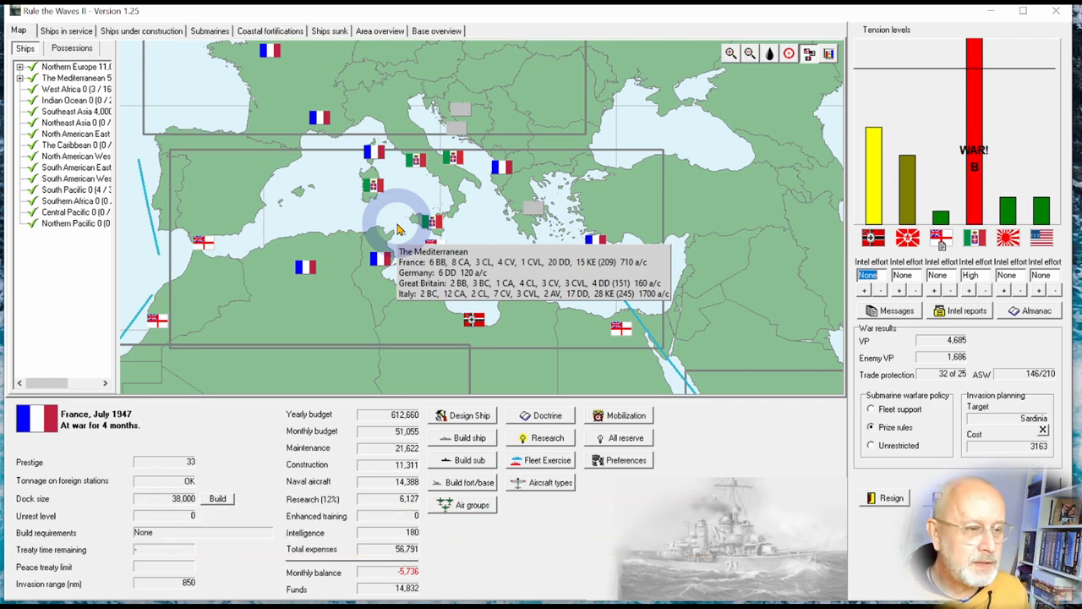
mouse_move(224, 102)
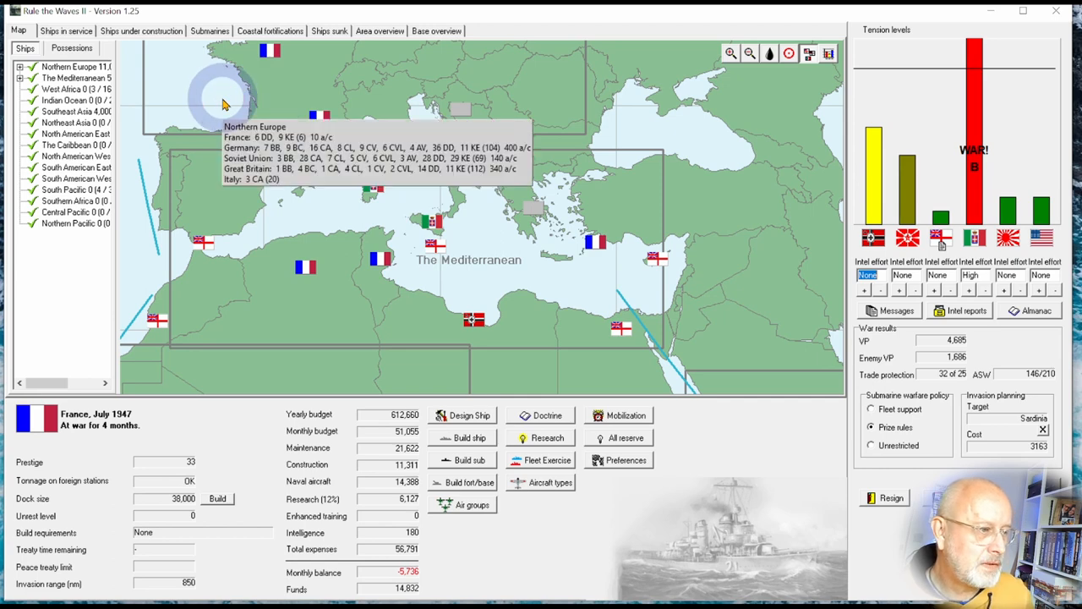